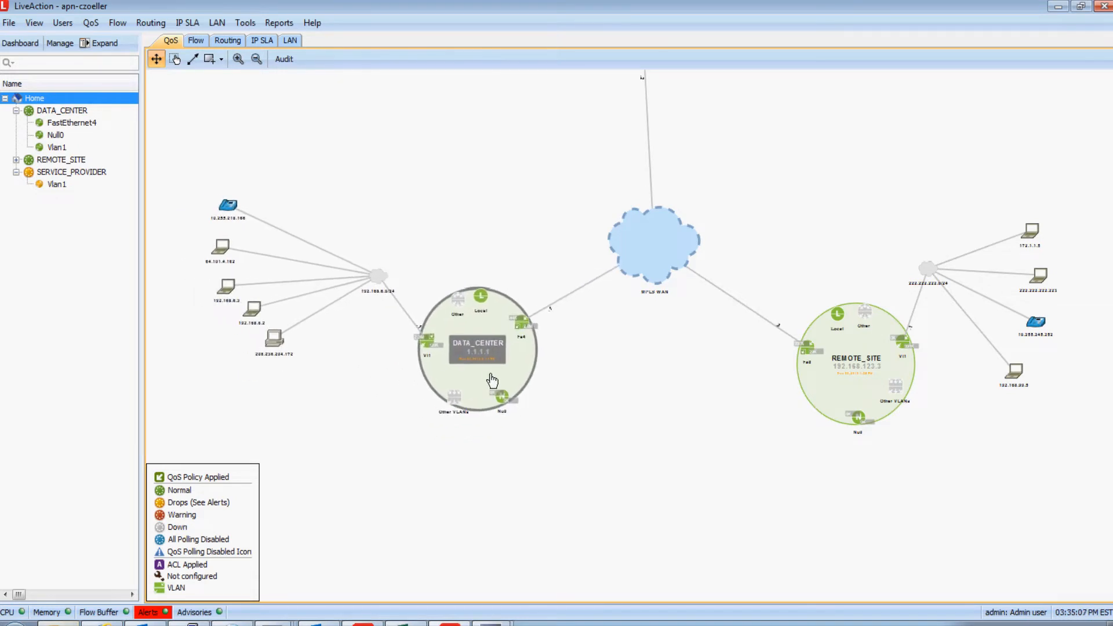
mouse_move(482, 354)
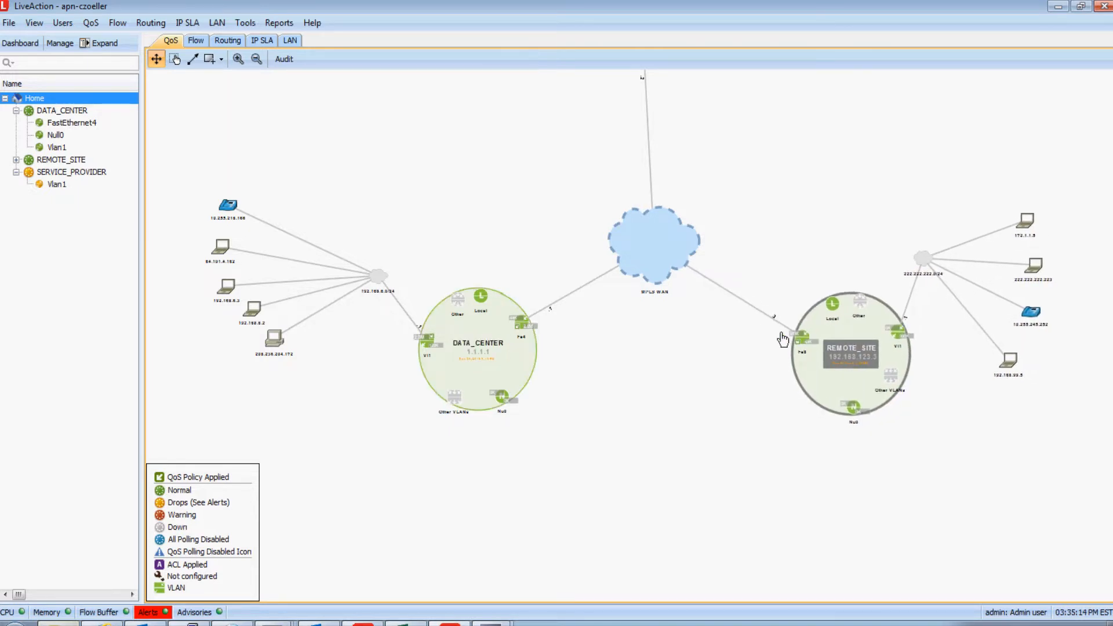
mouse_move(651, 268)
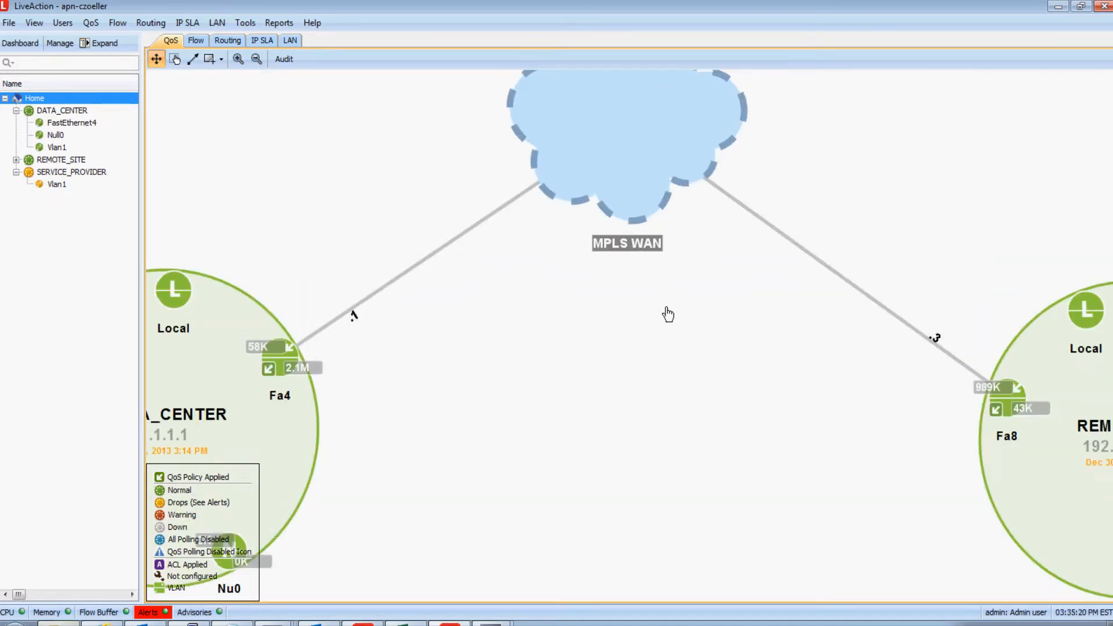
Collapse the device tree to the DATA_CENTER, REMOTE_SITE and SERVICE_PROVIDER sites
left_click(255, 59)
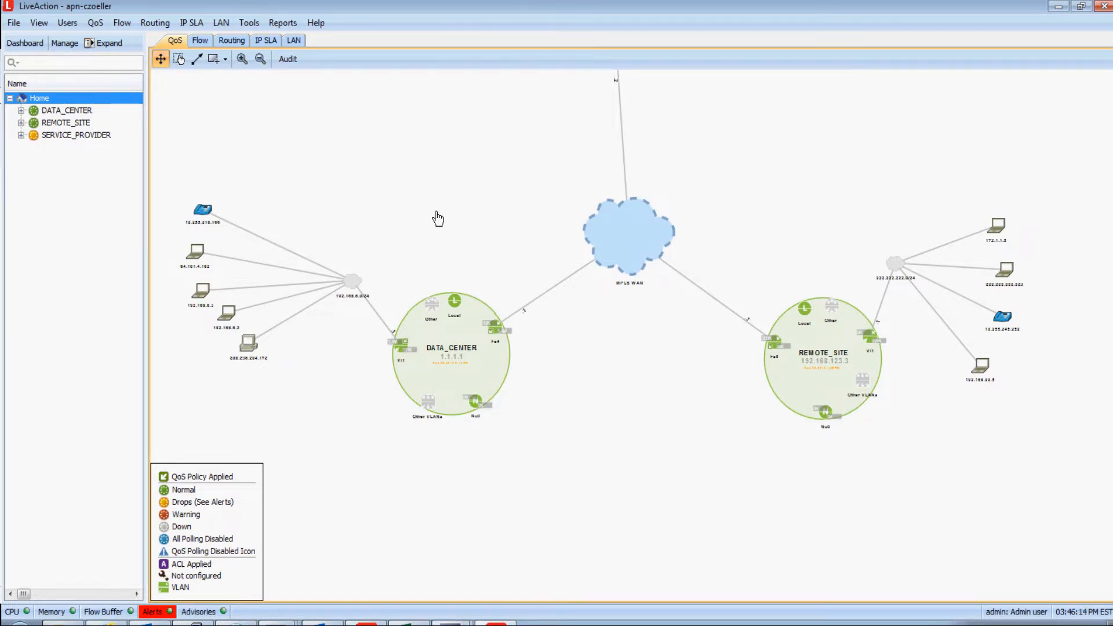
mouse_move(347, 134)
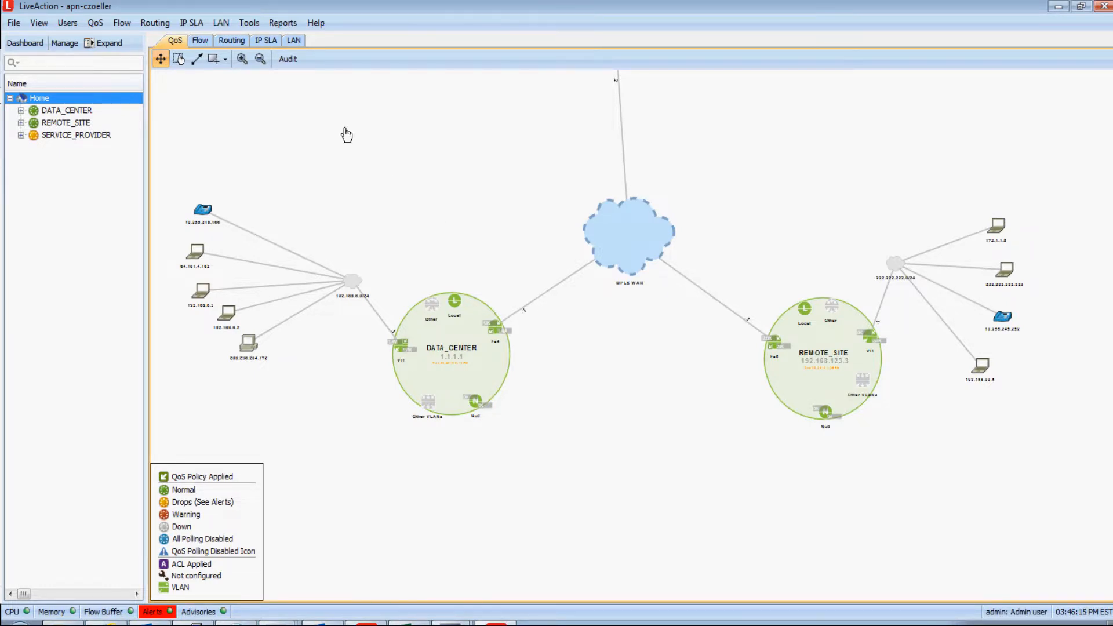
Run the QoS Policy and Performance Audit, review its Policies, then its Issues list
left_click(288, 58)
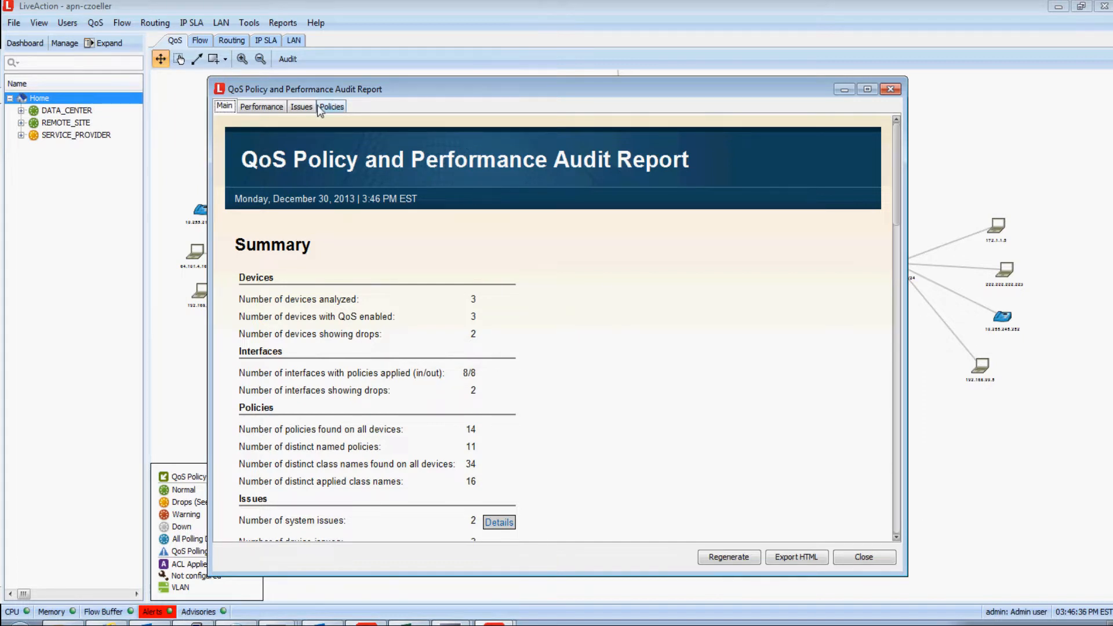
left_click(330, 106)
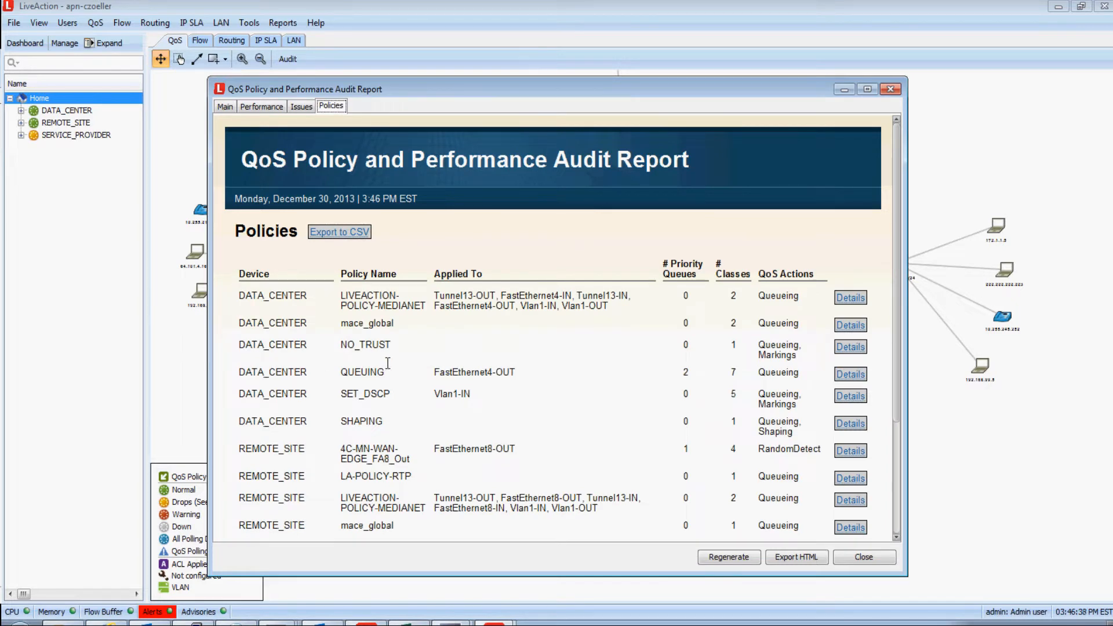
mouse_move(463, 413)
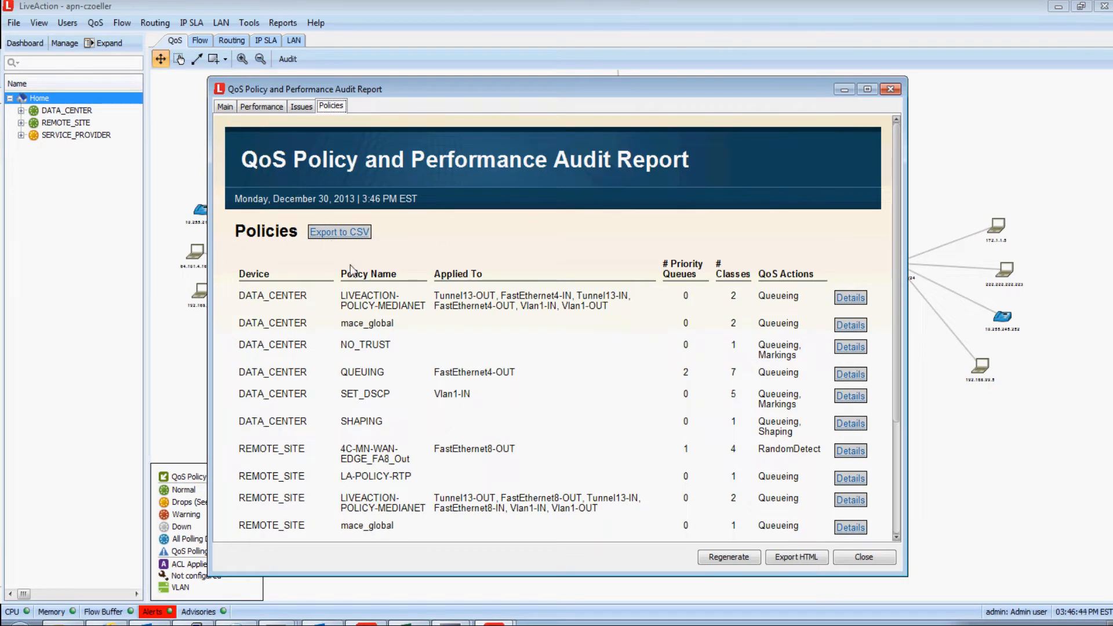
left_click(300, 105)
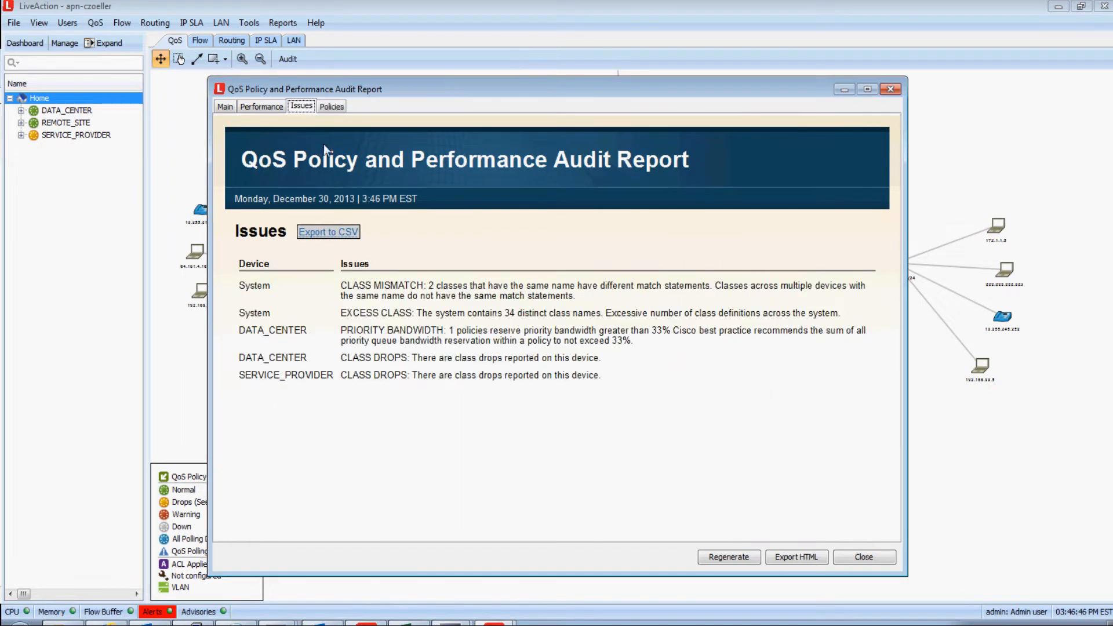
mouse_move(437, 263)
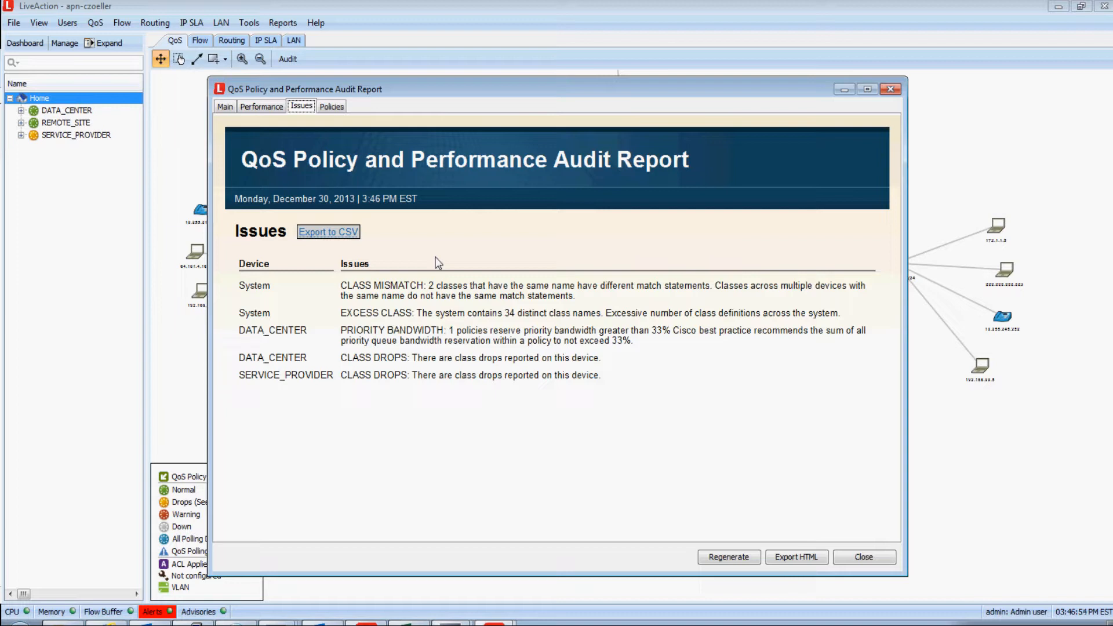
mouse_move(224, 106)
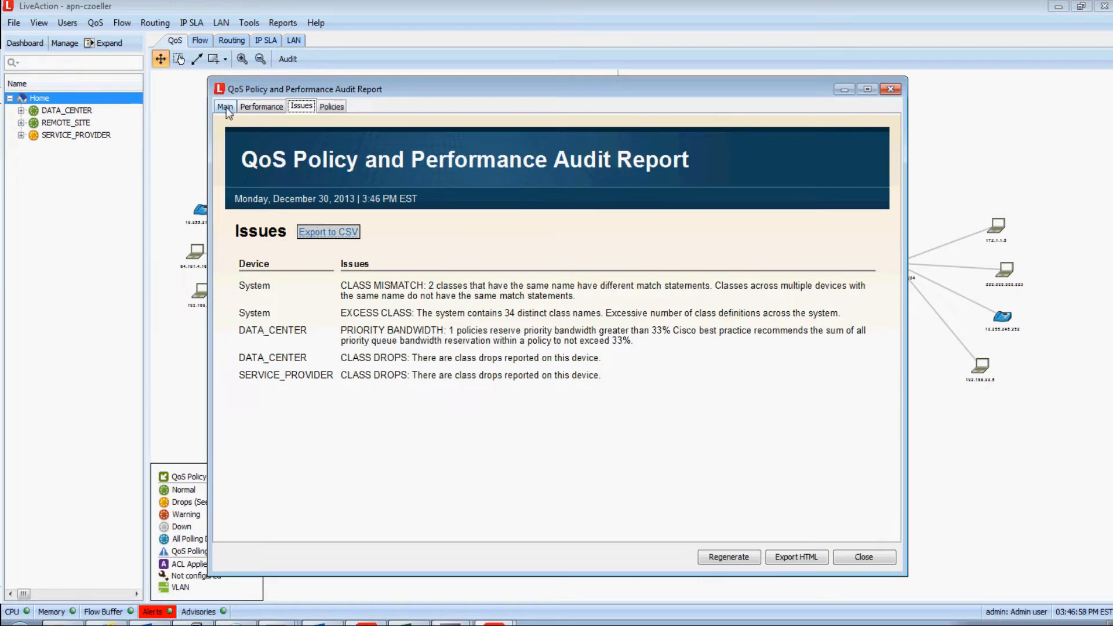
Close the audit report and show DATA_CENTER's interface policy table from the QoS map
left_click(862, 557)
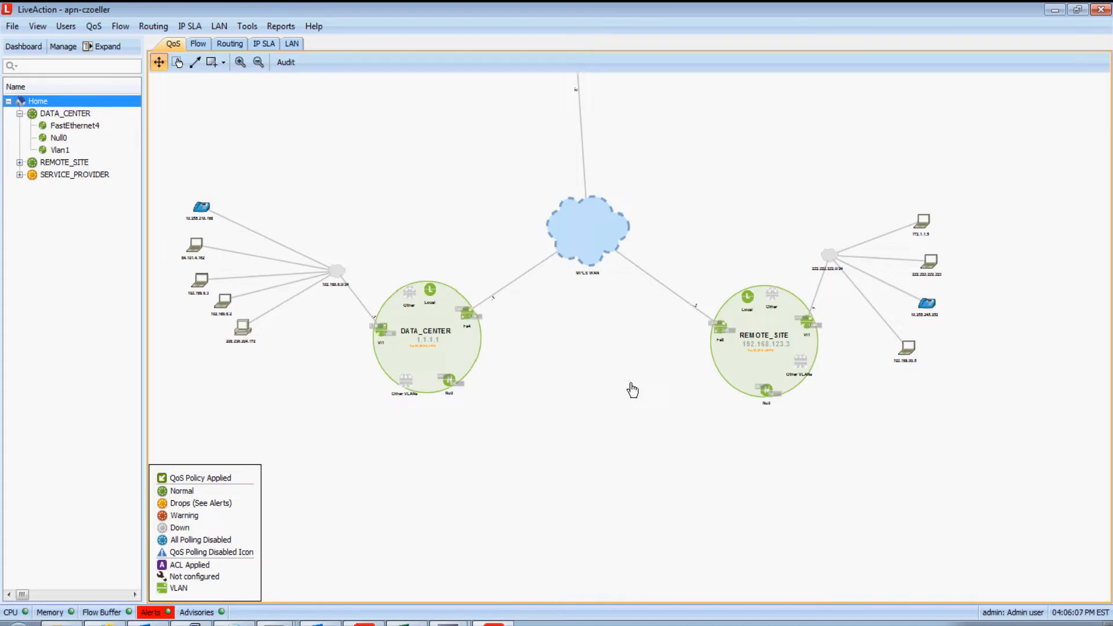
mouse_move(619, 391)
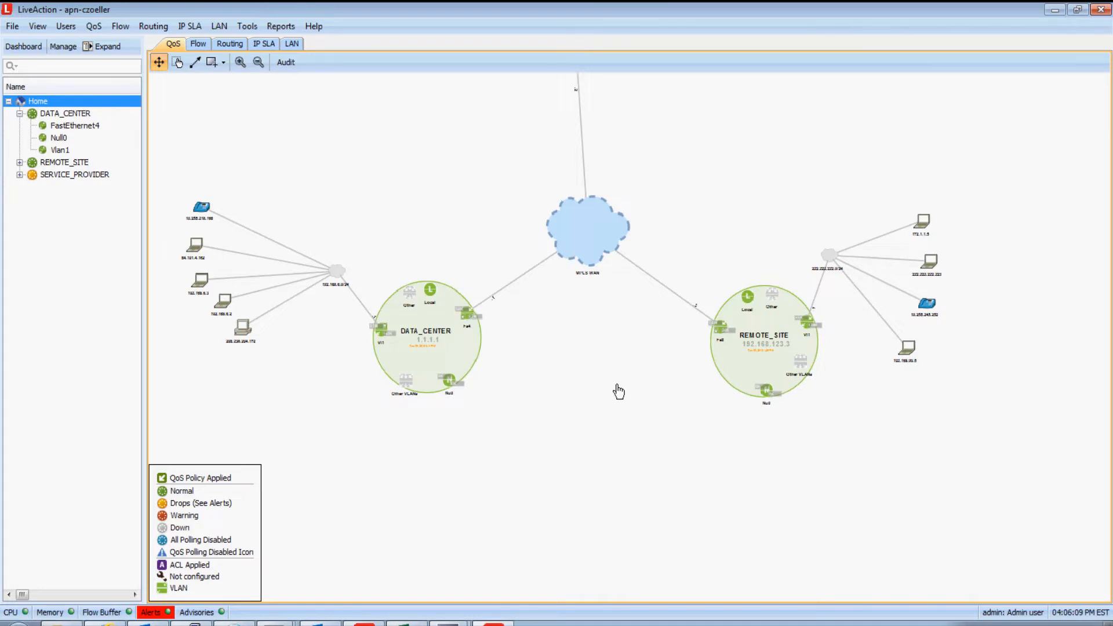
mouse_move(494, 349)
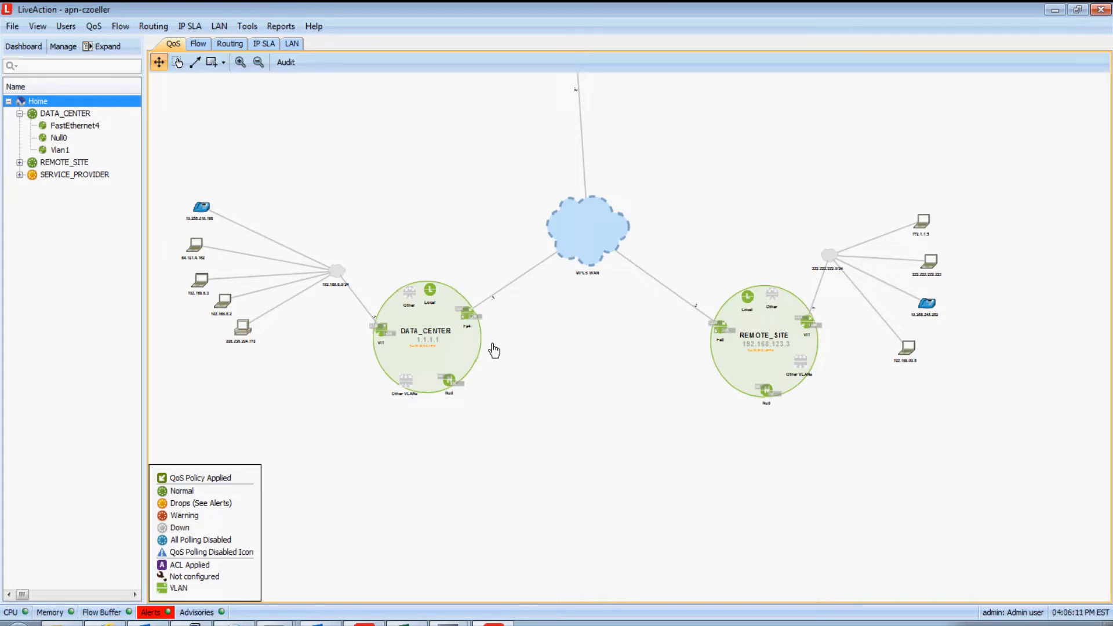
left_click(65, 112)
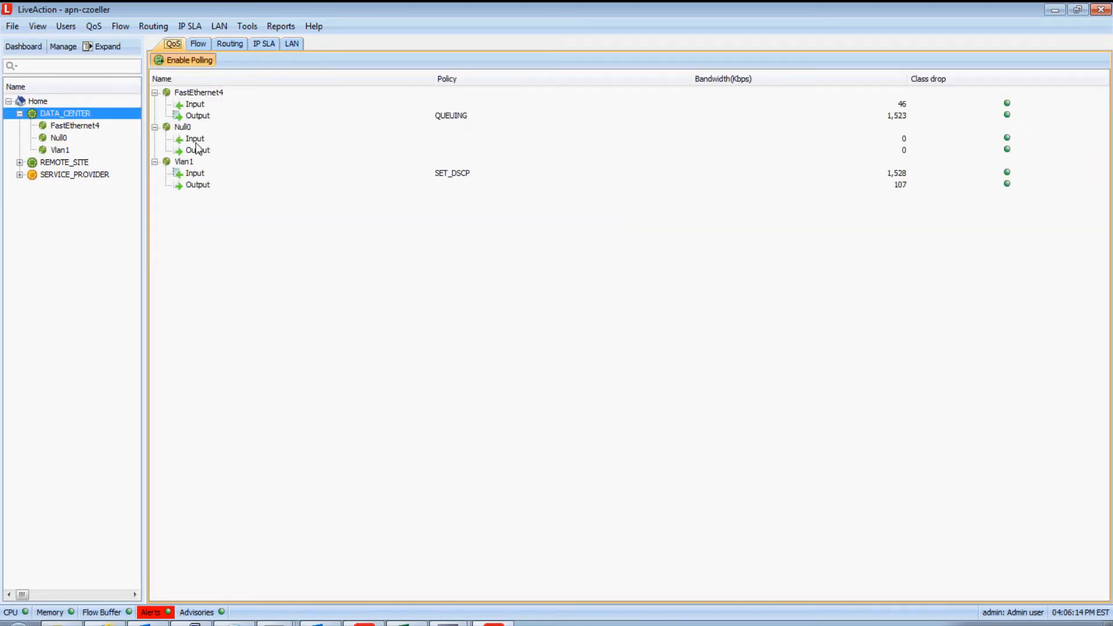
mouse_move(453, 194)
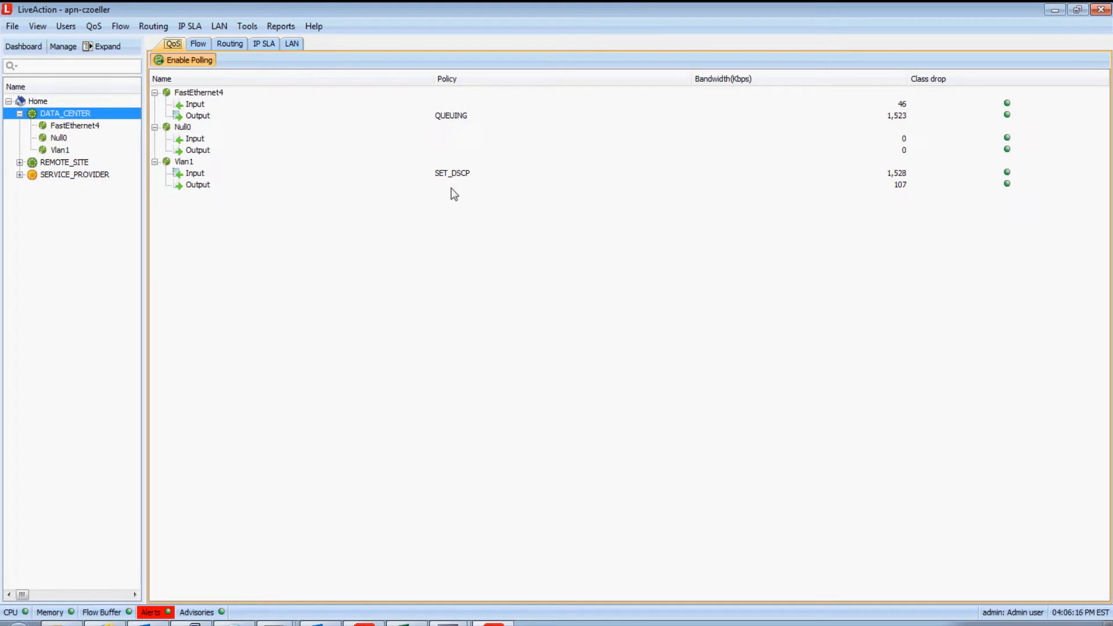
mouse_move(486, 152)
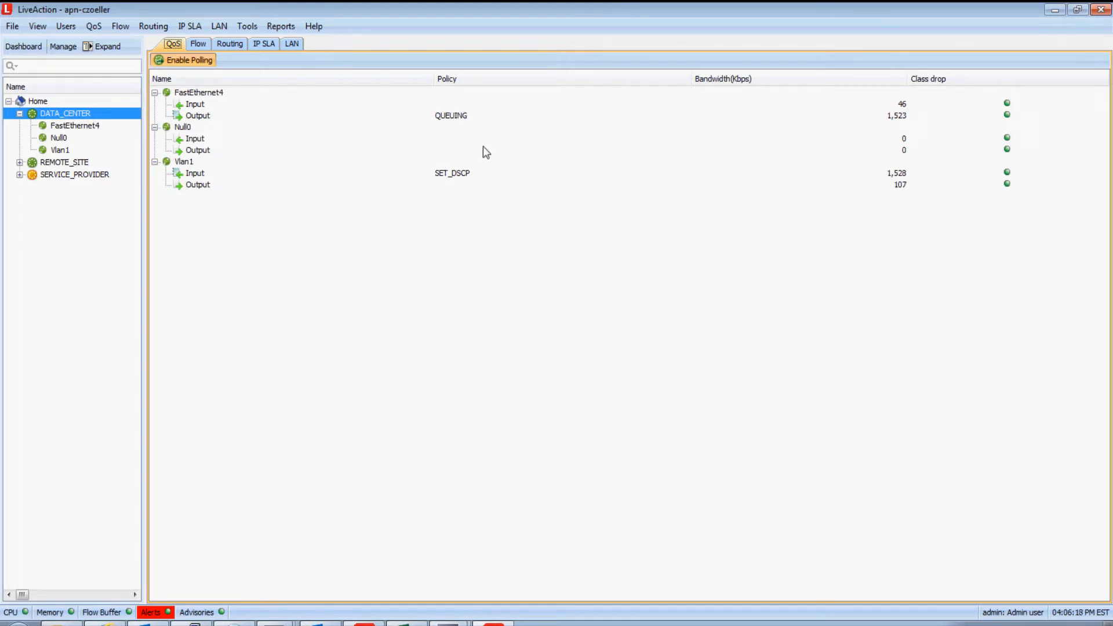
mouse_move(458, 130)
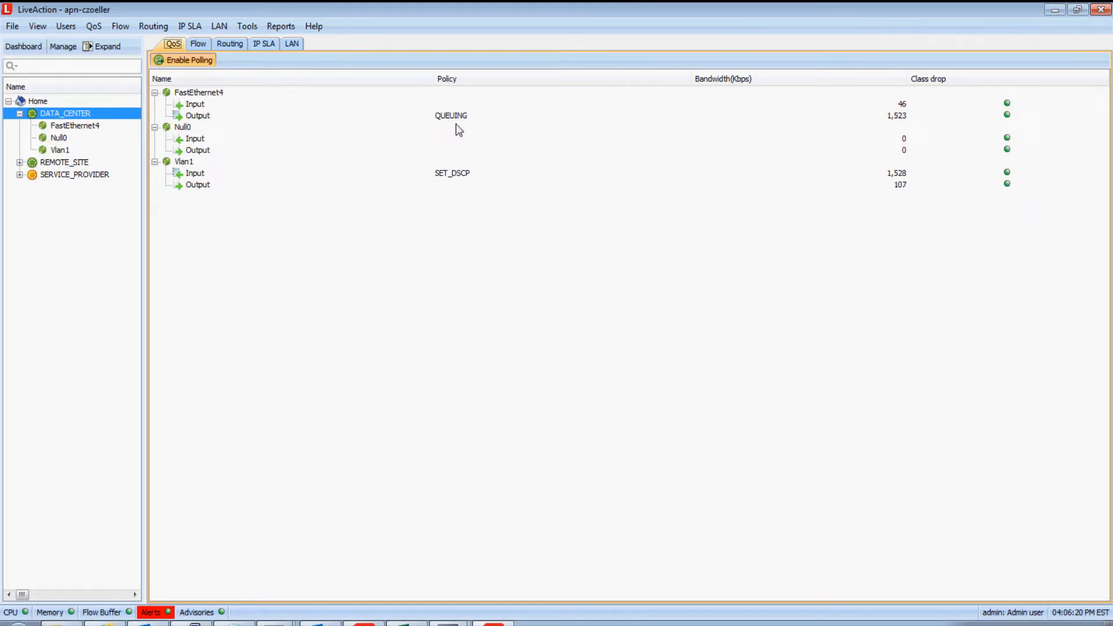
mouse_move(448, 189)
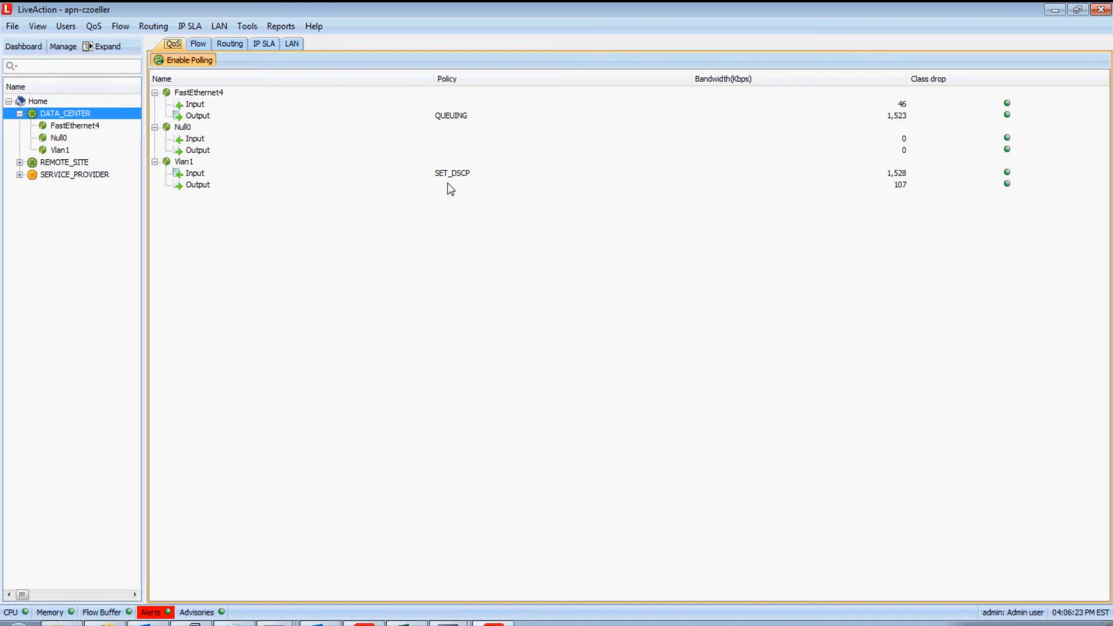
Show FastEthernet4 output before-QoS by NBAR application and after-QoS by class
left_click(198, 115)
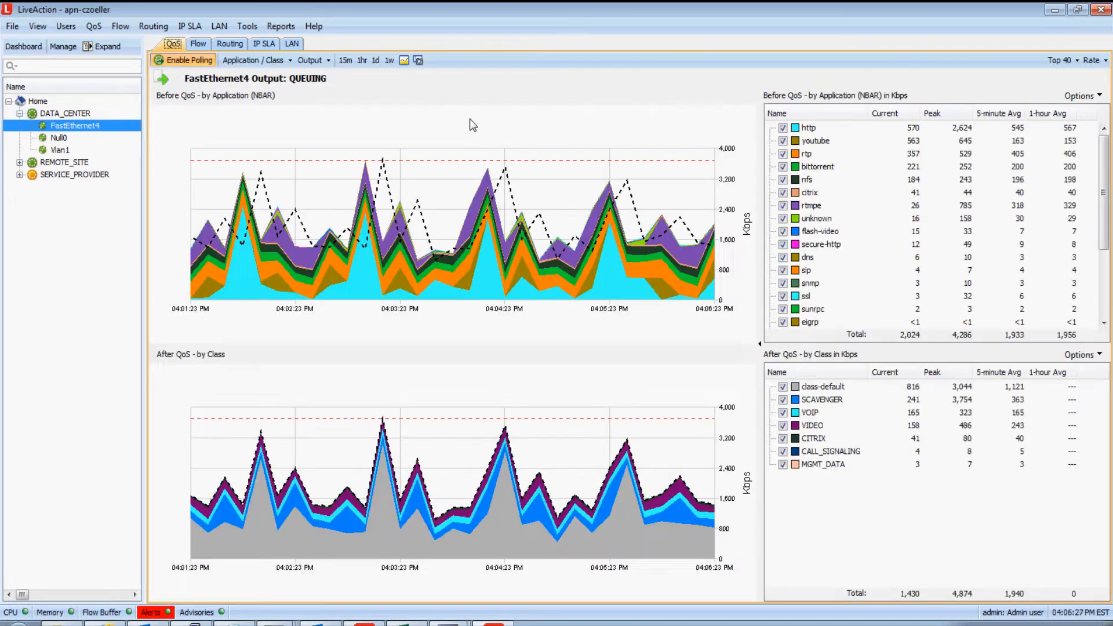
mouse_move(506, 293)
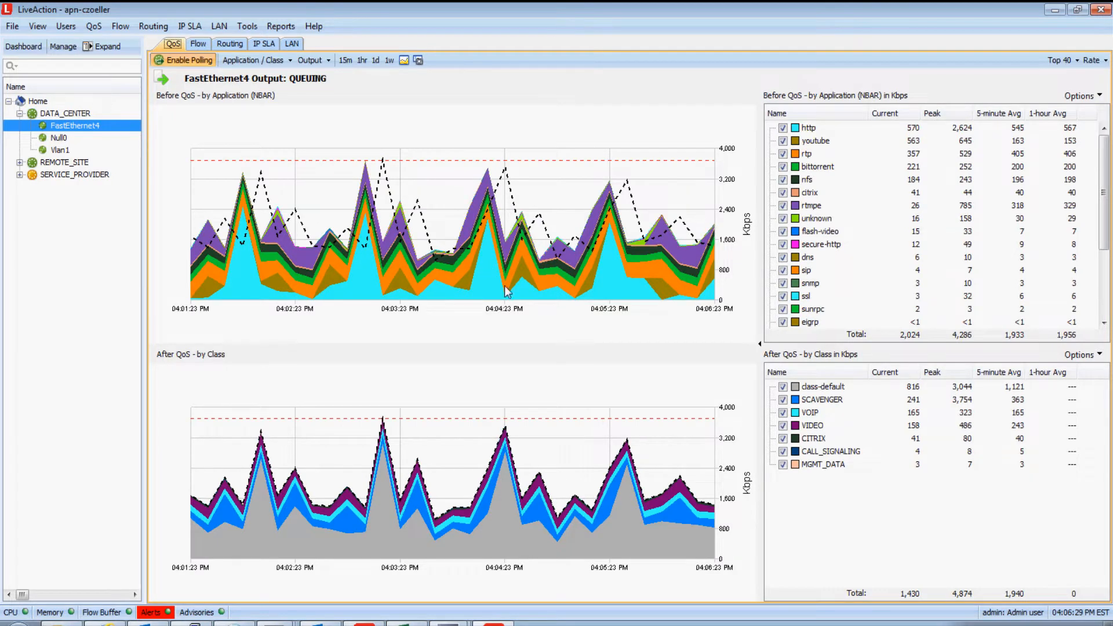
mouse_move(644, 371)
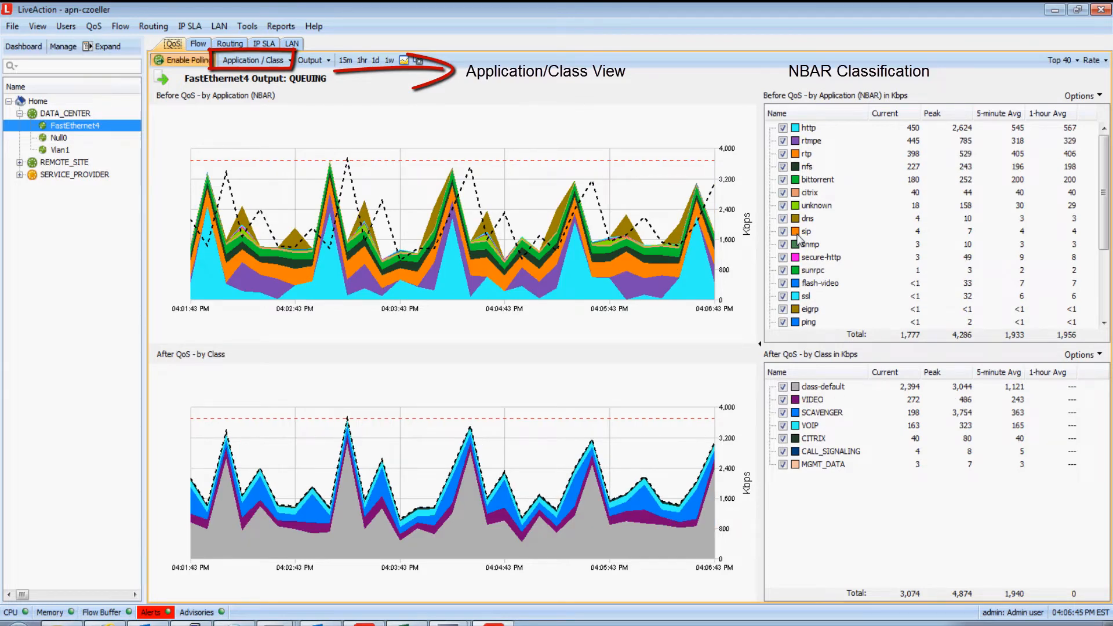
mouse_move(746, 504)
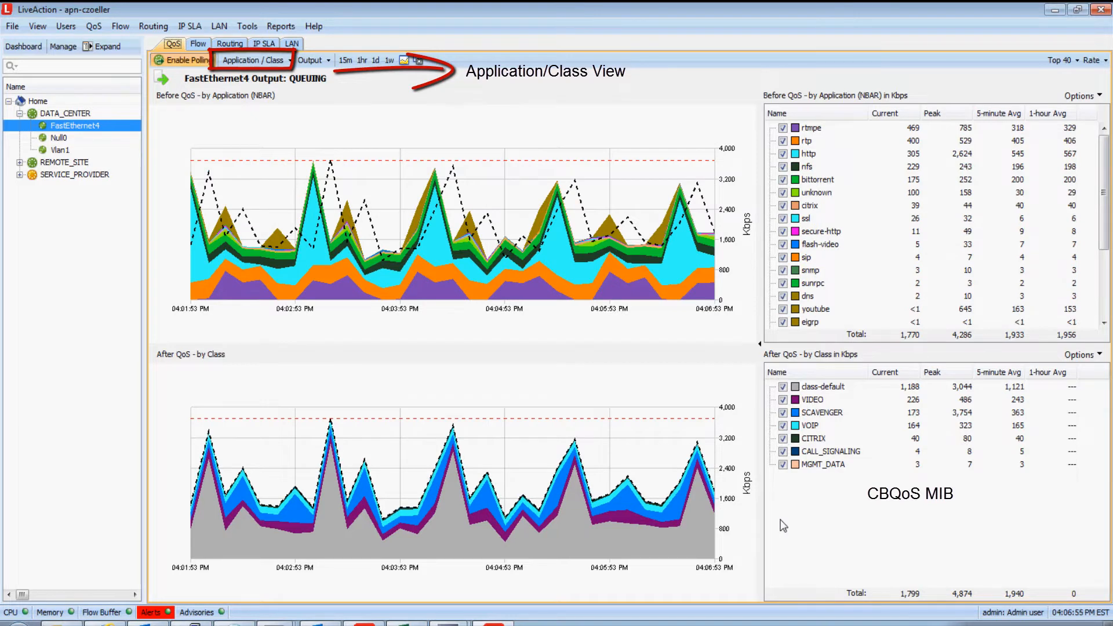
mouse_move(816, 398)
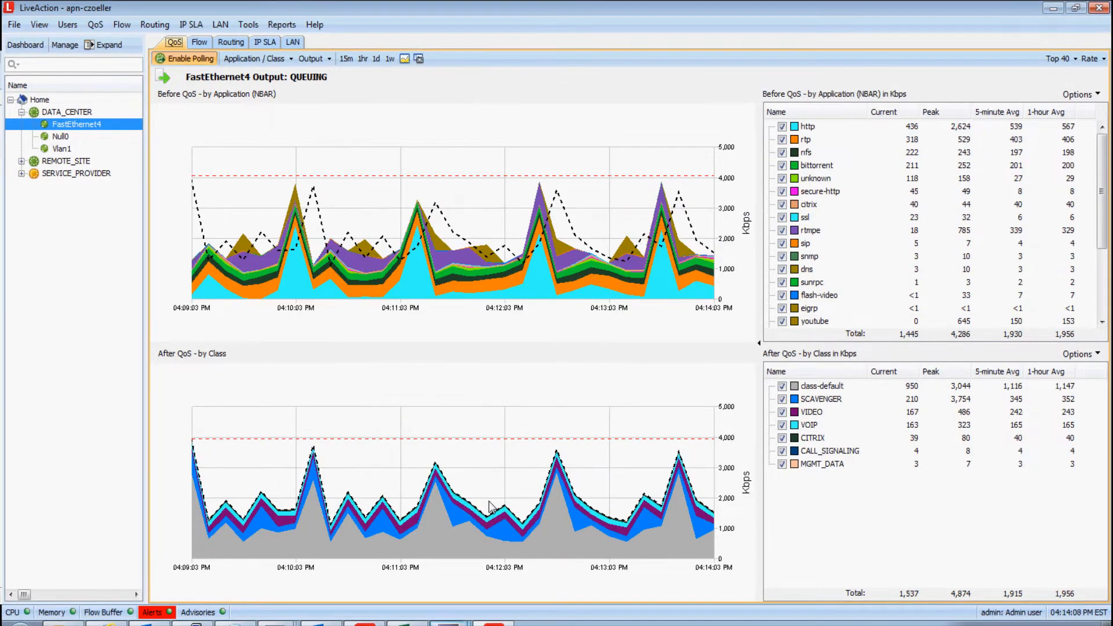
mouse_move(481, 505)
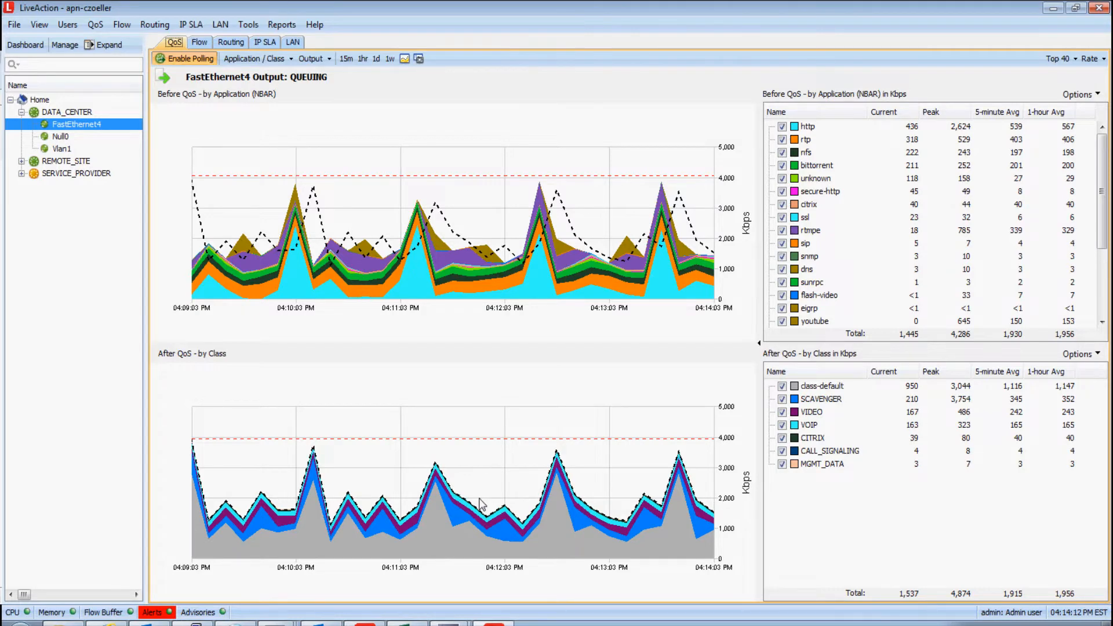
left_click(347, 58)
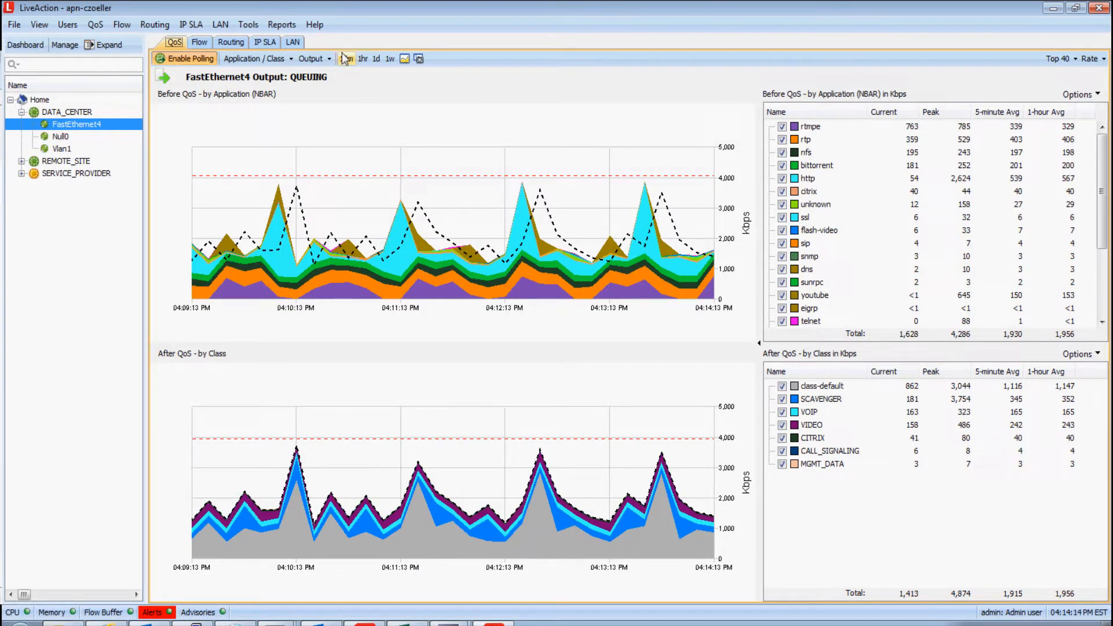
Run the NBAR and Post-Policy report for FastEthernet4 outbound, leaving only VIDEO plotted
left_click(419, 58)
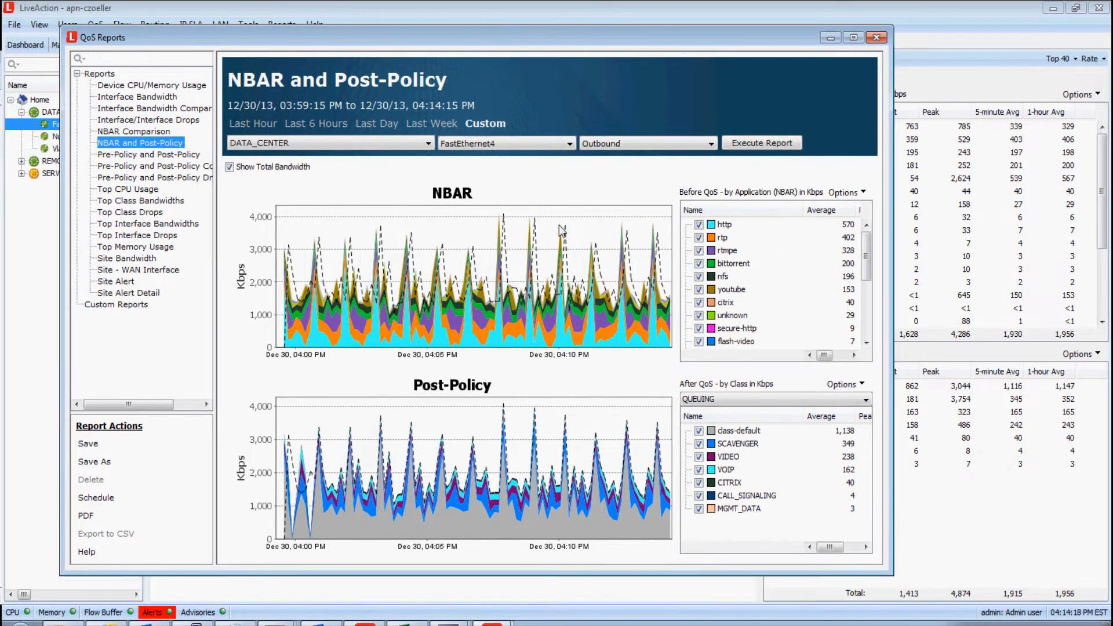
left_click(698, 431)
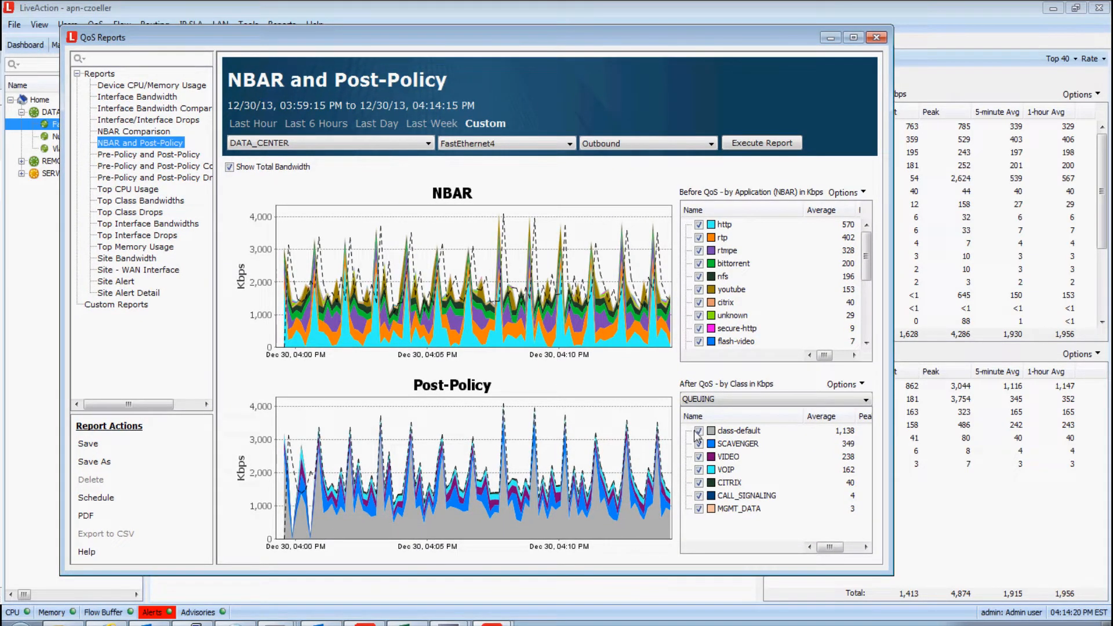
left_click(698, 431)
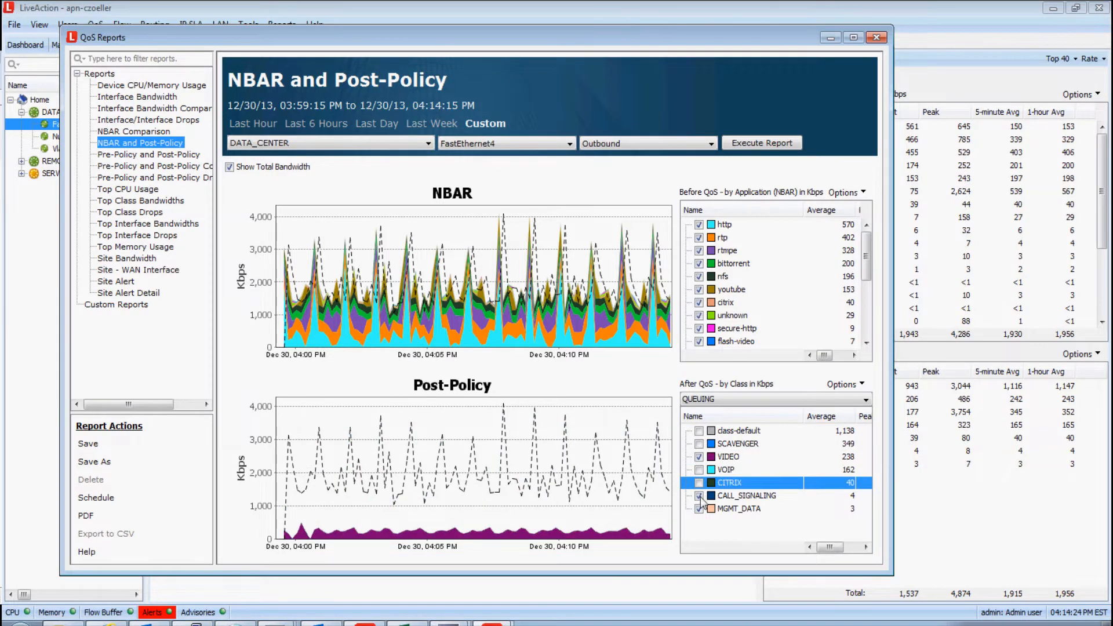
left_click(740, 508)
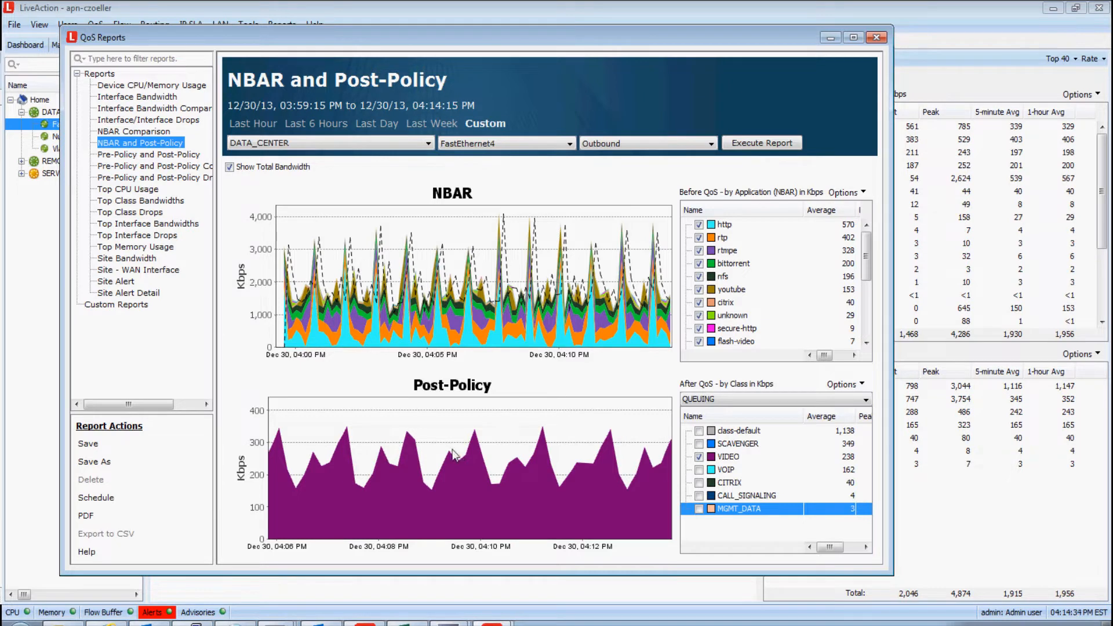
left_click(701, 457)
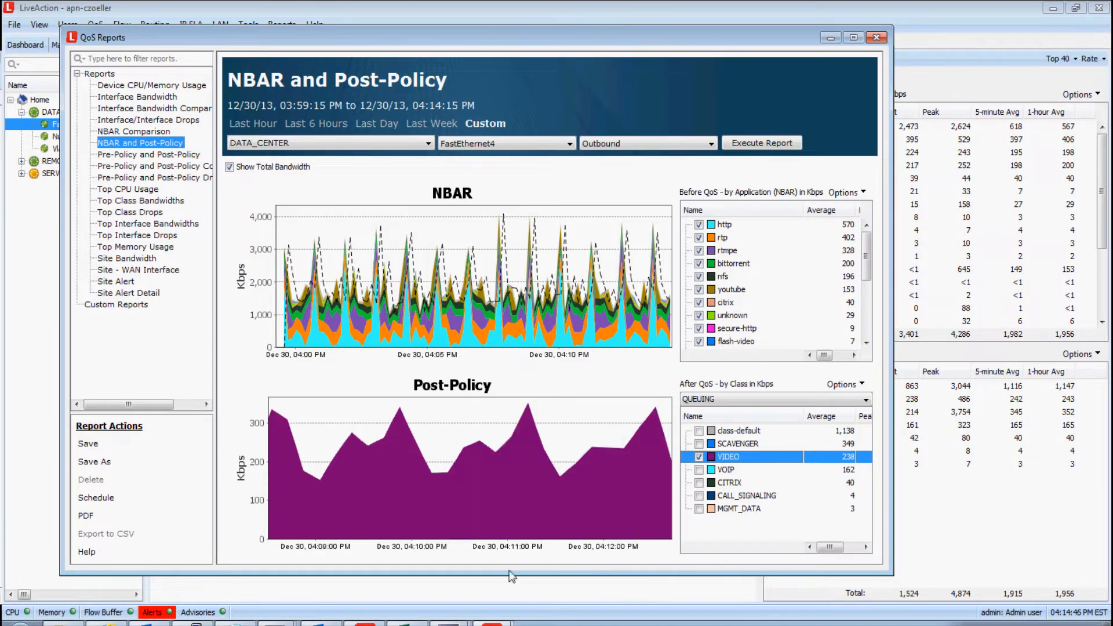
mouse_move(494, 530)
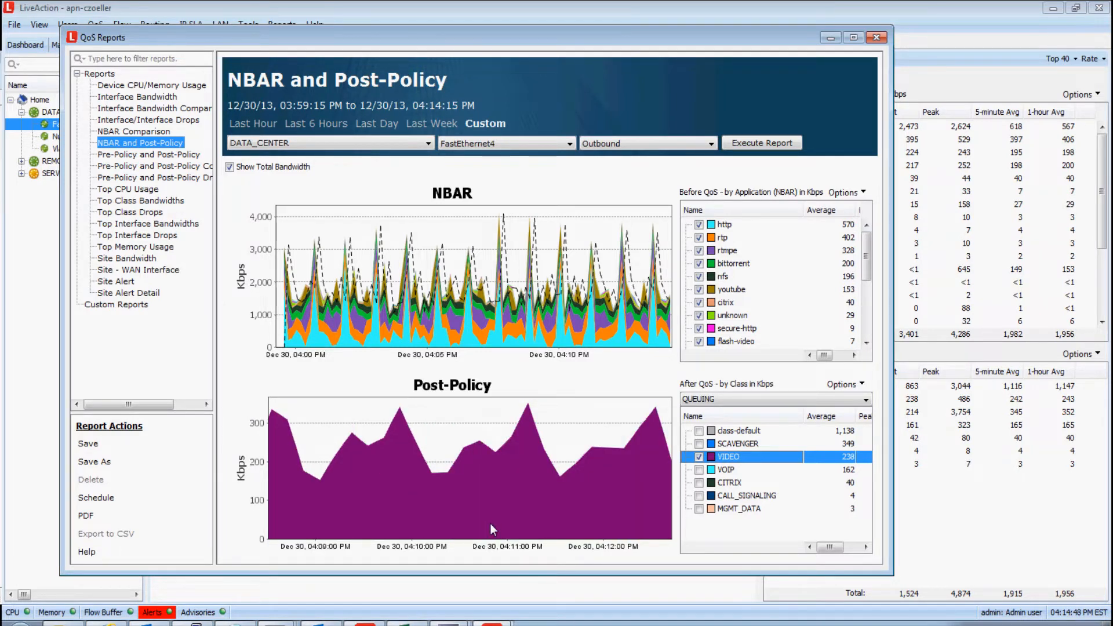
mouse_move(494, 531)
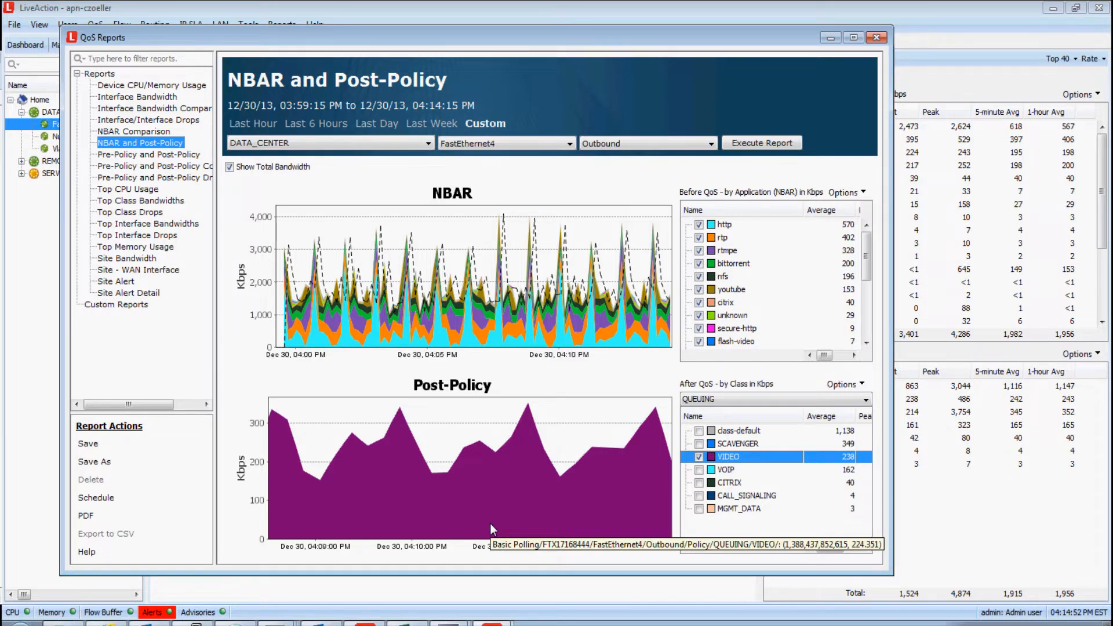
mouse_move(519, 418)
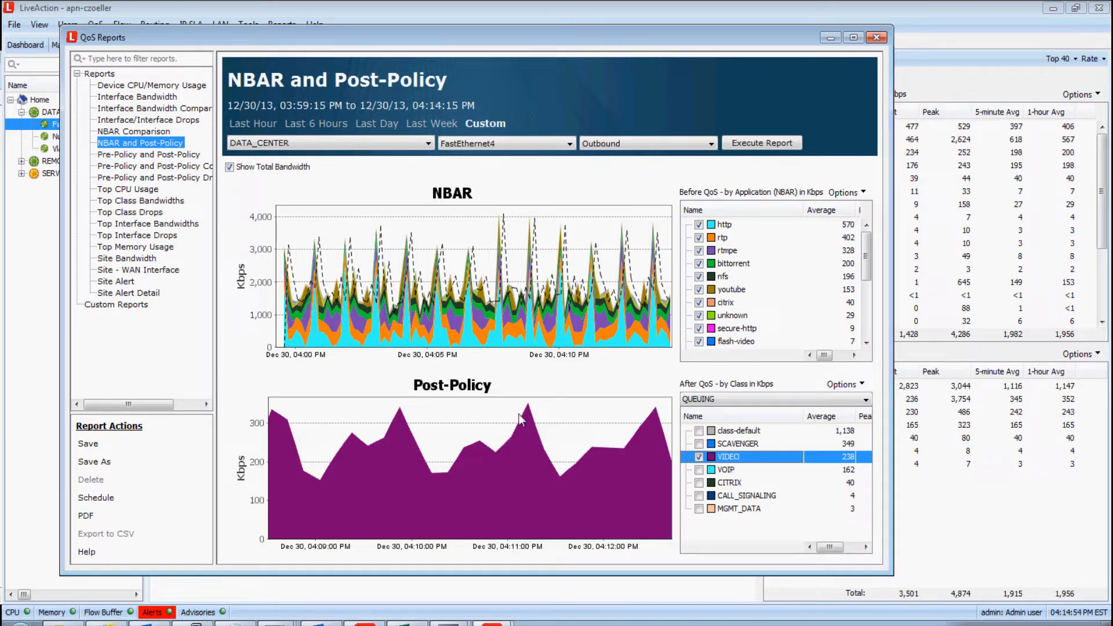
mouse_move(252, 123)
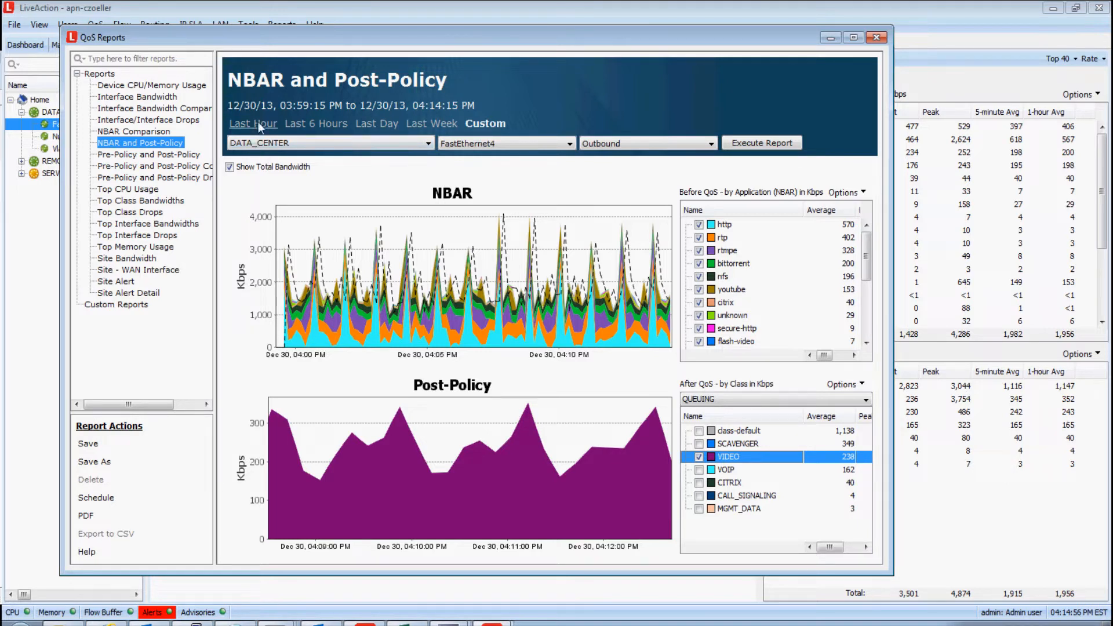
mouse_move(432, 124)
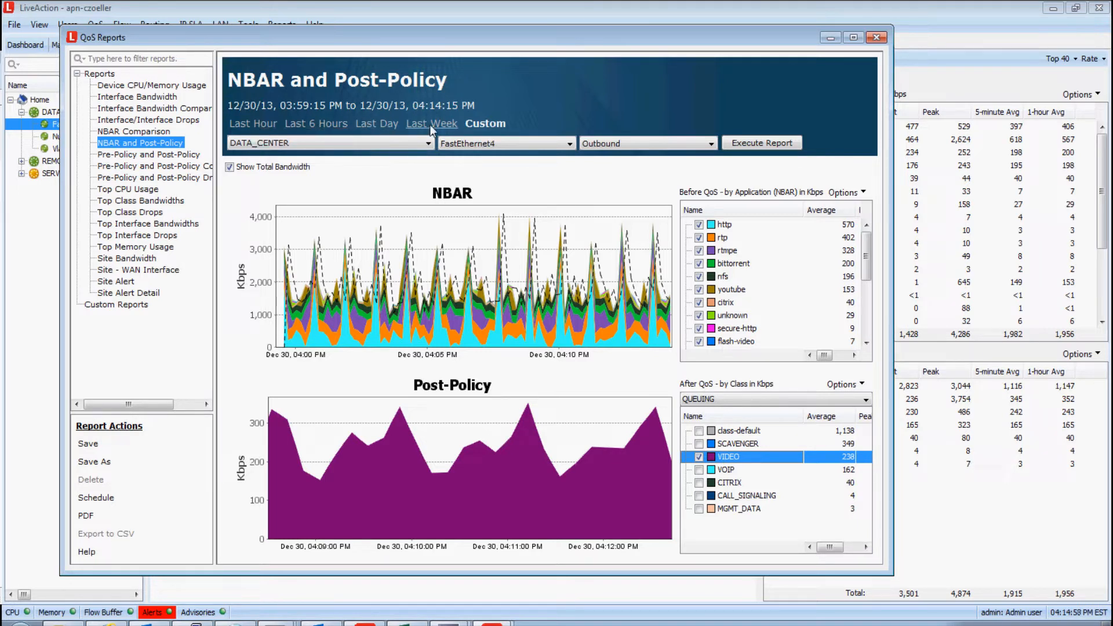
Show the custom report start and end times, then return to the QoS map
left_click(484, 124)
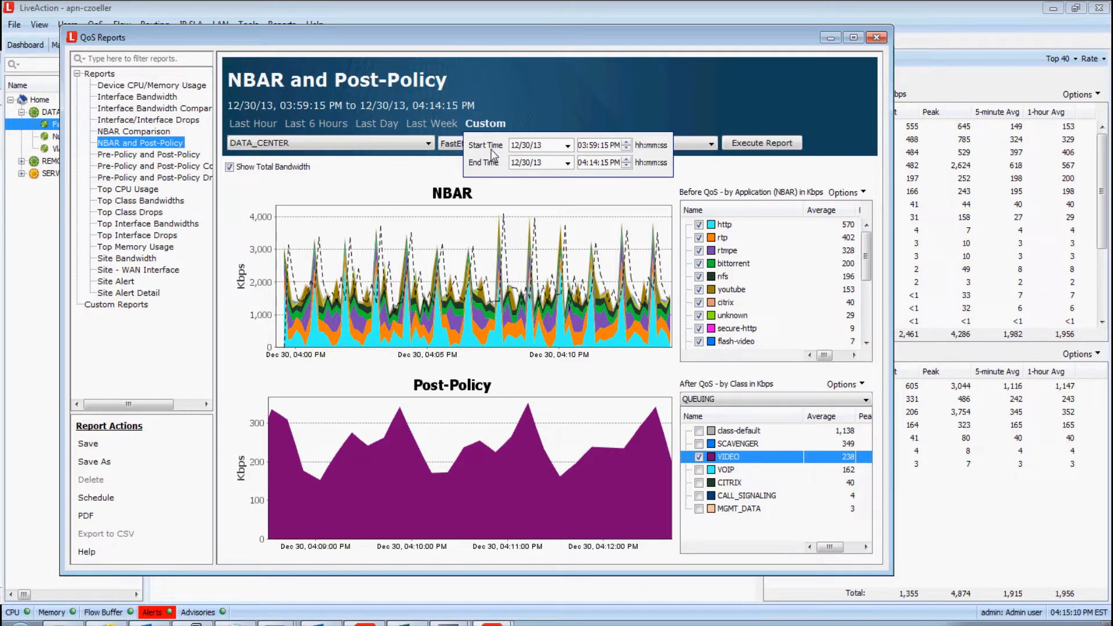
left_click(878, 38)
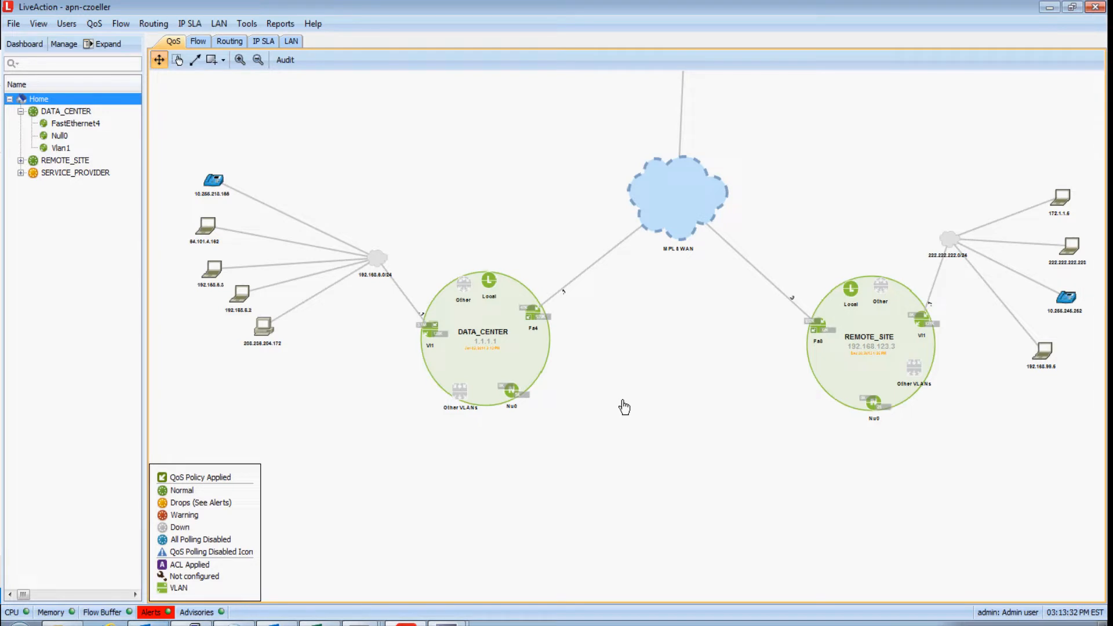
mouse_move(778, 370)
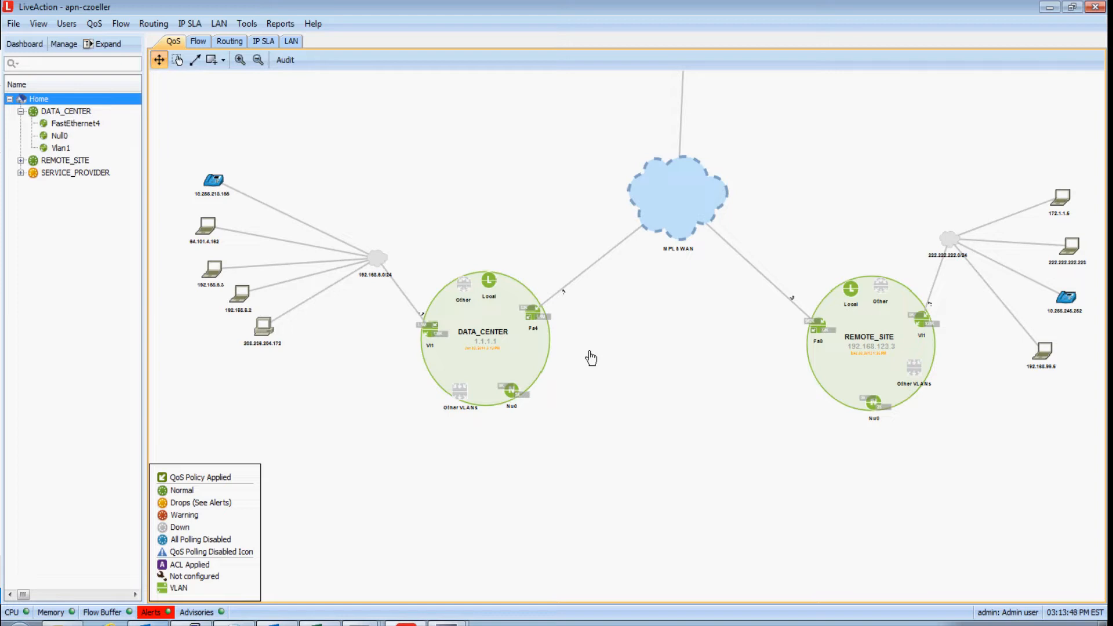
Apply the SHAPING policy to DATA_CENTER's FastEthernet4 output
right_click(529, 320)
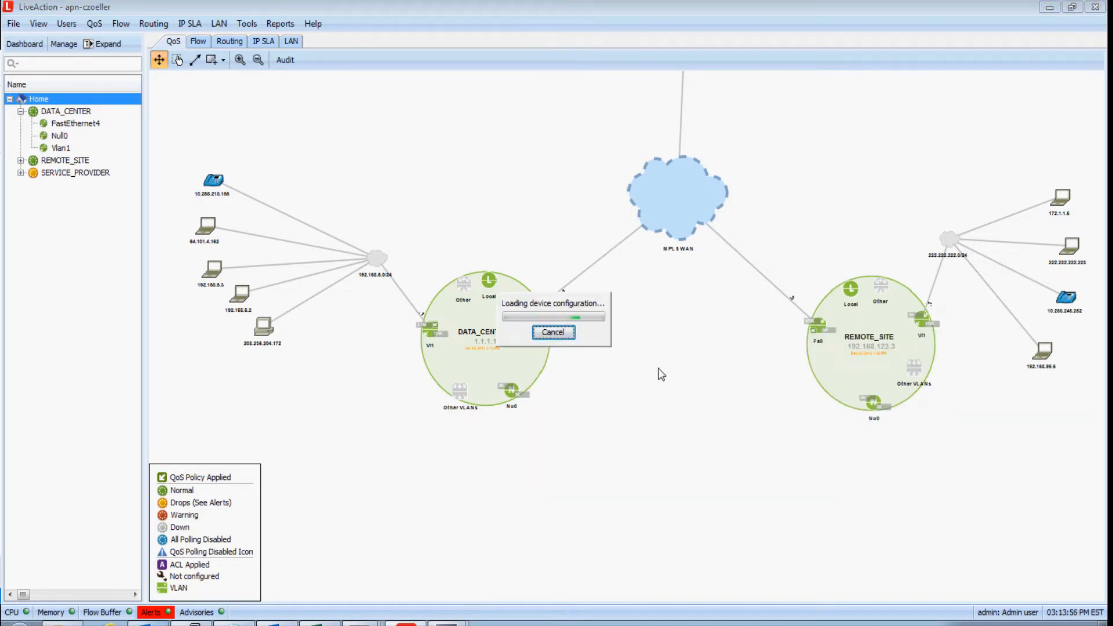
mouse_move(628, 328)
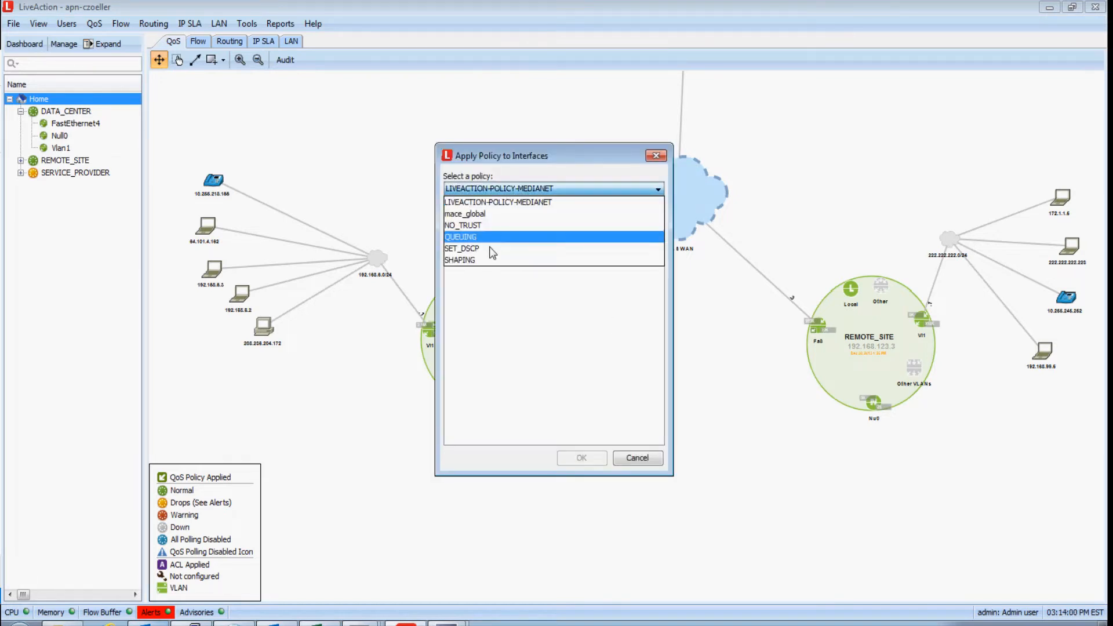
left_click(460, 260)
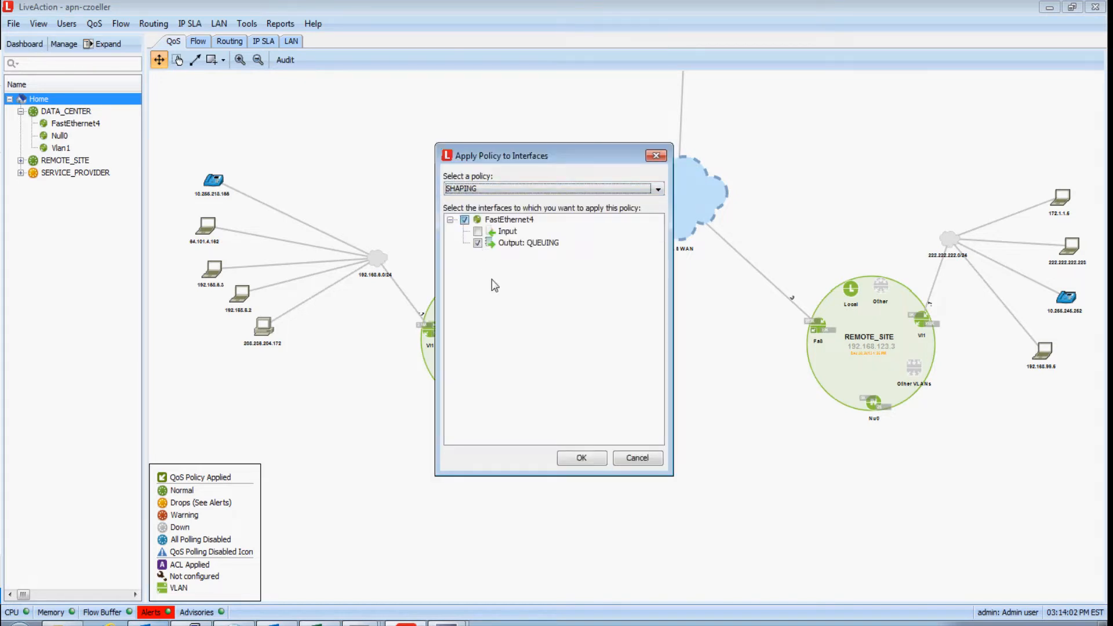
left_click(581, 458)
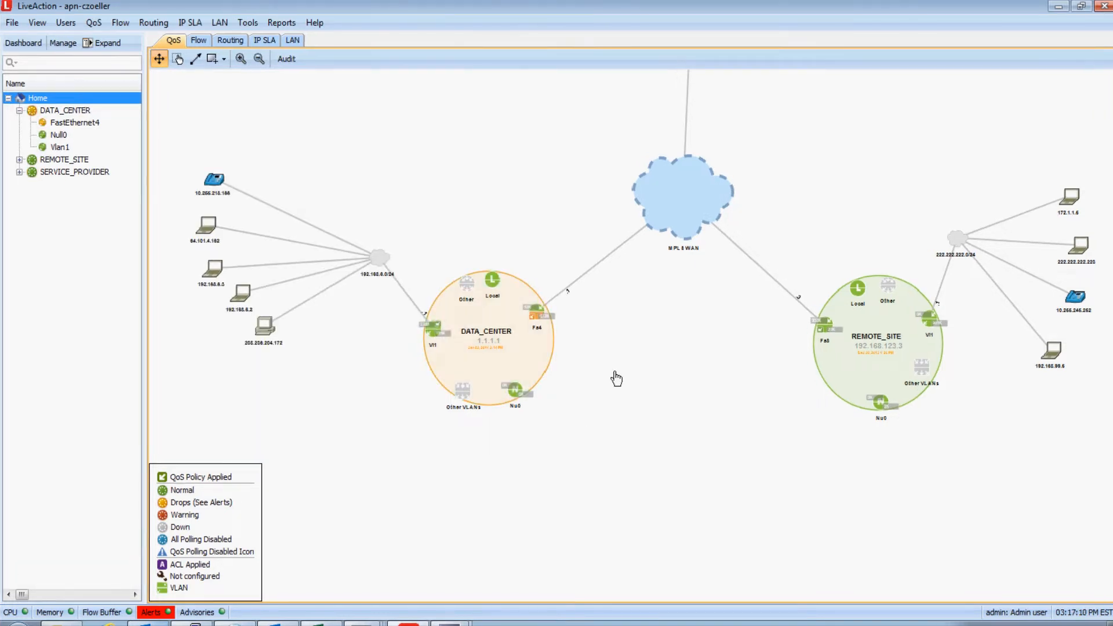
mouse_move(564, 357)
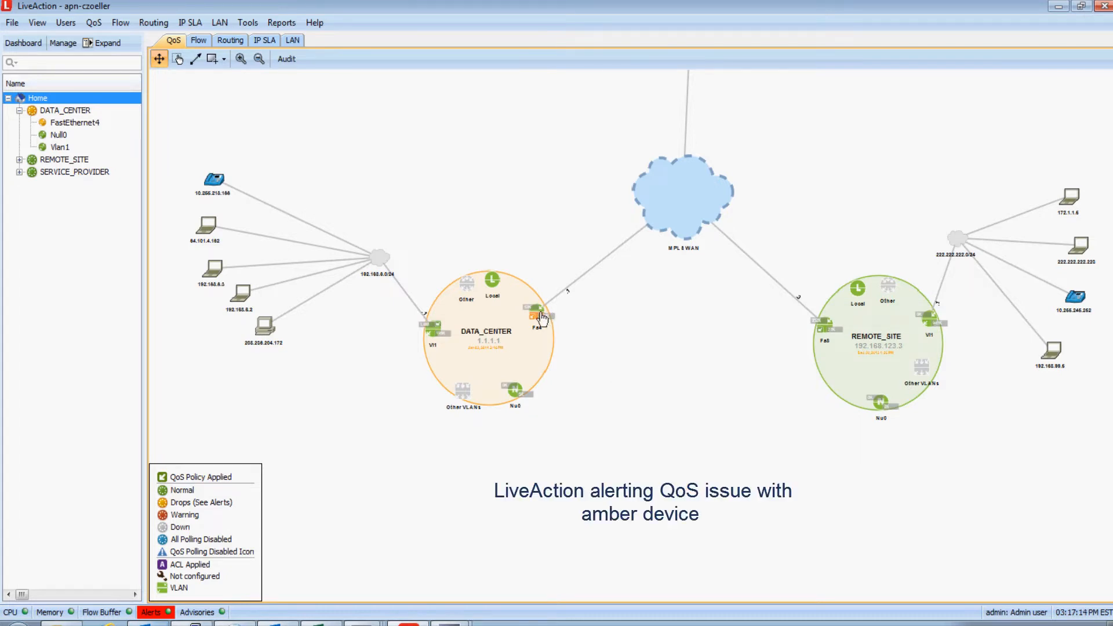
mouse_move(288, 498)
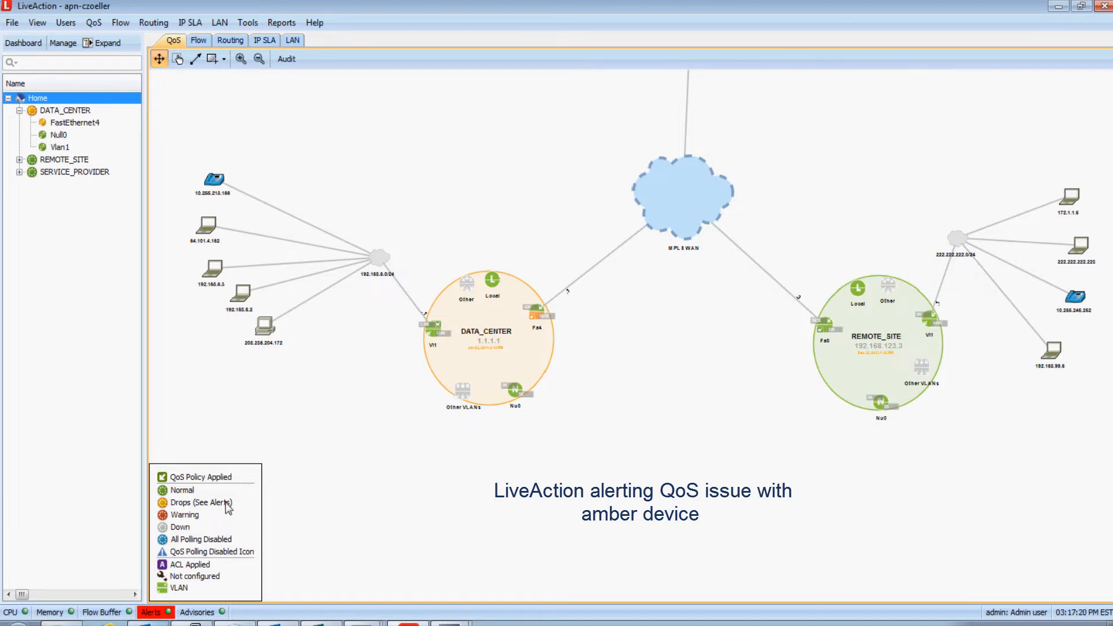
mouse_move(566, 335)
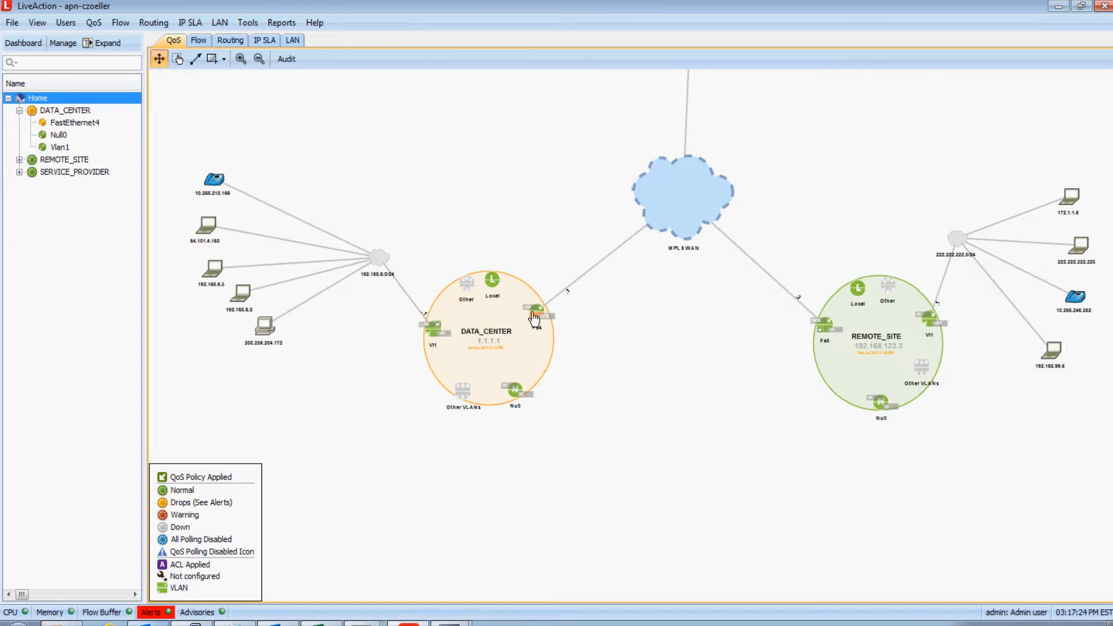
Show before- and after-QoS traffic for FastEthernet4's shaped output
left_click(75, 122)
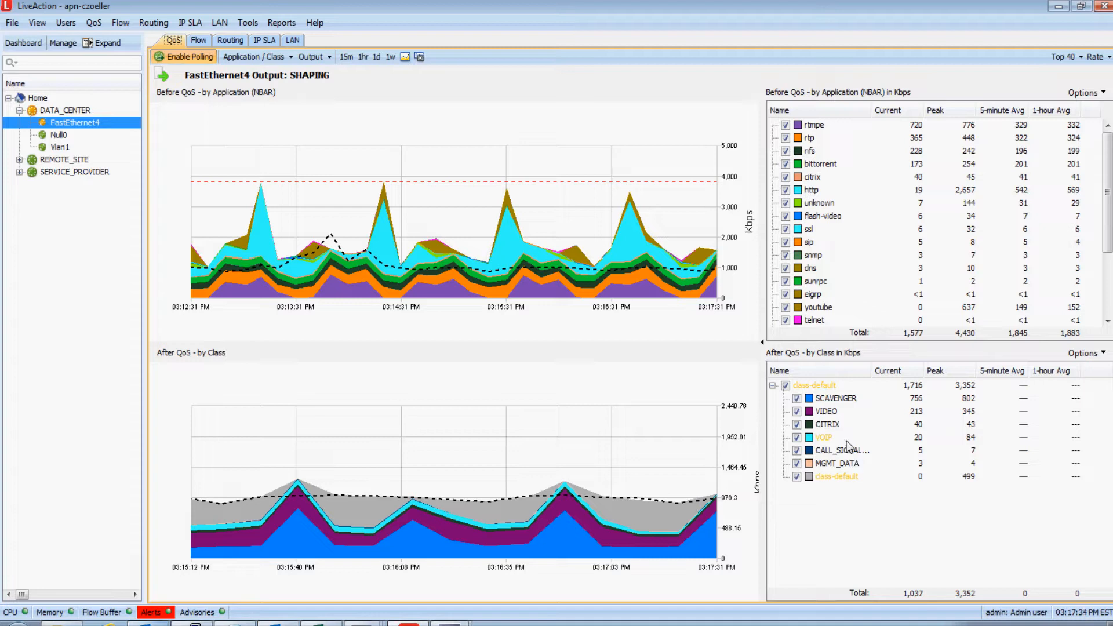
mouse_move(850, 470)
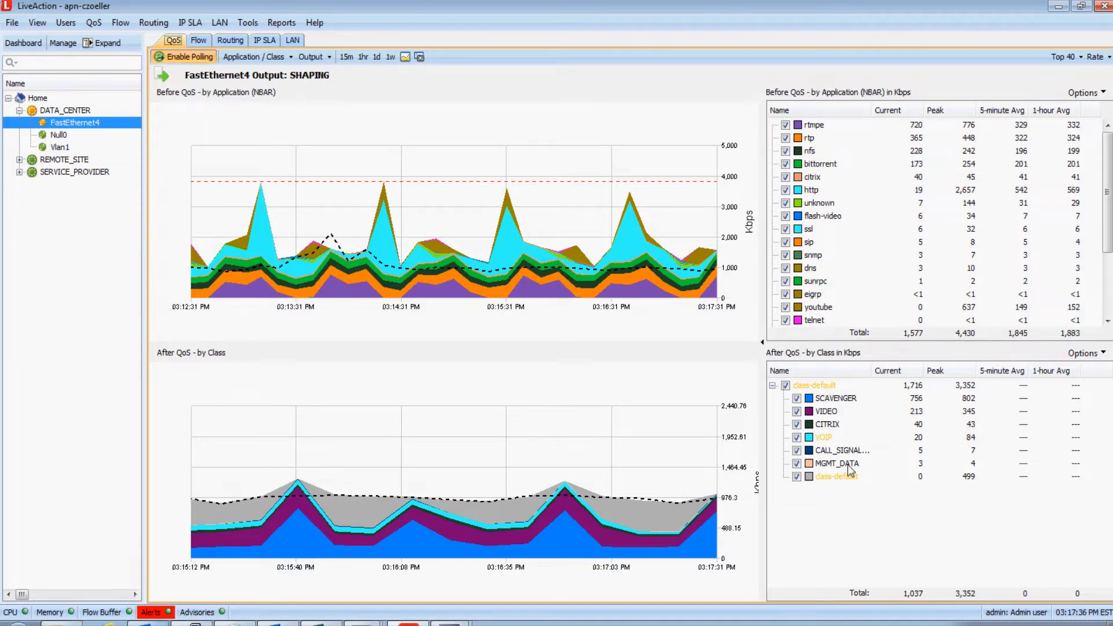
mouse_move(837, 476)
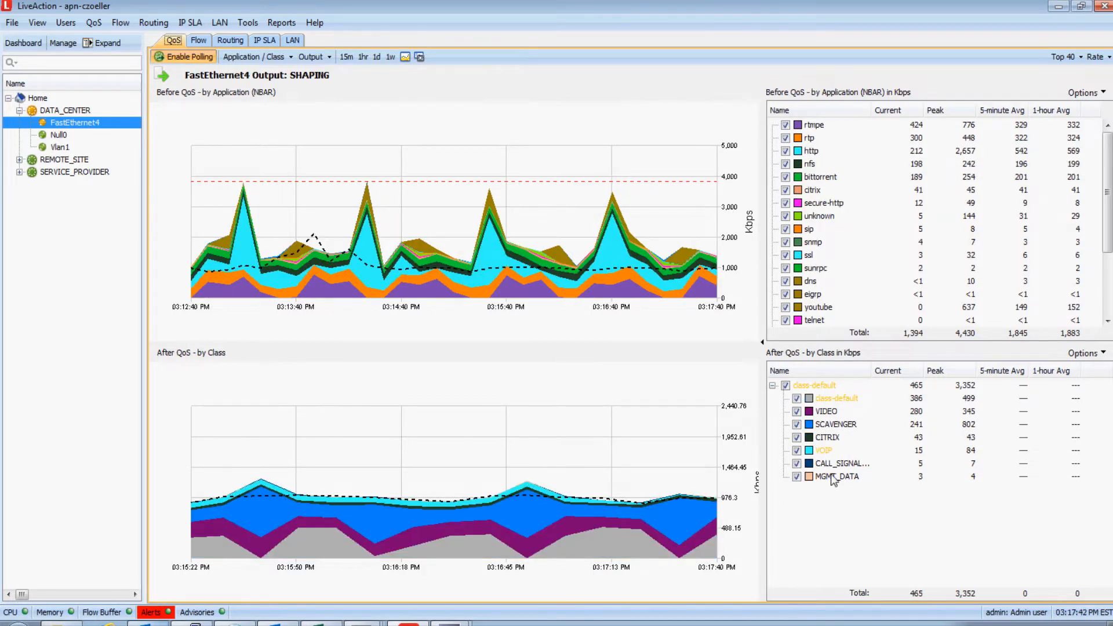
Show VOIP class statistics and single out its Drops series
double_click(824, 450)
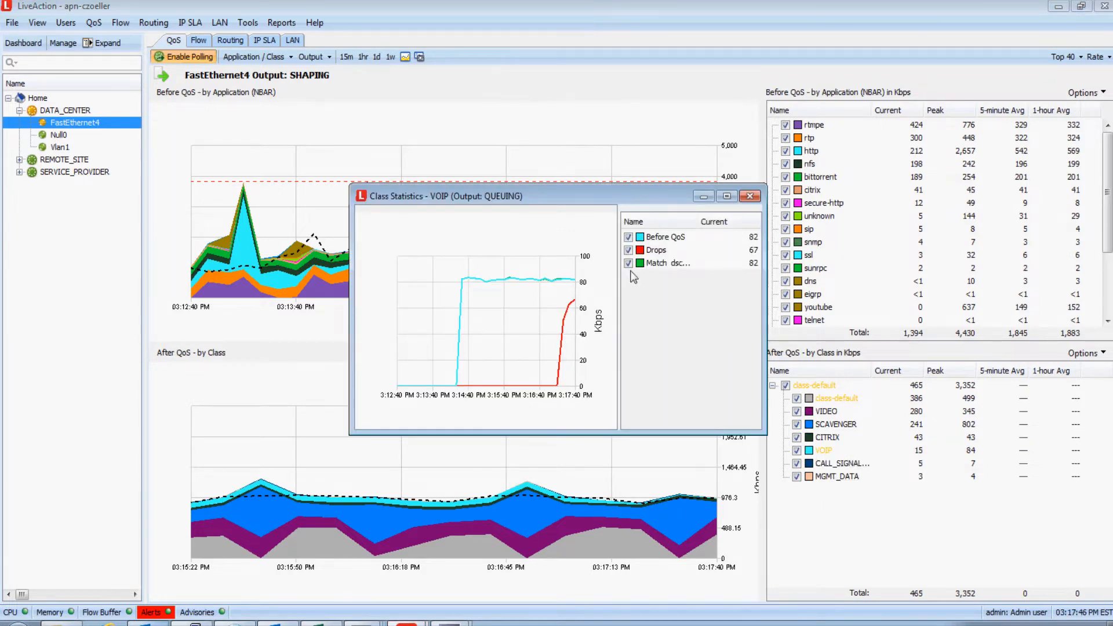
mouse_move(572, 327)
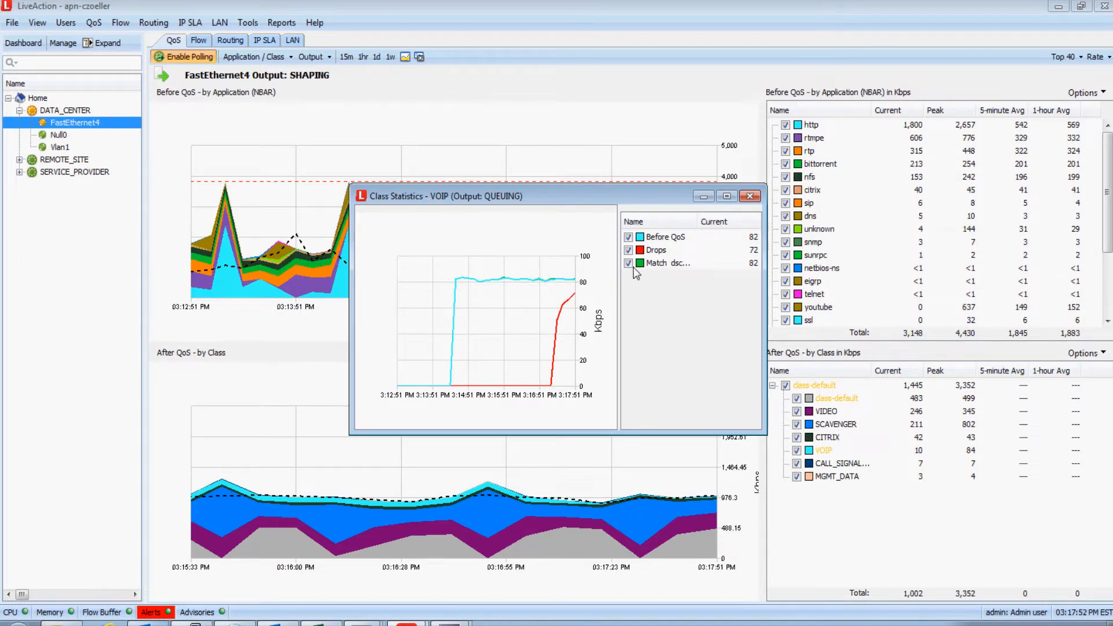
left_click(654, 251)
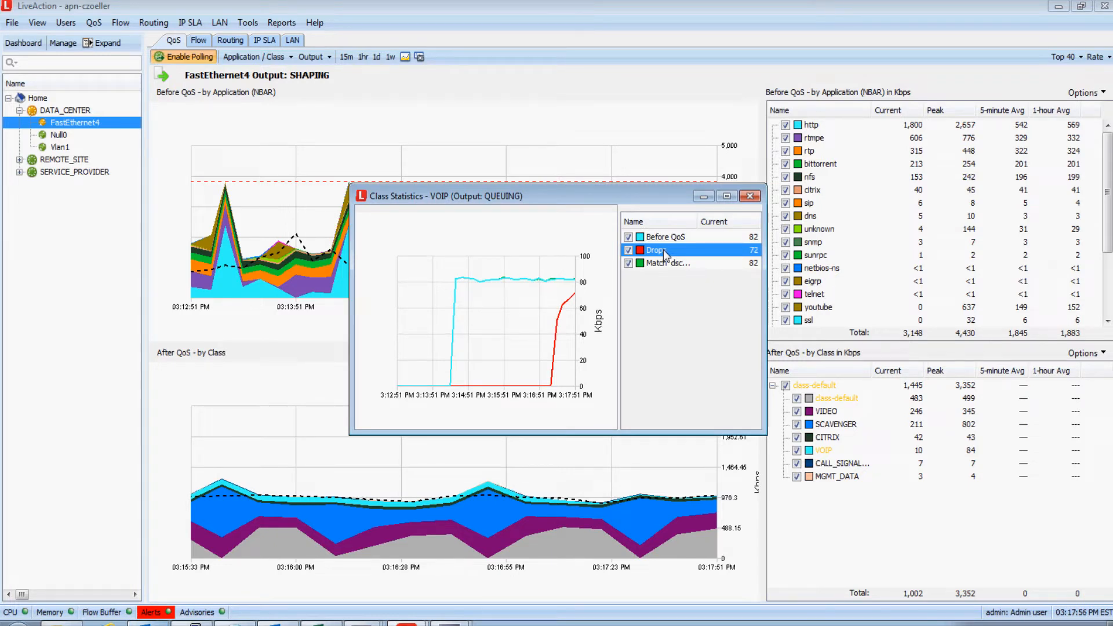
left_click(751, 196)
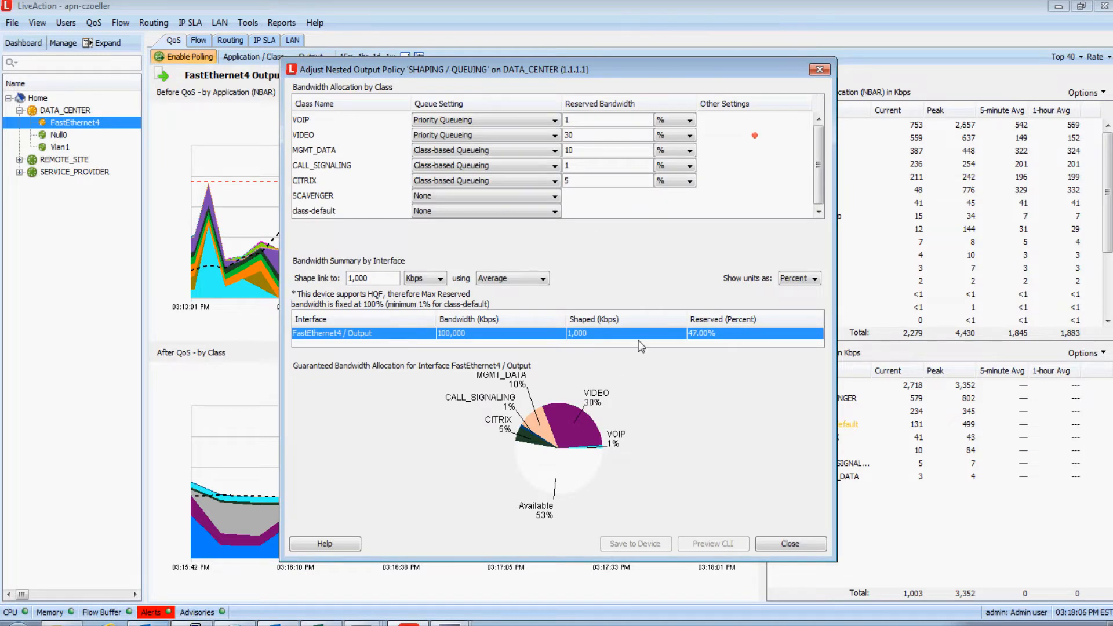
mouse_move(354, 109)
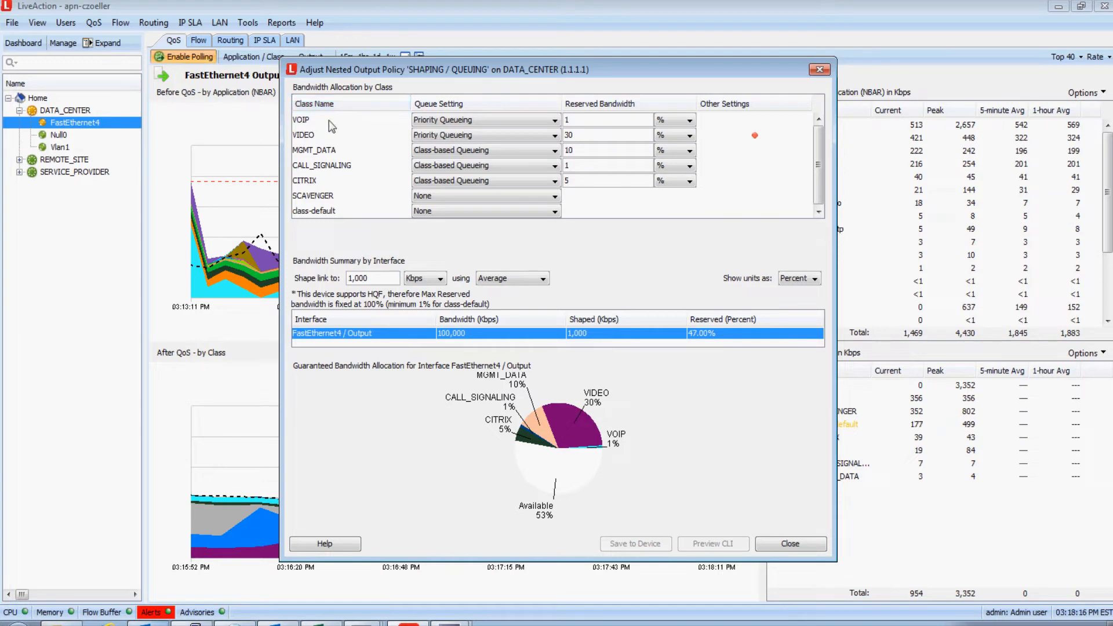
mouse_move(311, 135)
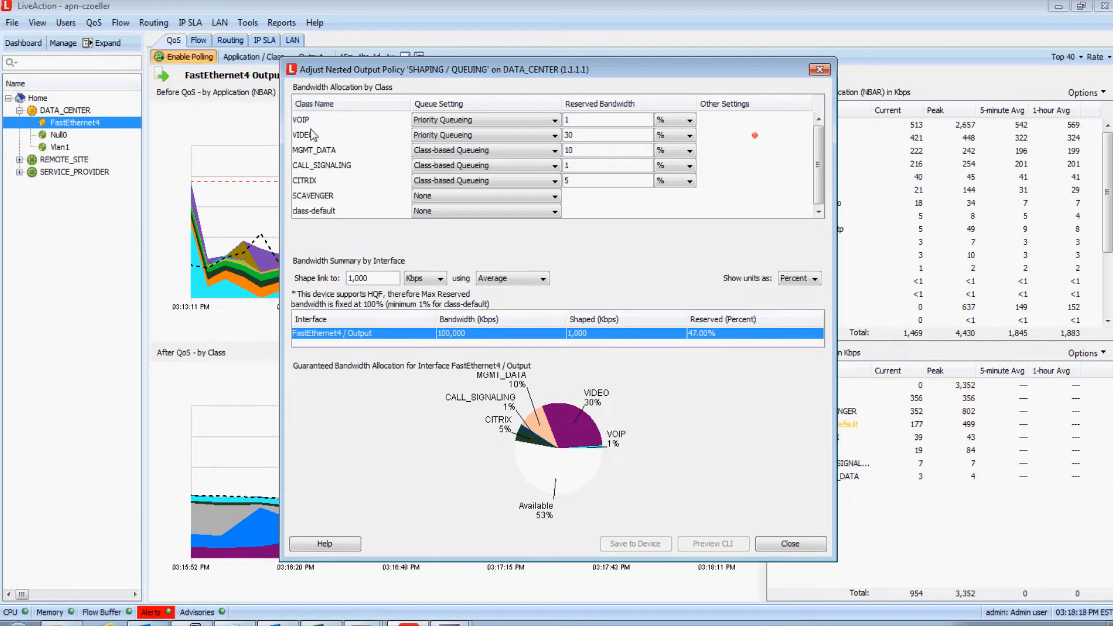
mouse_move(594, 150)
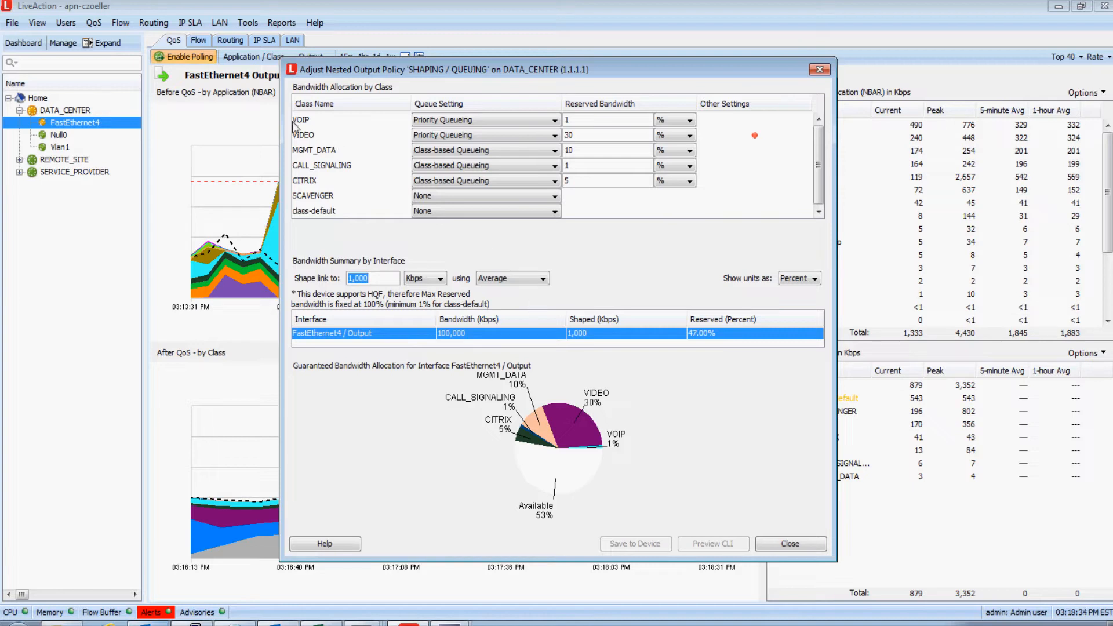
mouse_move(435, 128)
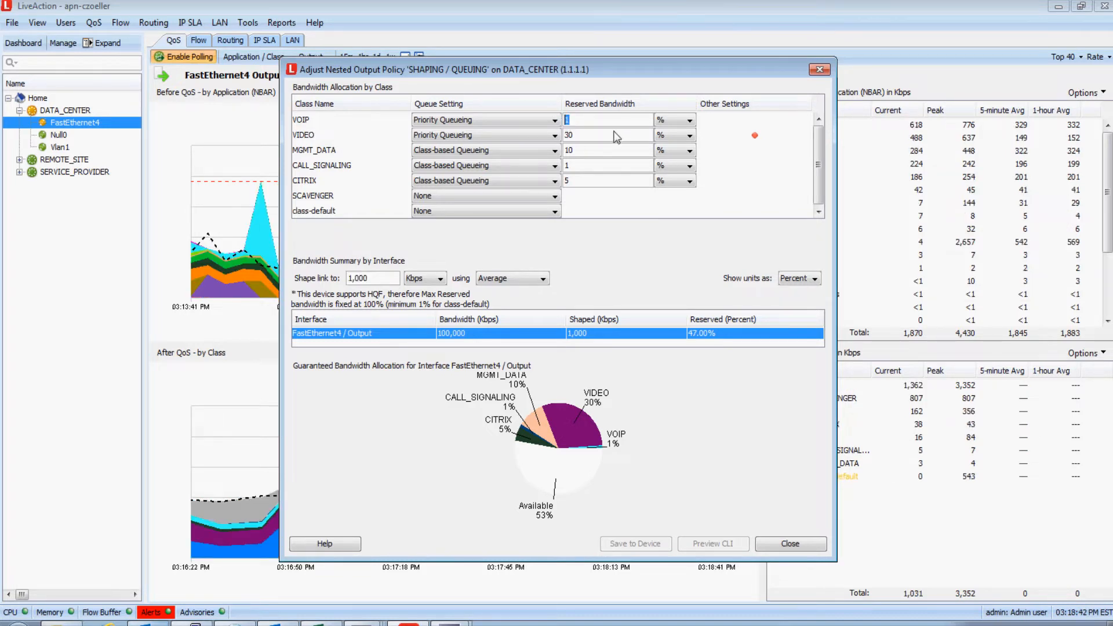
Set VOIP reserved bandwidth to 20%, save the policy to the device and close the editor
type("20")
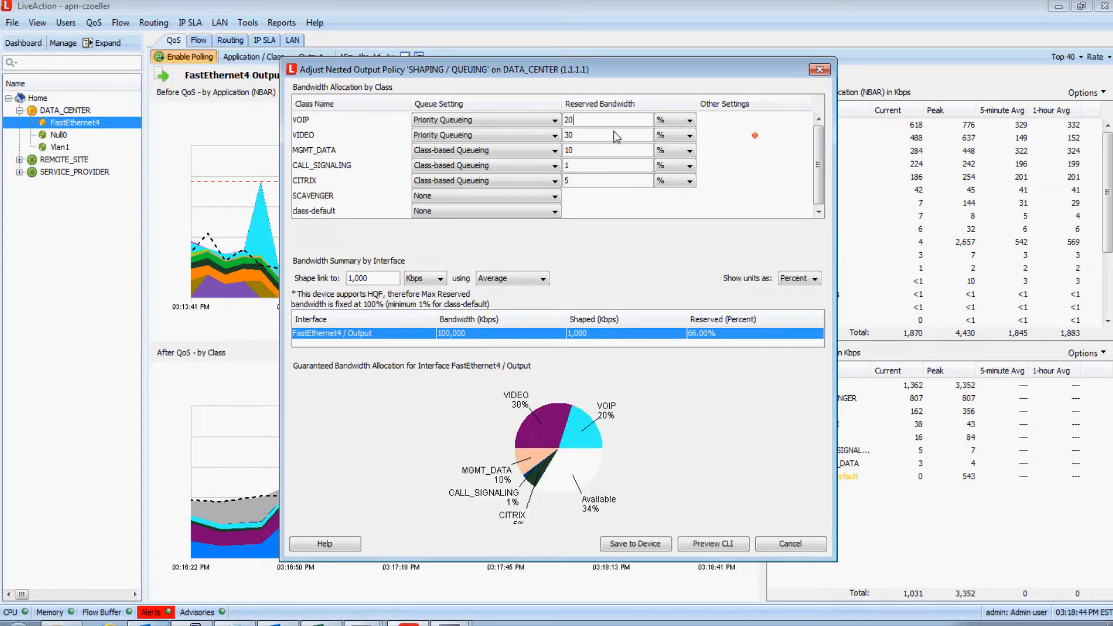
mouse_move(619, 372)
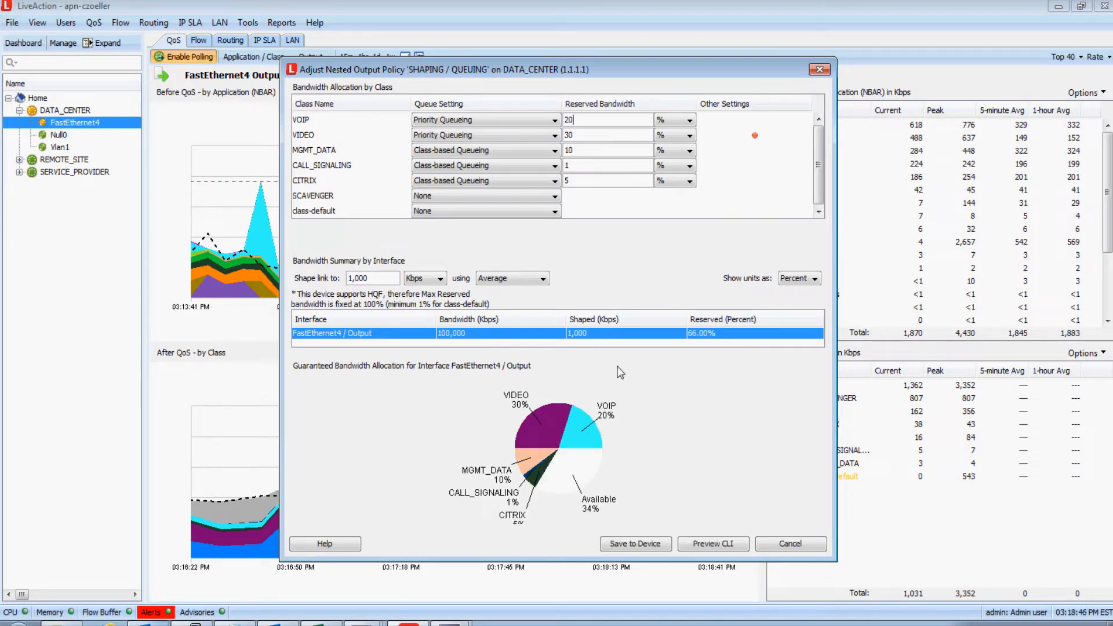
mouse_move(596, 429)
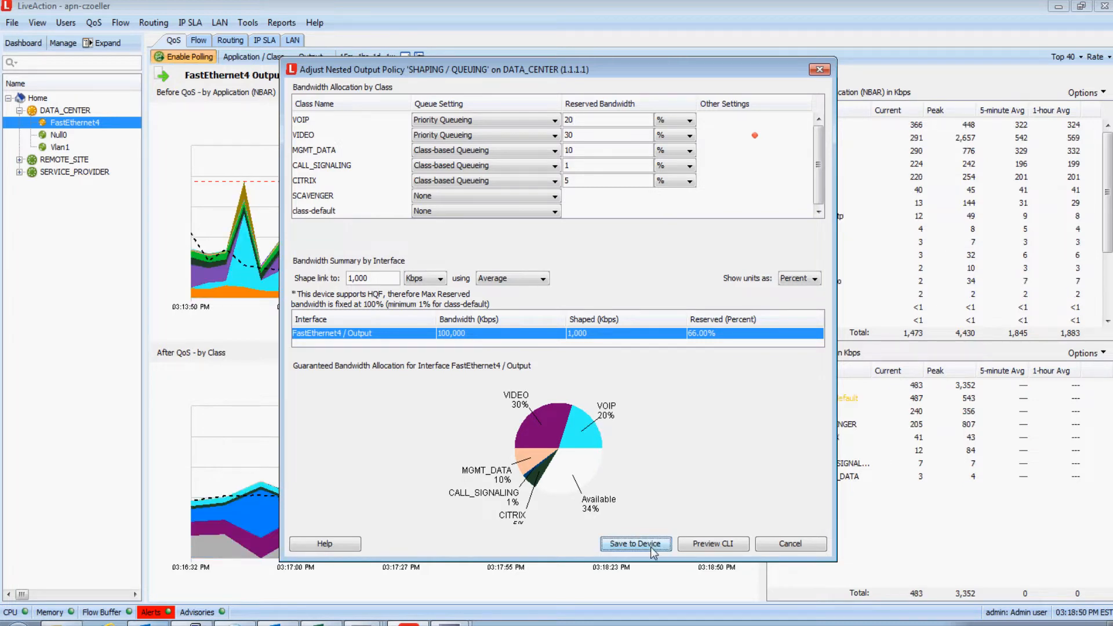
left_click(634, 544)
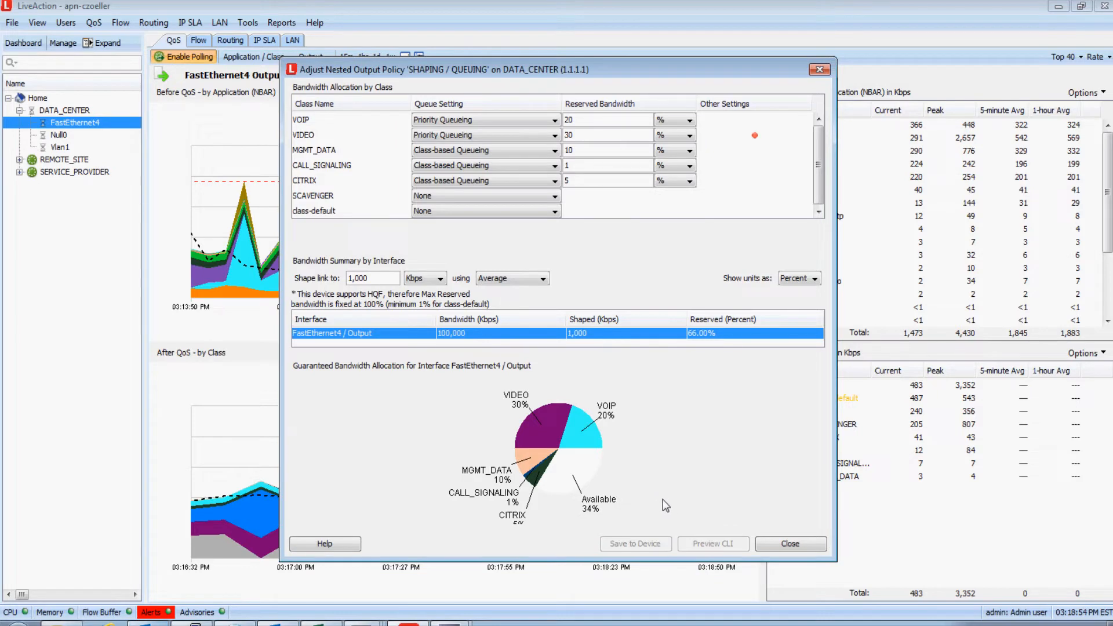
left_click(790, 543)
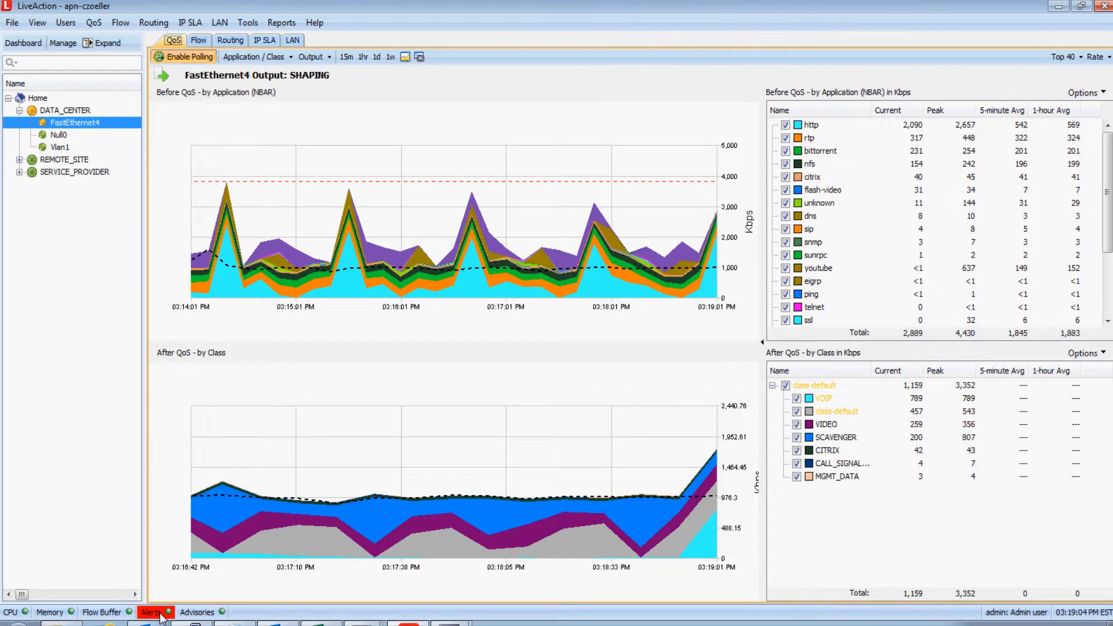
Review the in-application alerts listing DATA_CENTER class-drop warnings, then close them
left_click(151, 612)
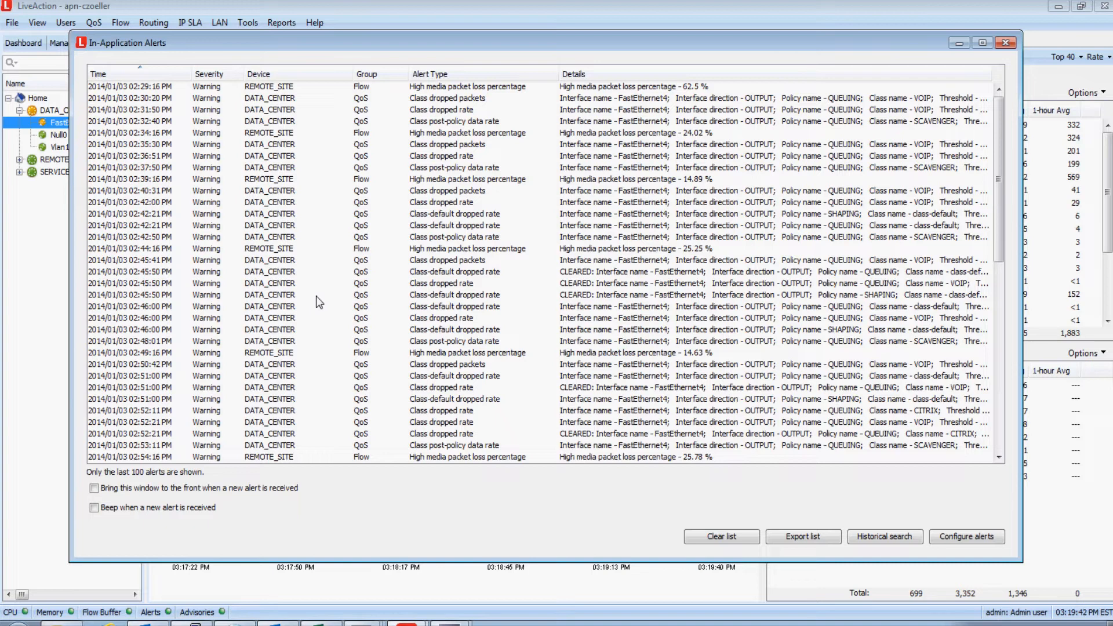
mouse_move(362, 288)
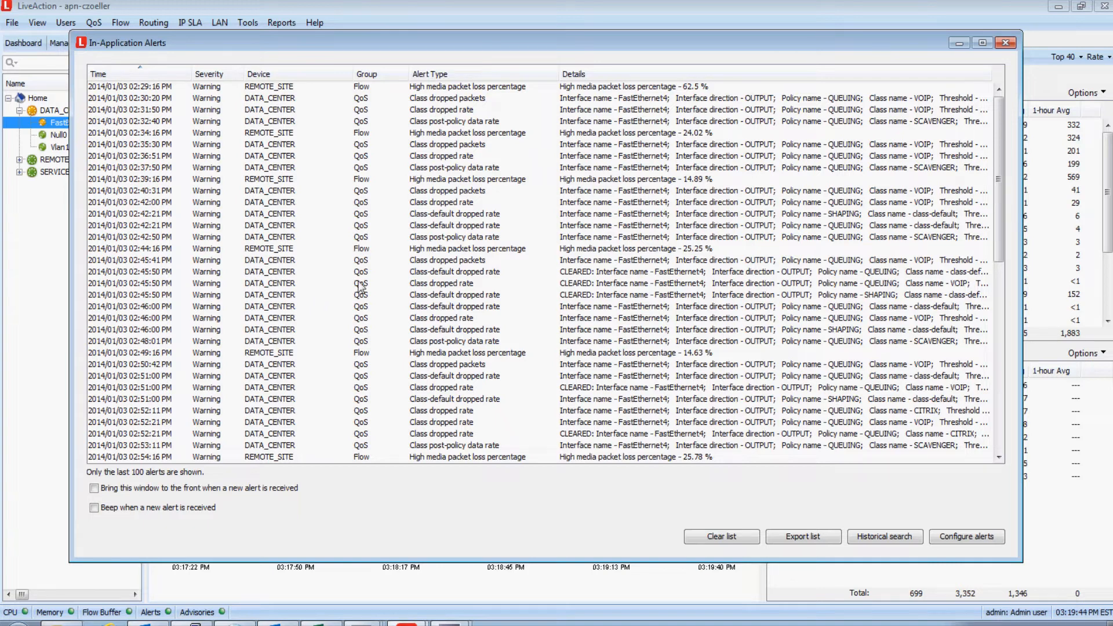
left_click(1006, 43)
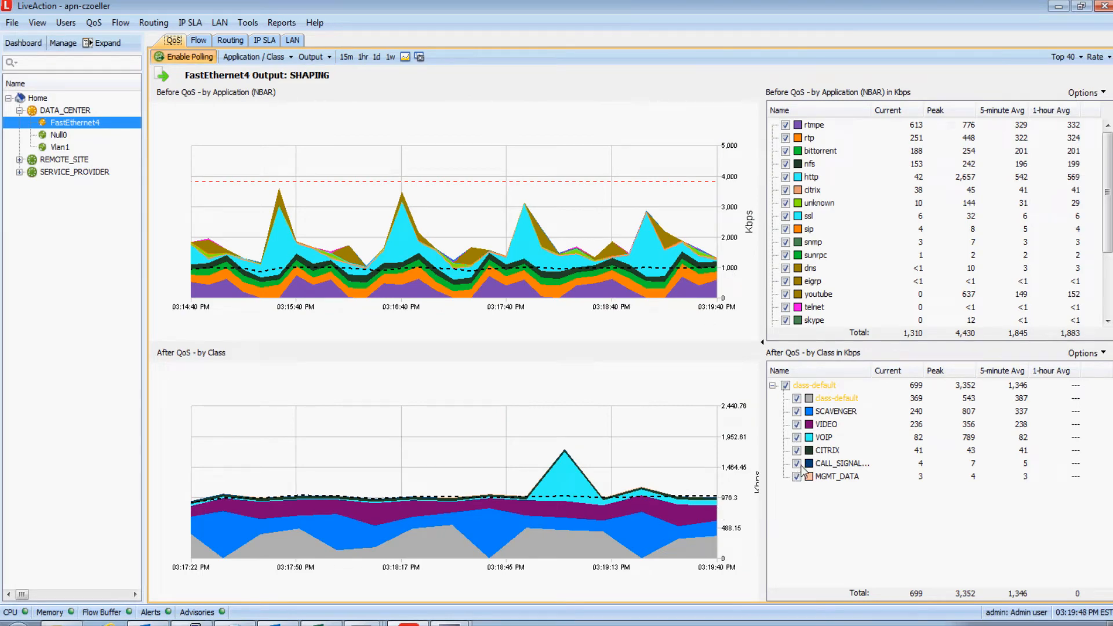
left_click(824, 437)
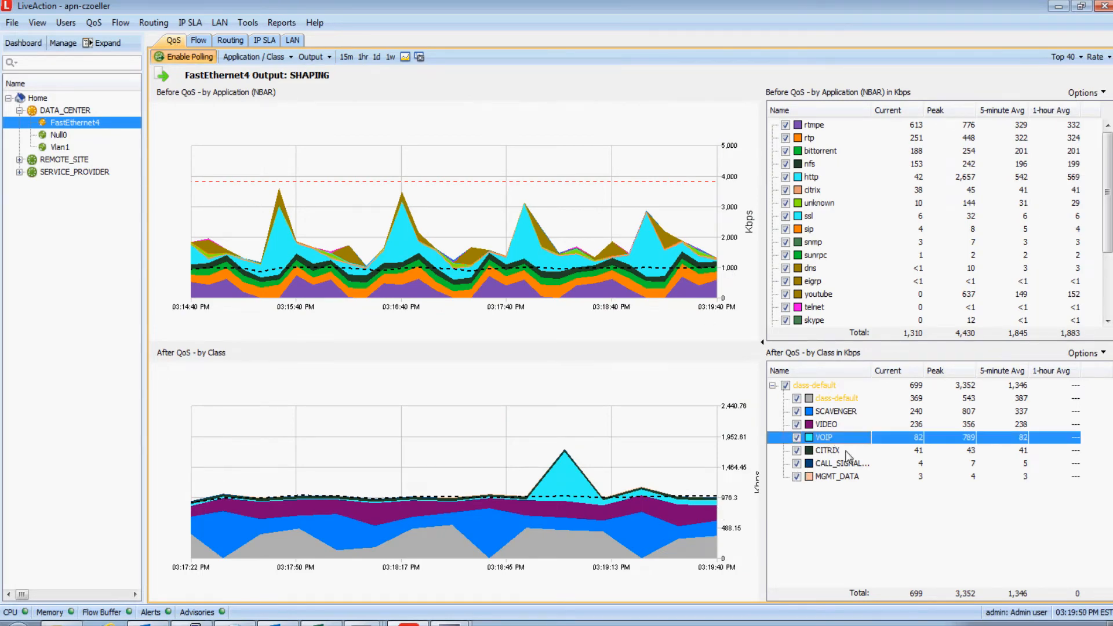
double_click(823, 437)
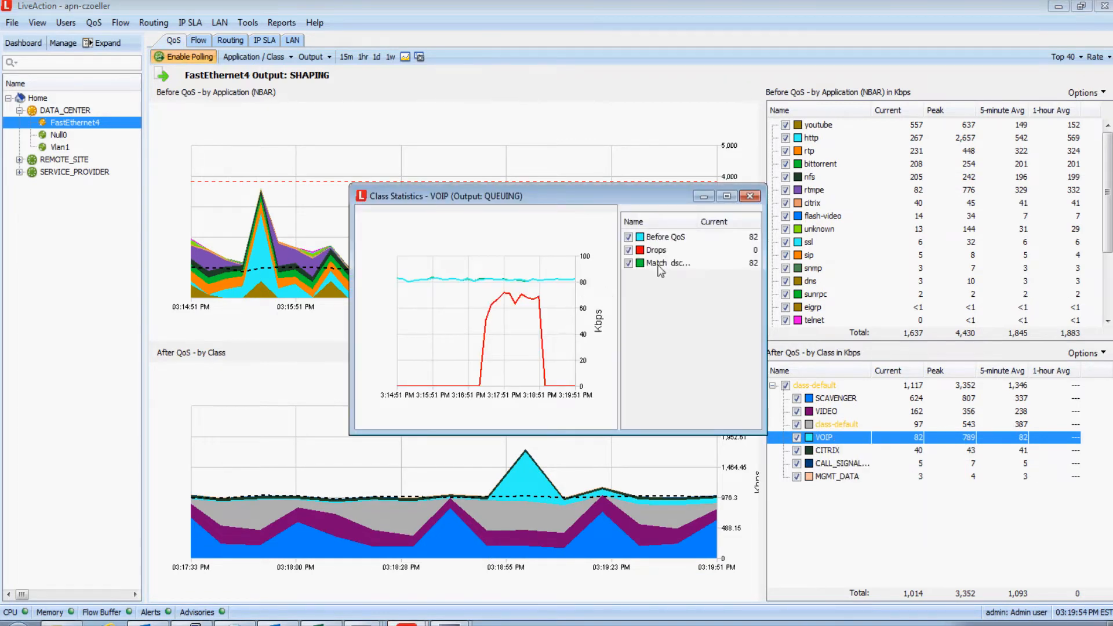
left_click(654, 251)
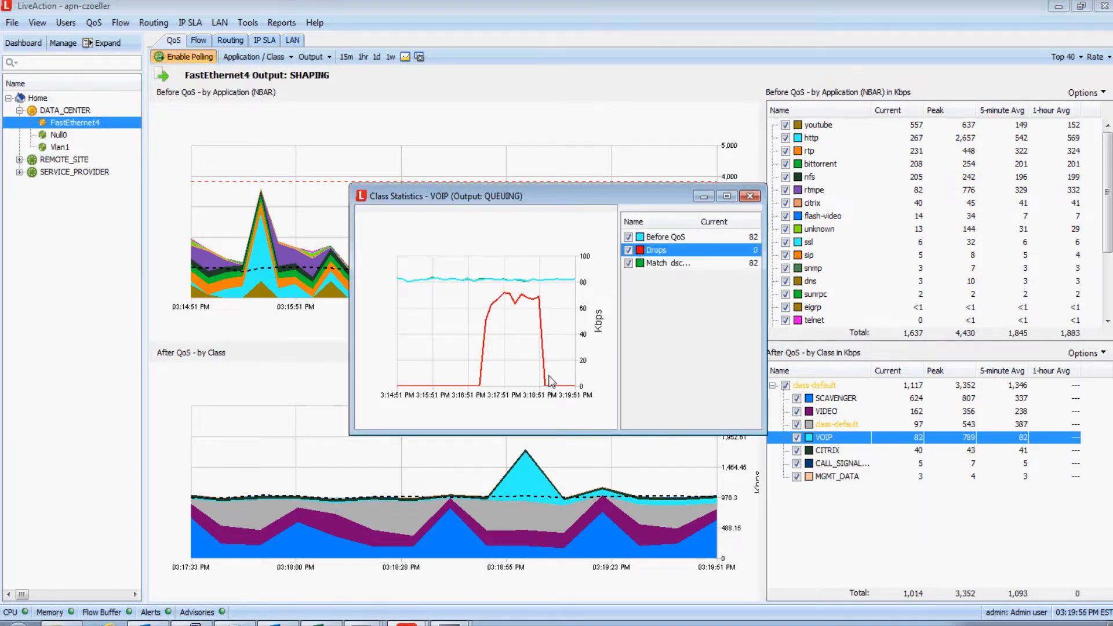
mouse_move(553, 394)
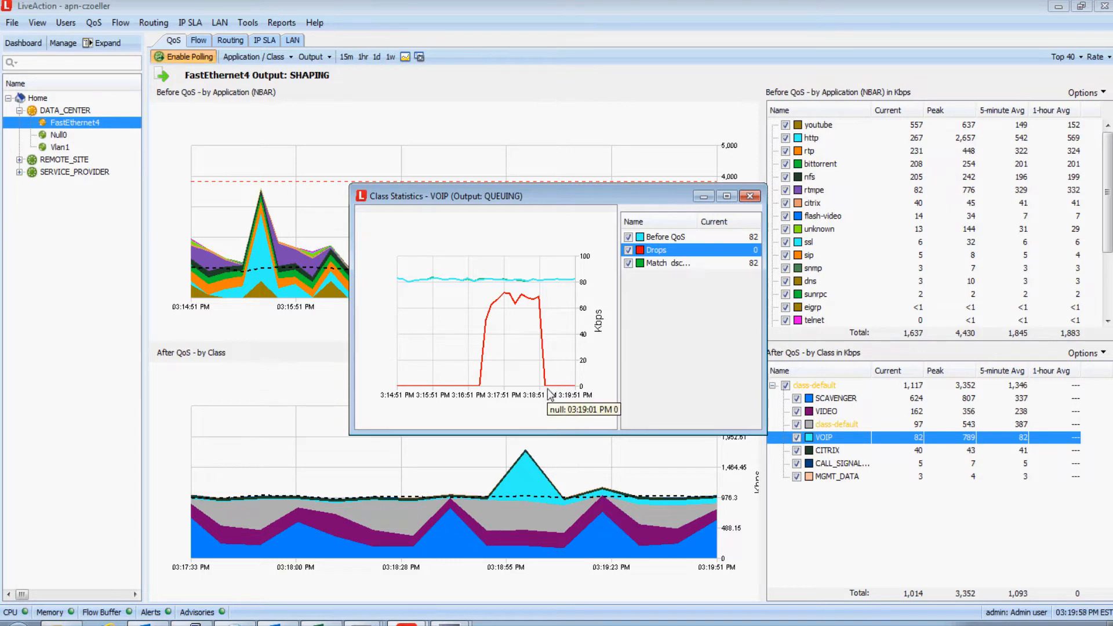
left_click(750, 196)
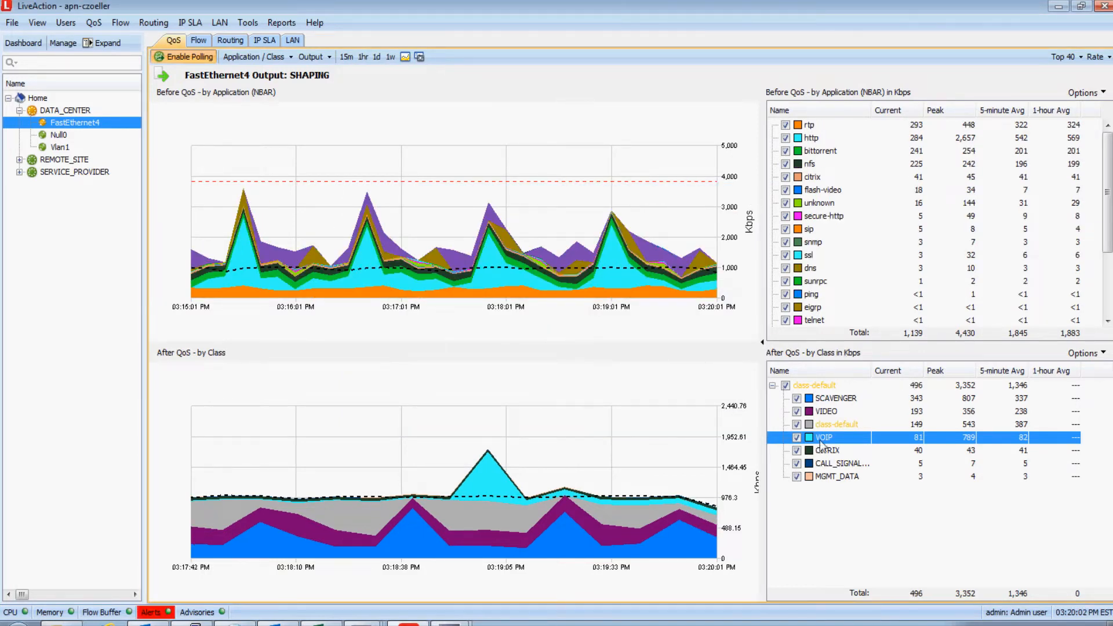
left_click(837, 477)
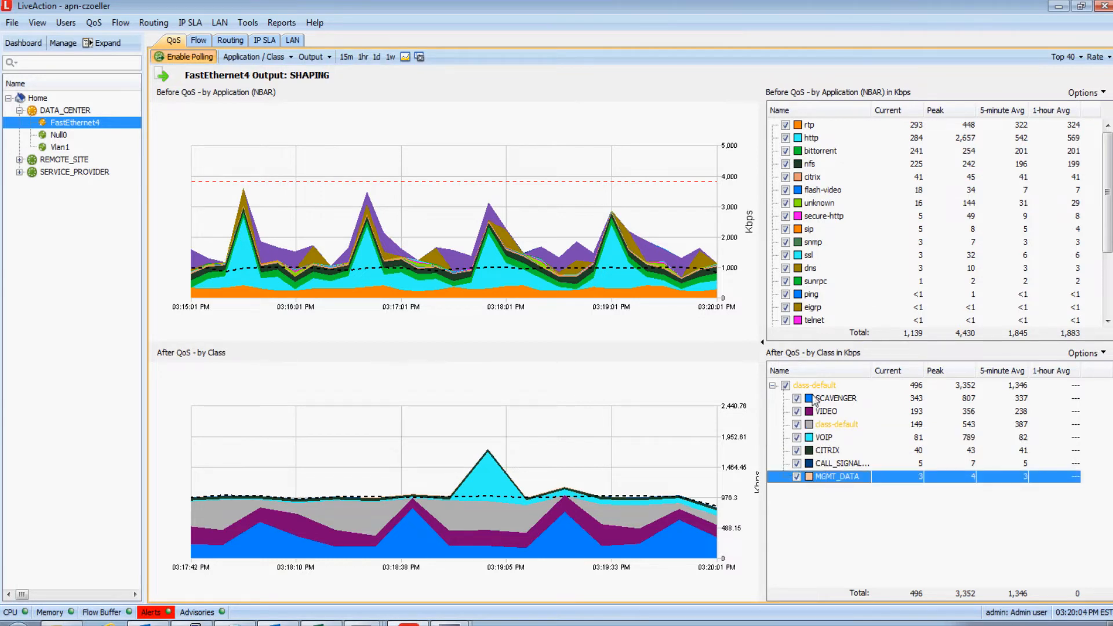
mouse_move(834, 441)
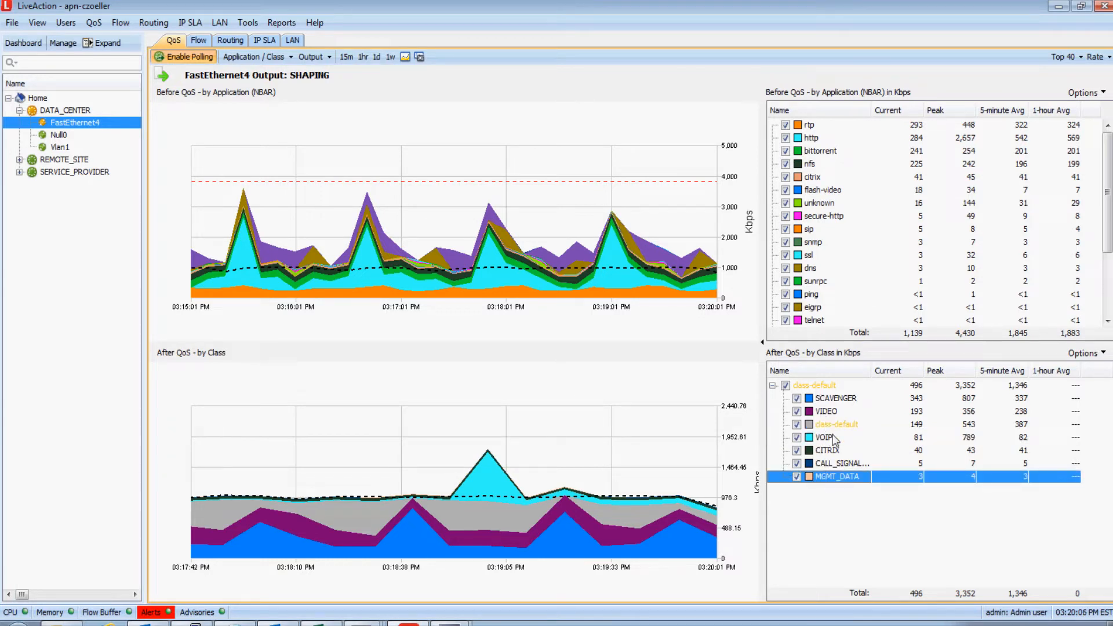
mouse_move(823, 423)
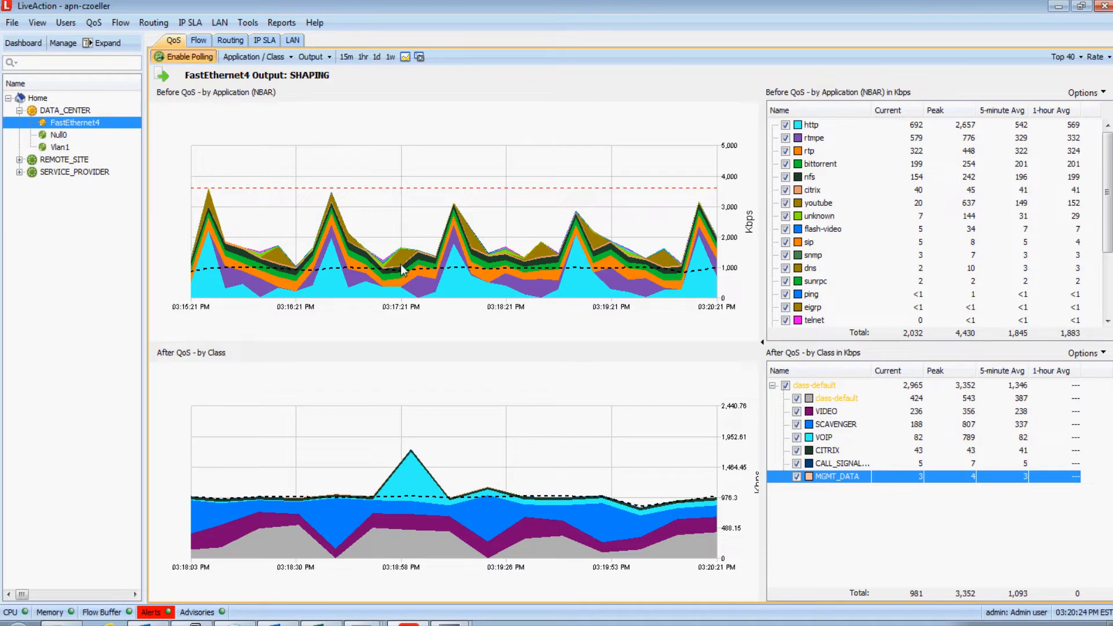
Via Tools > Configure Alerts, set the class-default drop rate exceeds threshold to 4000 Kbps and apply it
left_click(280, 22)
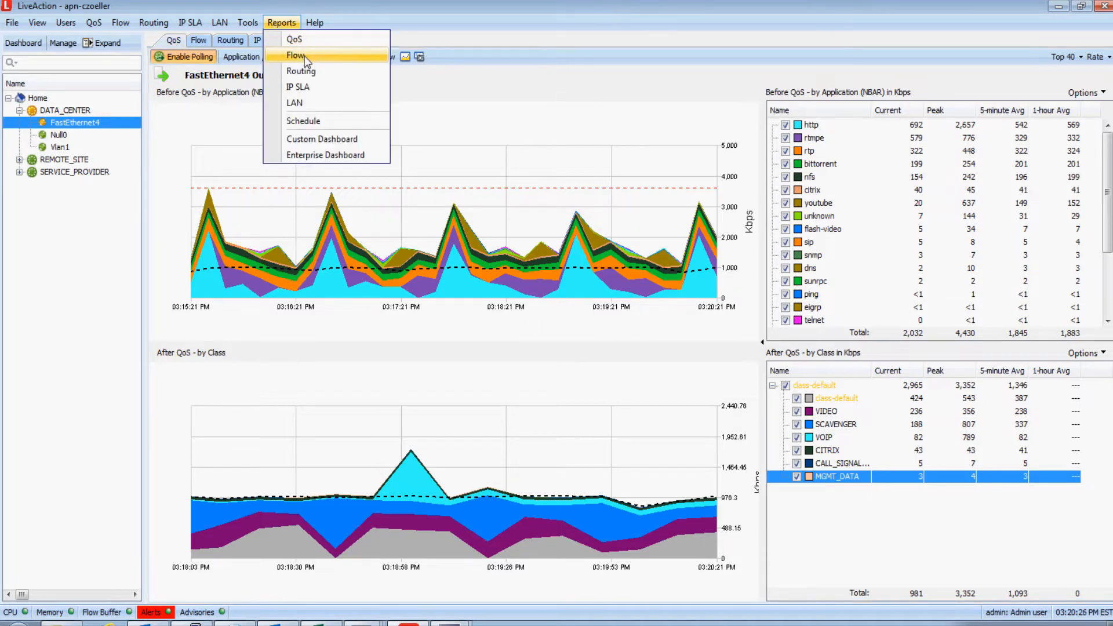
left_click(247, 22)
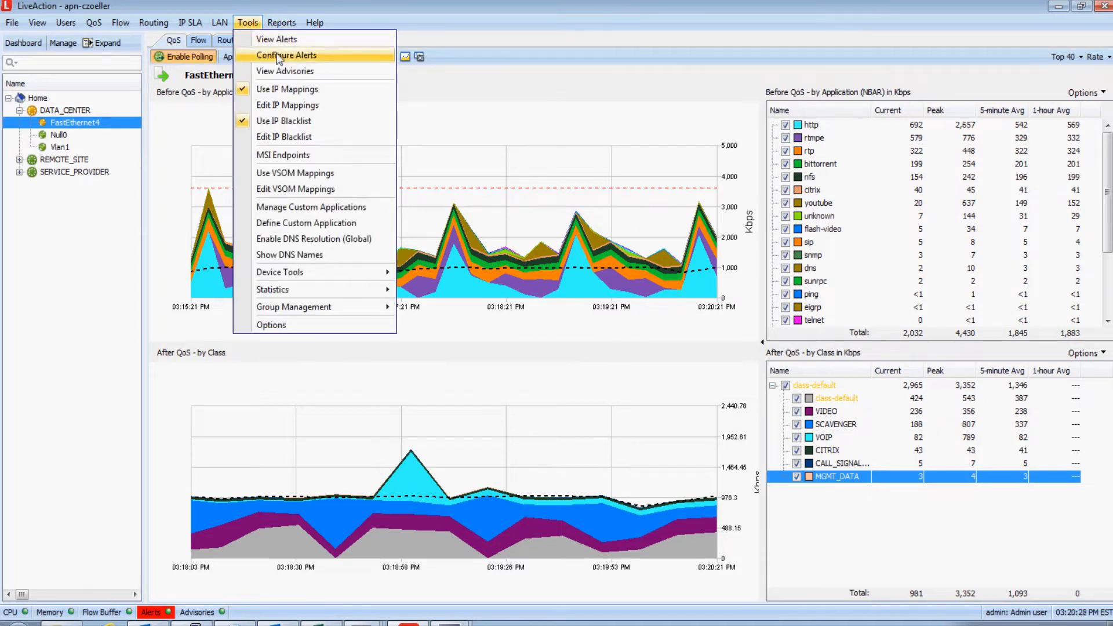
left_click(285, 55)
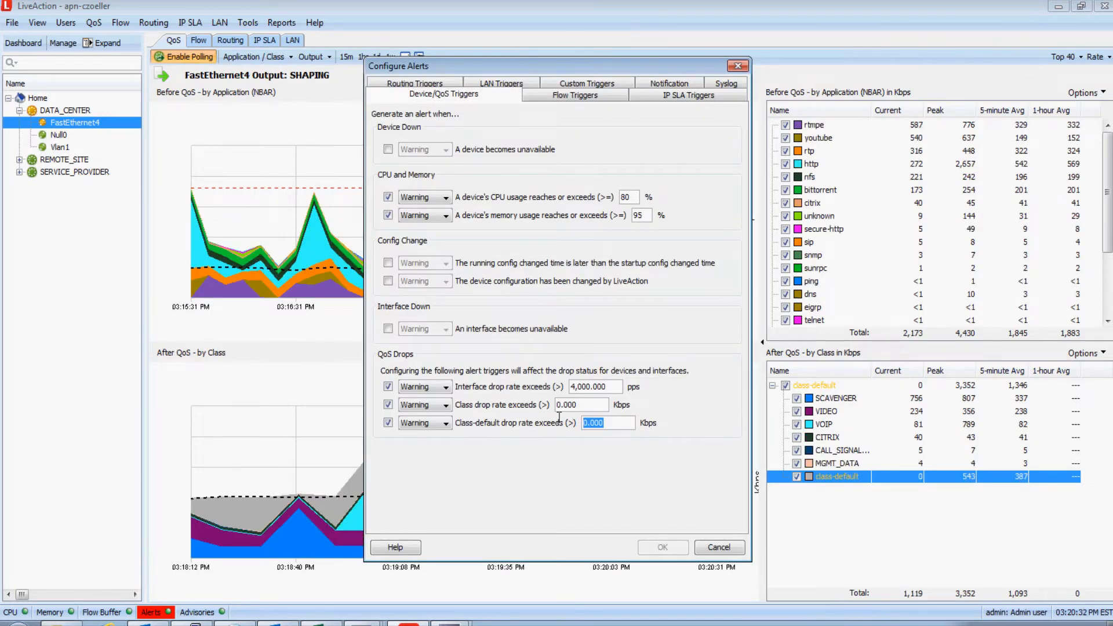
type("4000")
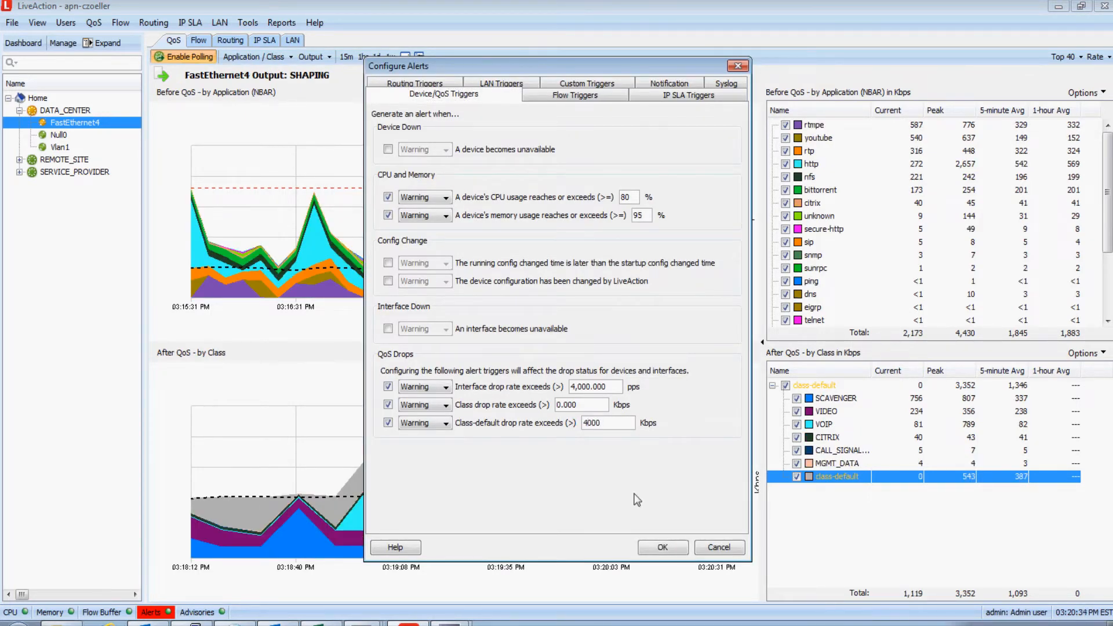
left_click(718, 546)
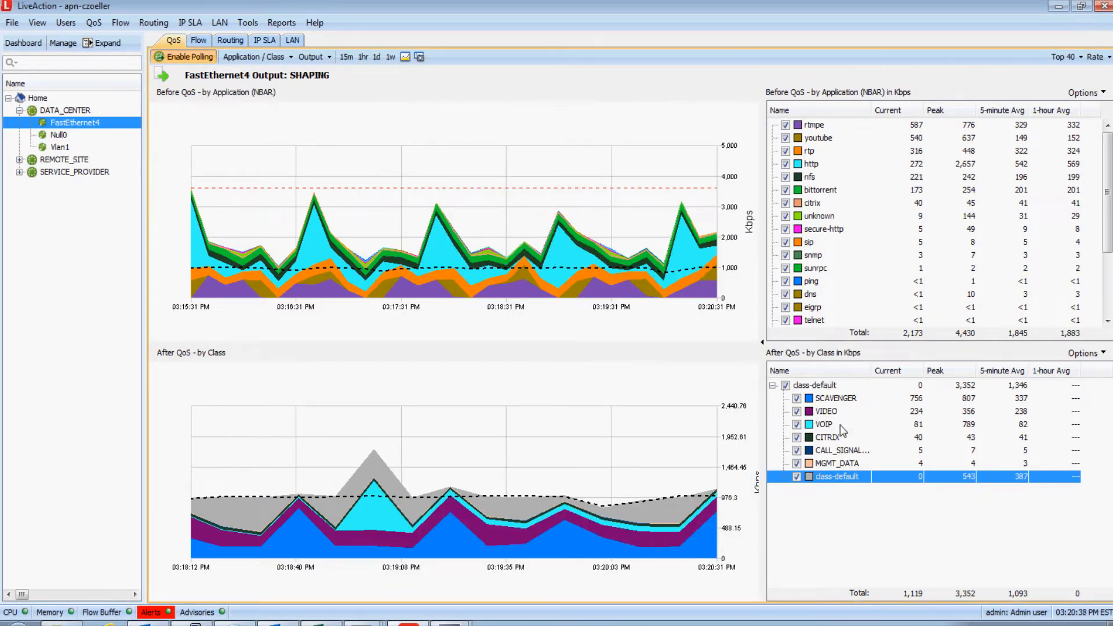
left_click(816, 385)
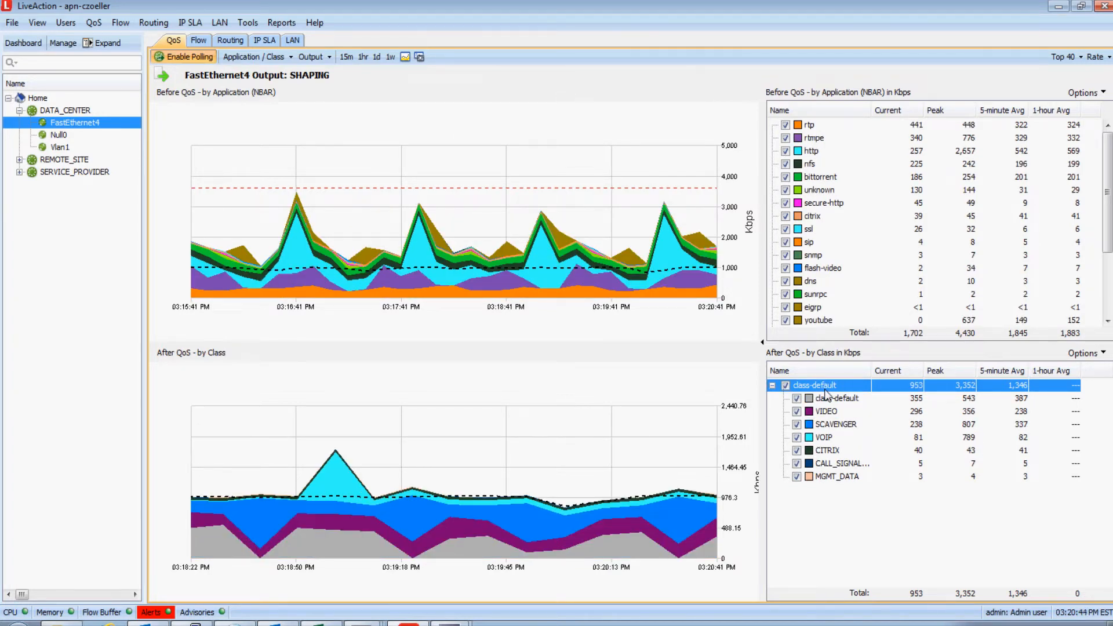
mouse_move(246, 219)
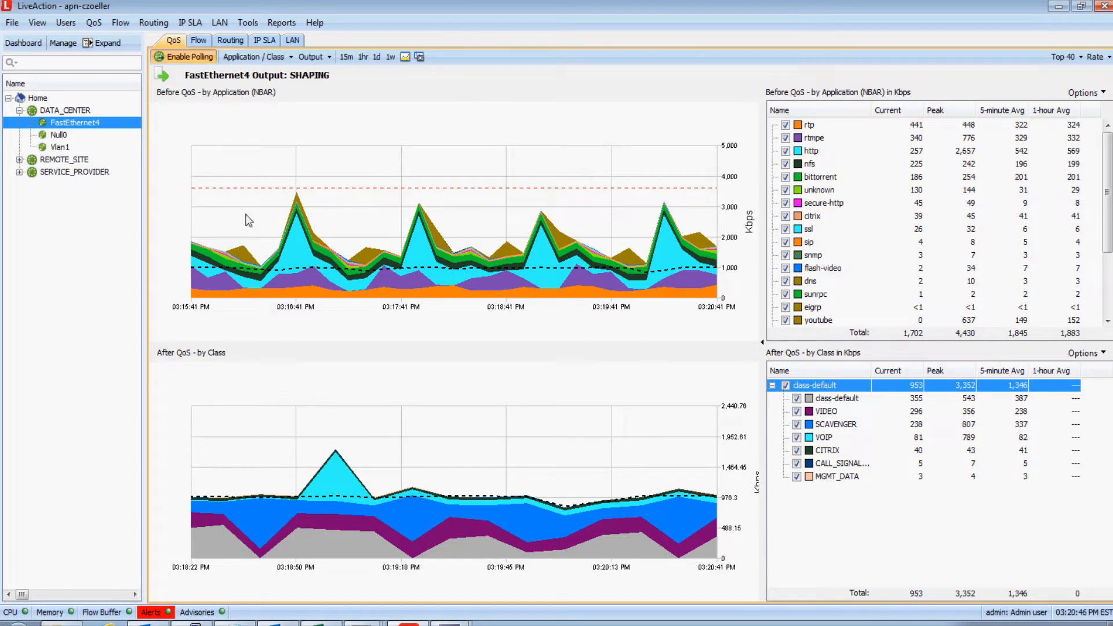
Select Home in the device tree to show the DATA_CENTER–MPLS WAN–REMOTE_SITE topology map
left_click(37, 98)
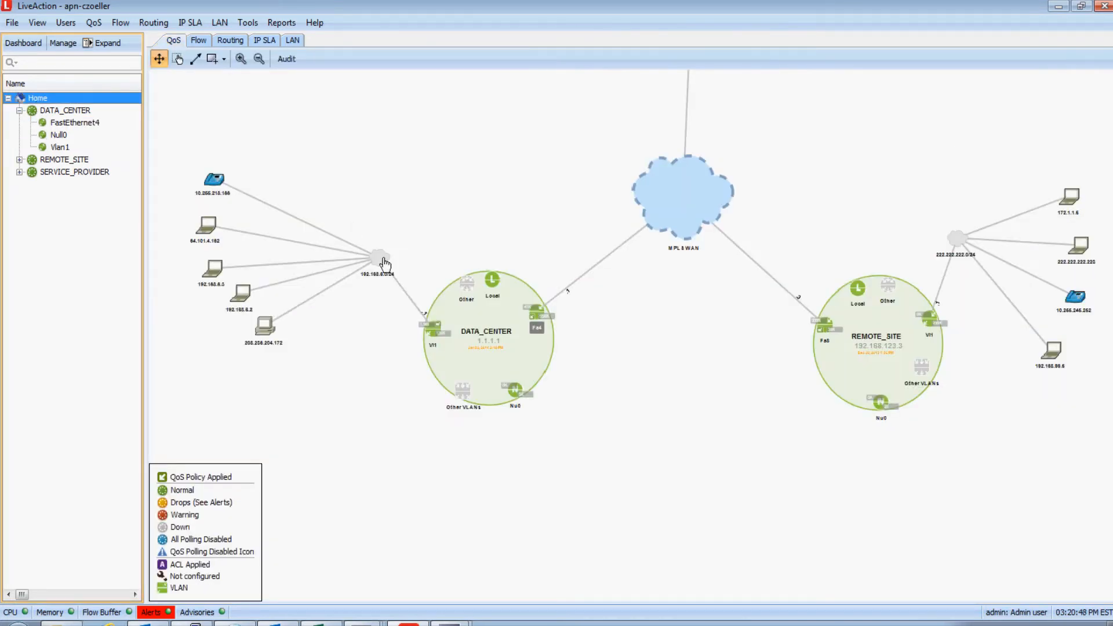
mouse_move(579, 363)
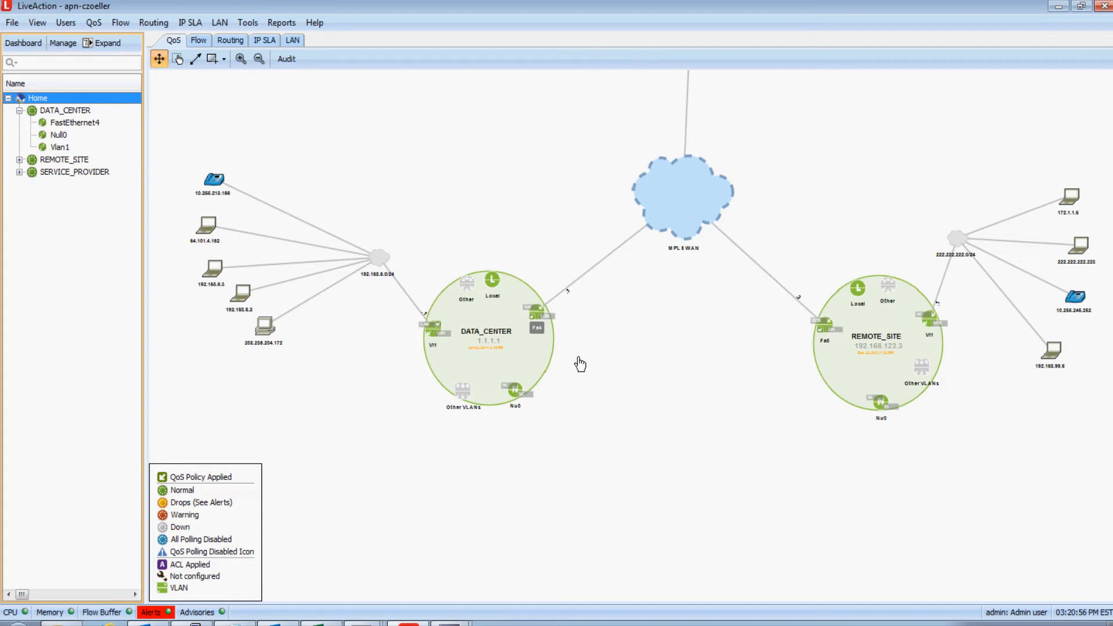
mouse_move(380, 435)
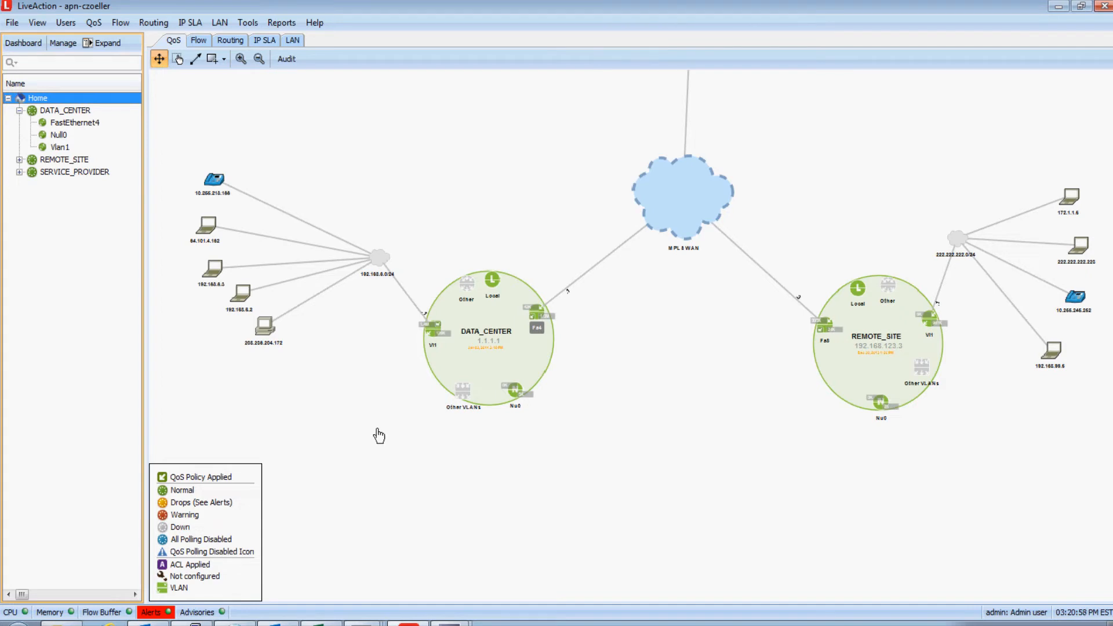
mouse_move(540, 442)
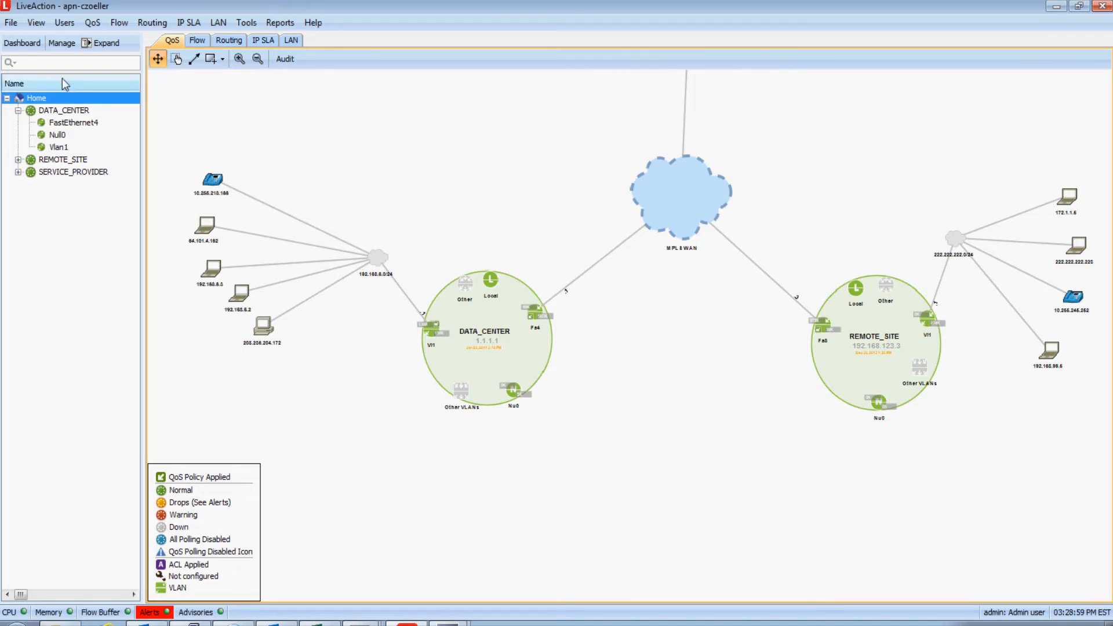
Show the System dashboard and scroll through its 24-hour alerts and top CPU, memory, bandwidth and drops tables
left_click(21, 43)
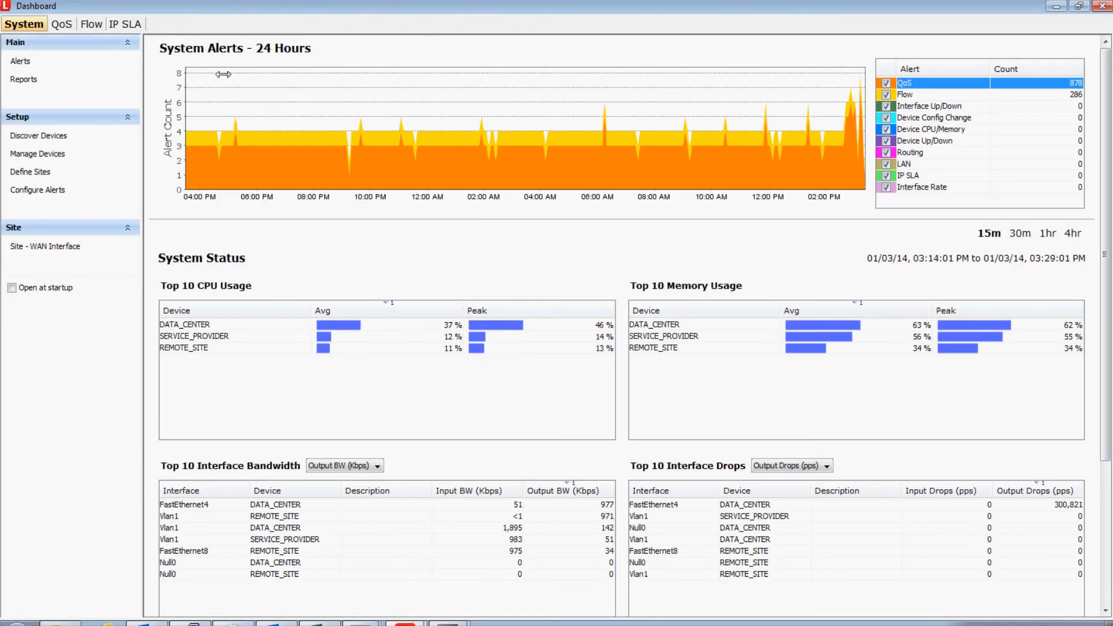
mouse_move(251, 110)
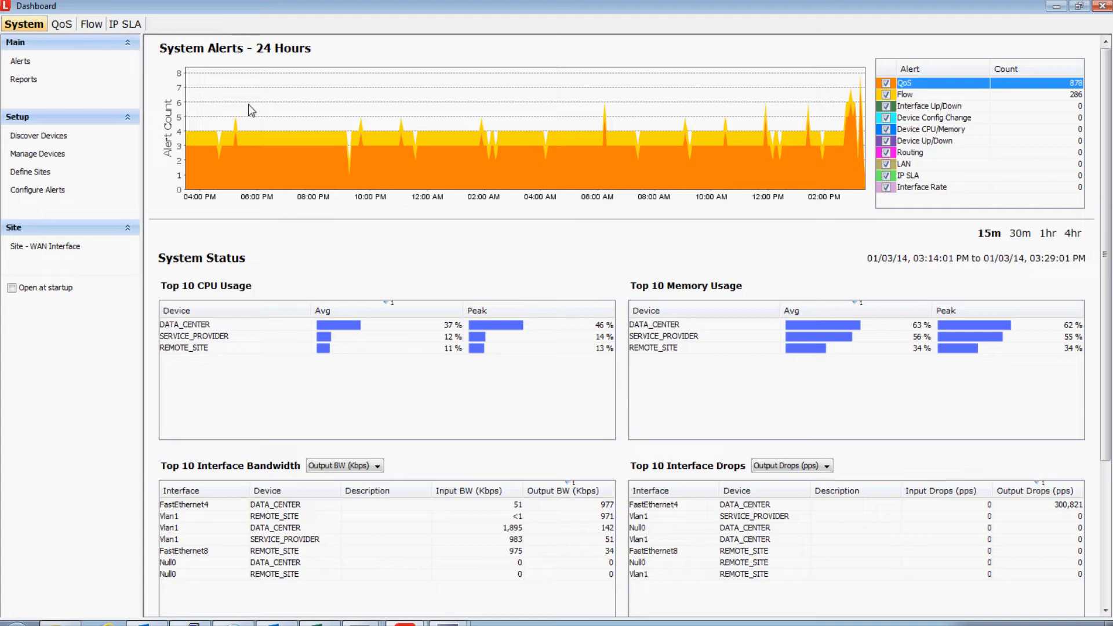
mouse_move(250, 100)
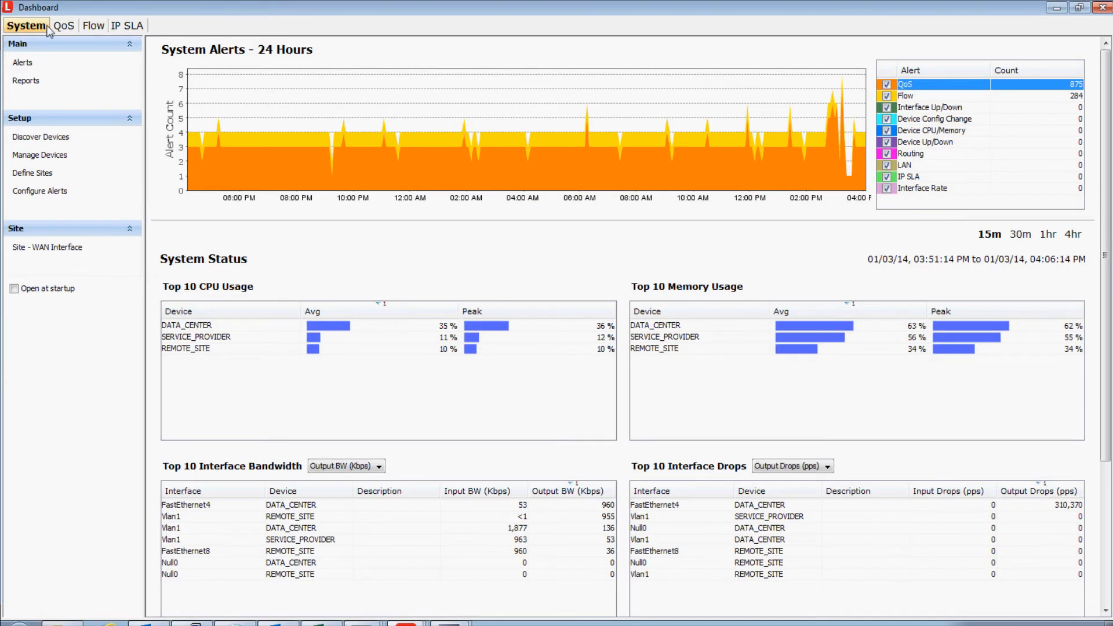
mouse_move(162, 184)
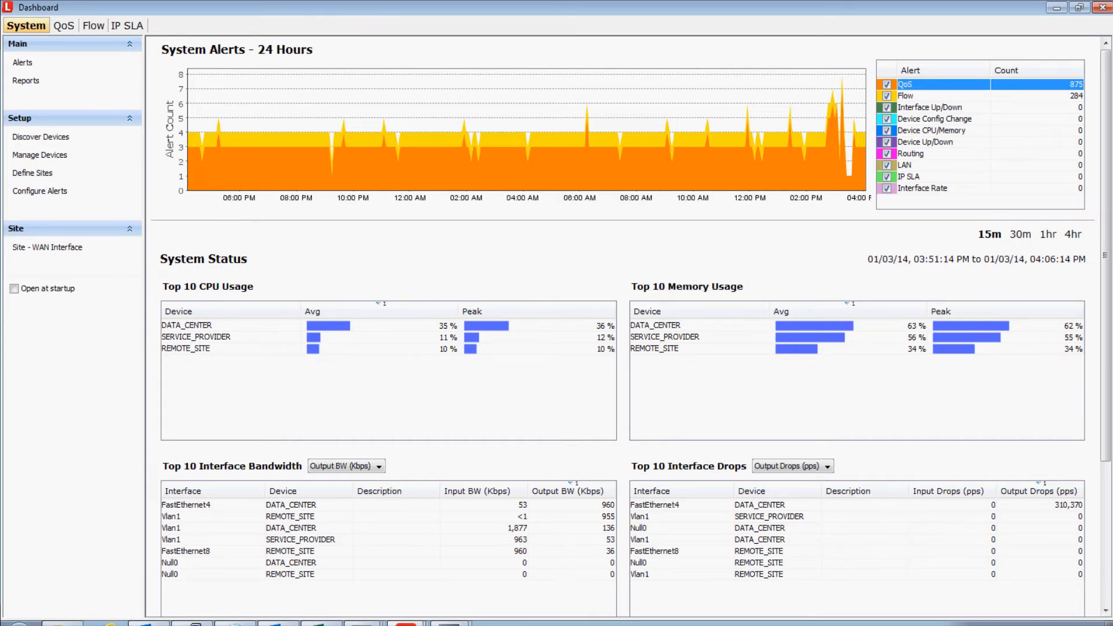
scroll("down", 3)
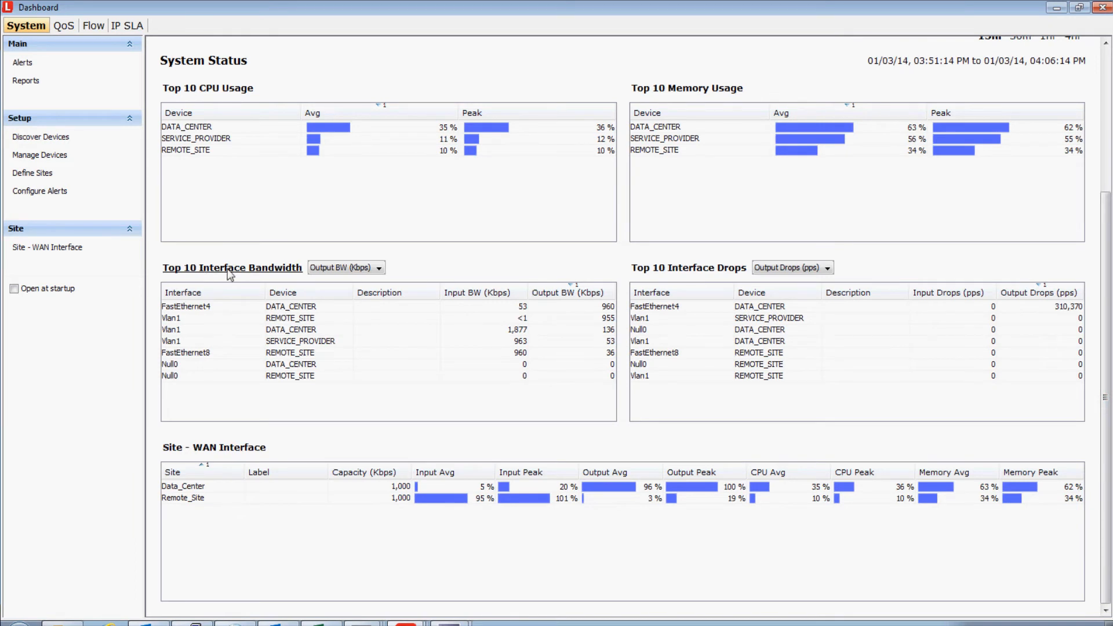
mouse_move(692, 276)
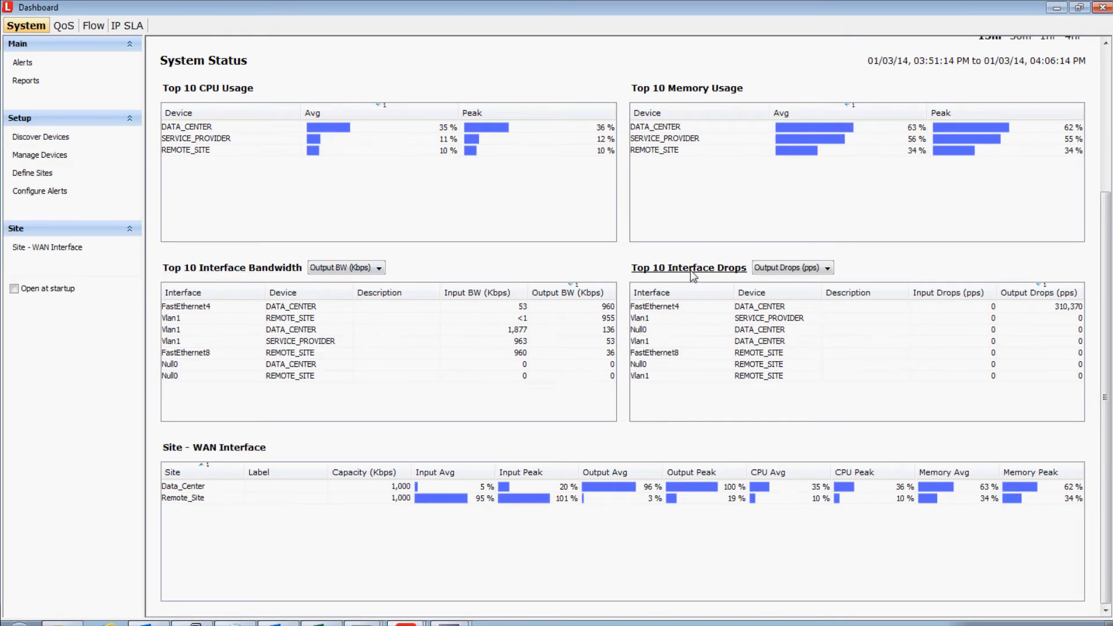
mouse_move(214, 447)
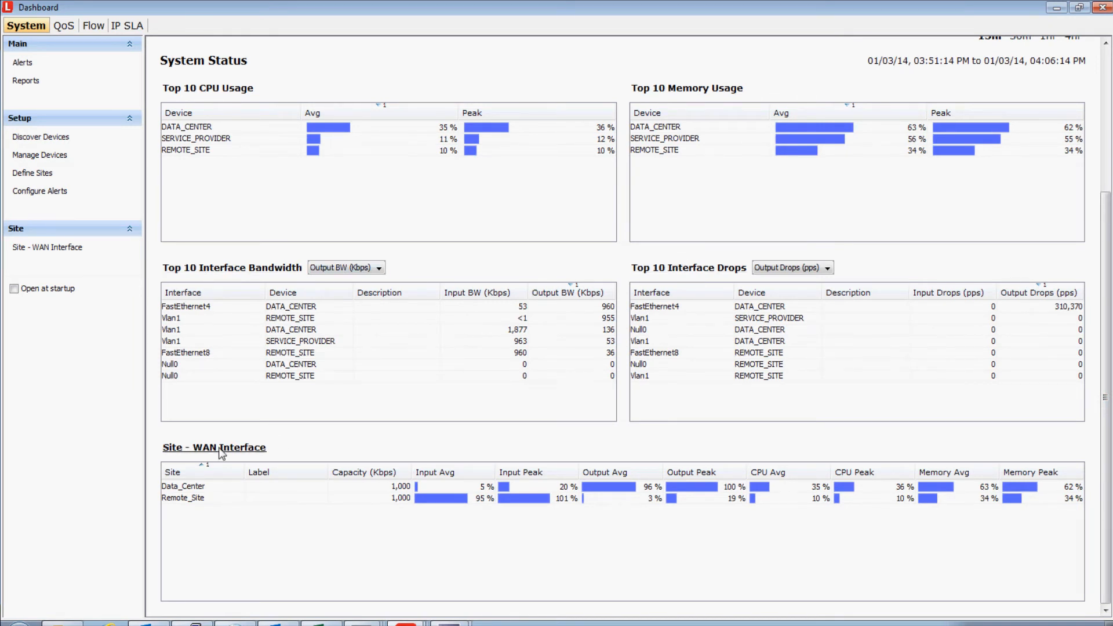
mouse_move(257, 532)
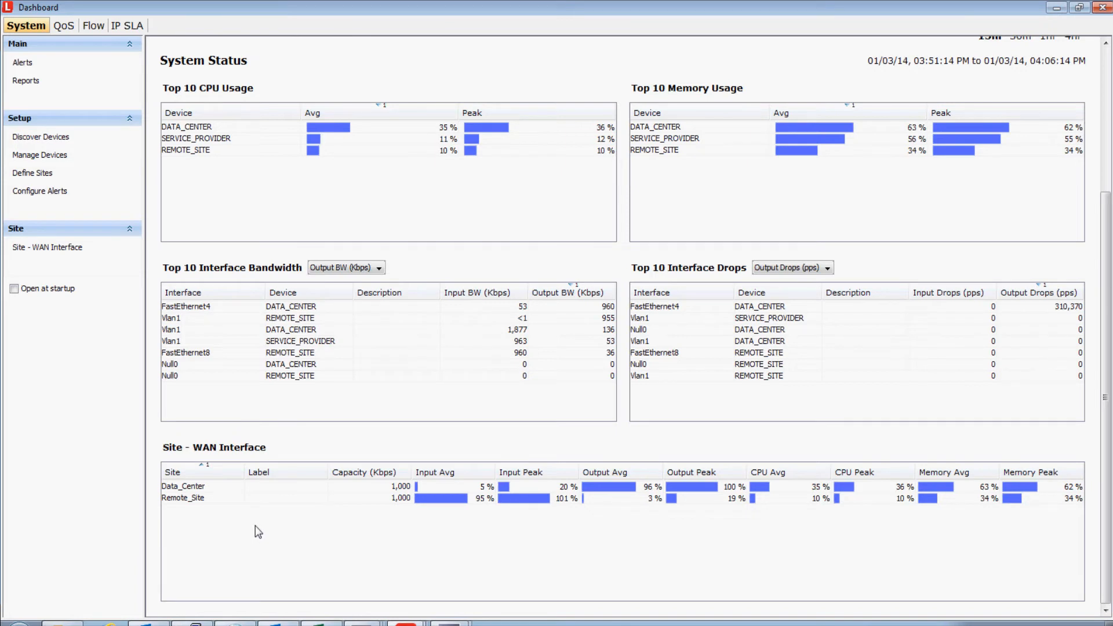
mouse_move(1054, 426)
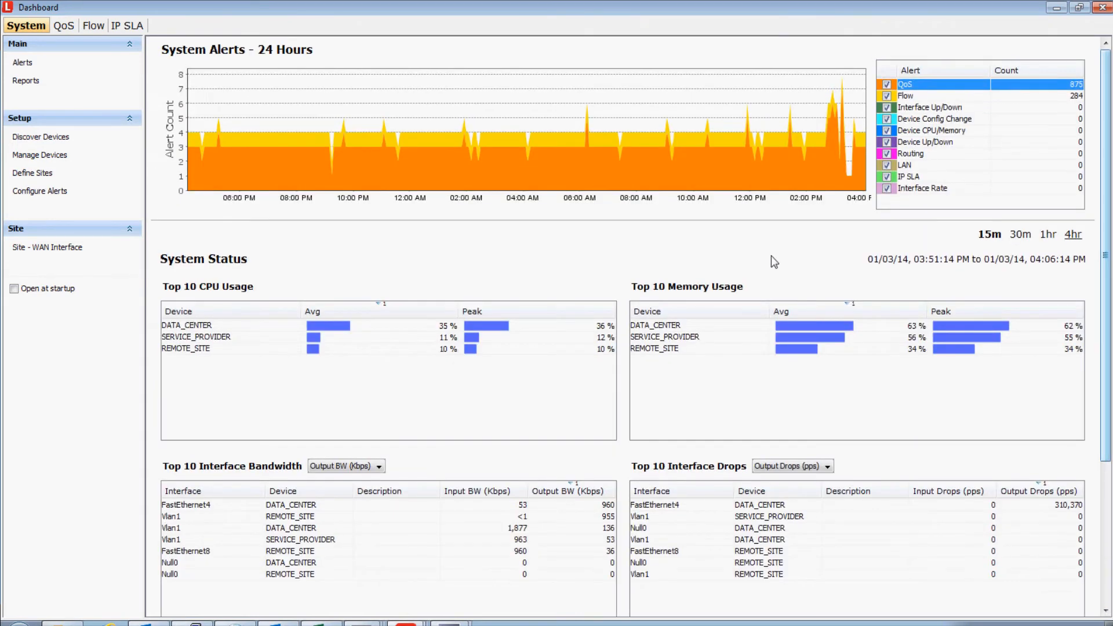
Switch the dashboard to QoS status and scroll to the Top 10 Class Output Drops By Bitrate table
left_click(63, 24)
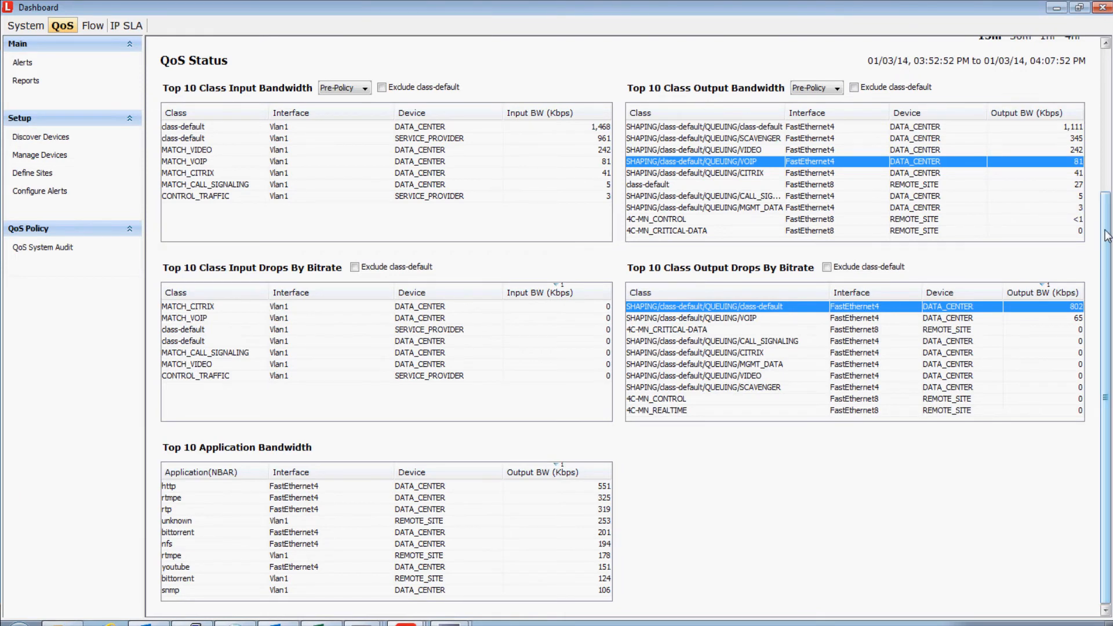
scroll("up", 3)
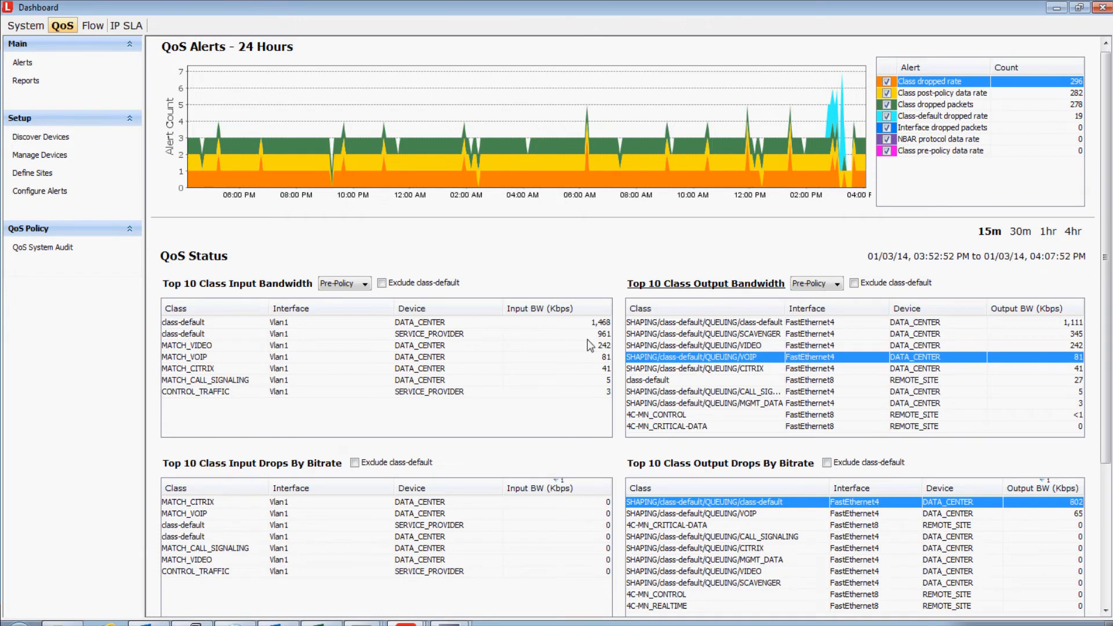
mouse_move(231, 474)
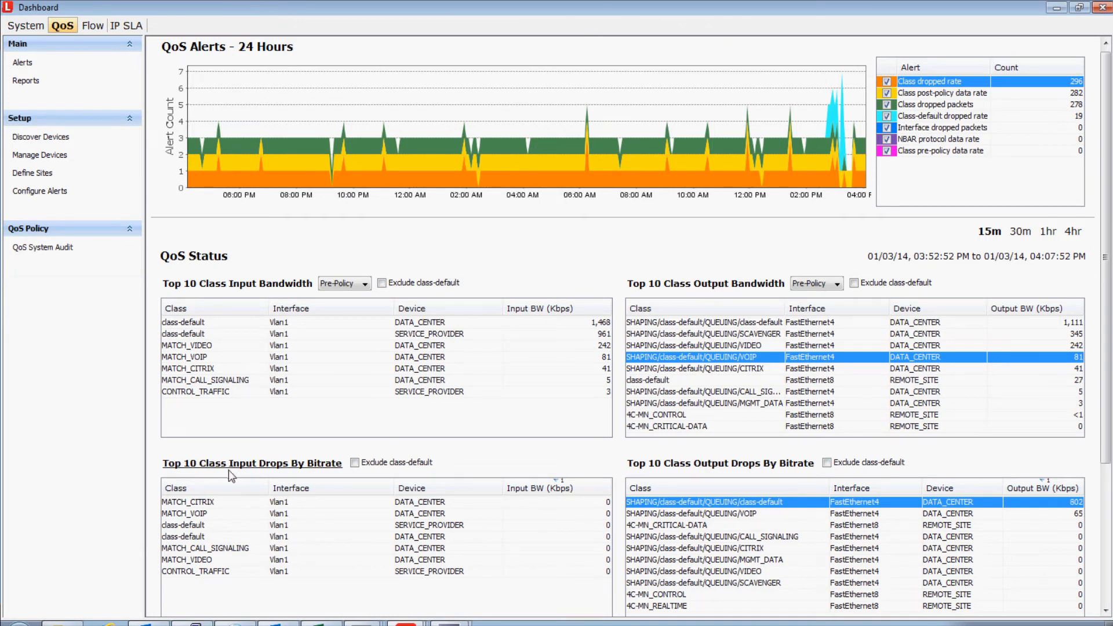
mouse_move(777, 468)
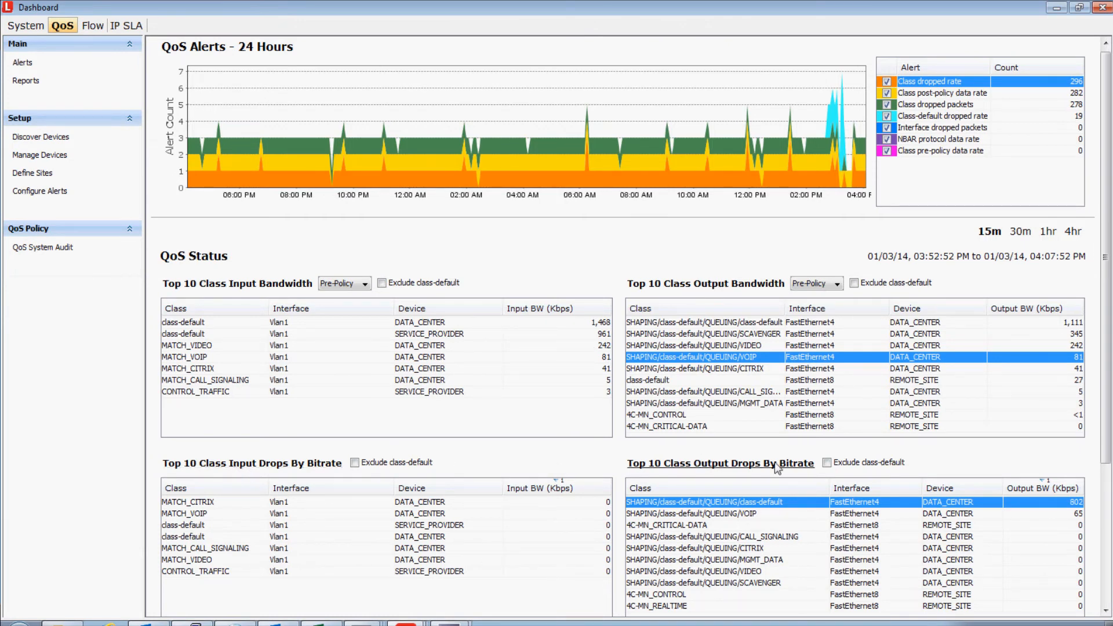
scroll("down", 3)
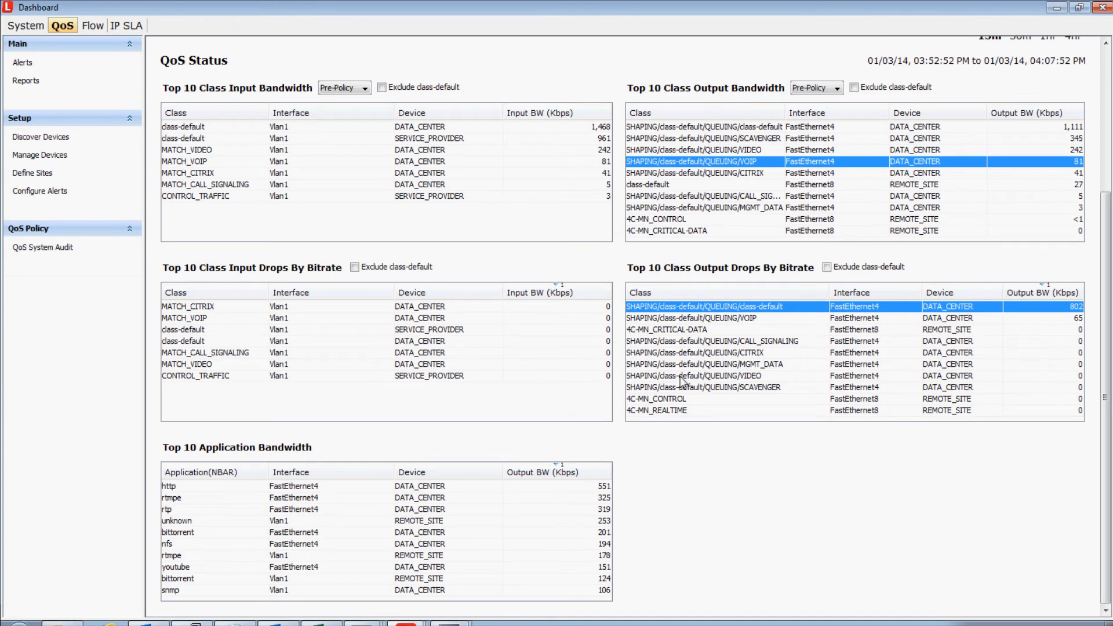
mouse_move(683, 314)
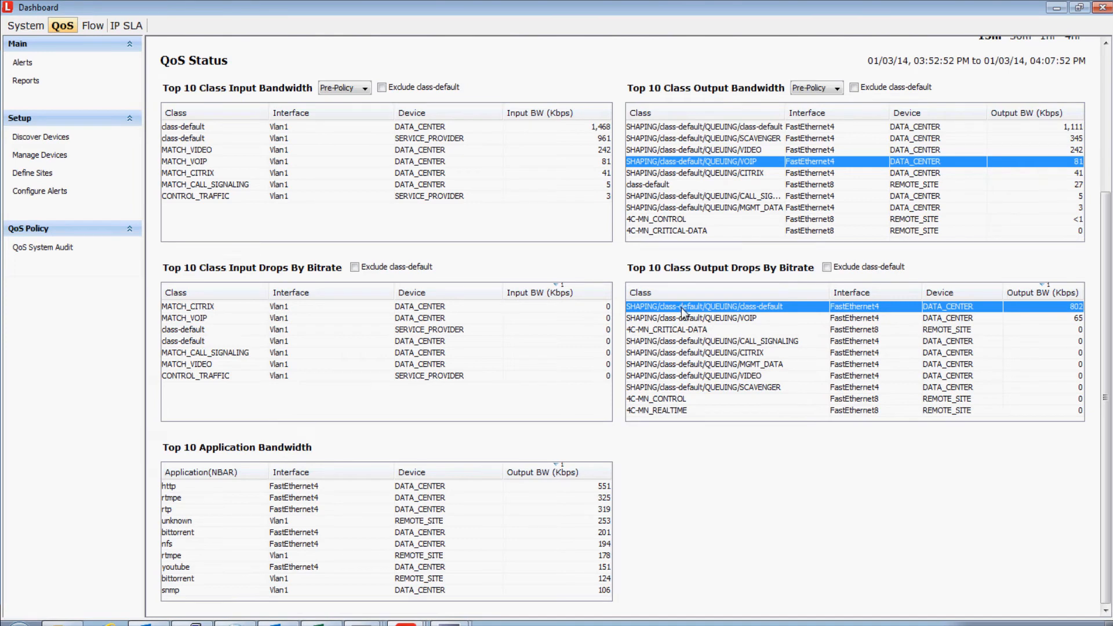
mouse_move(709, 318)
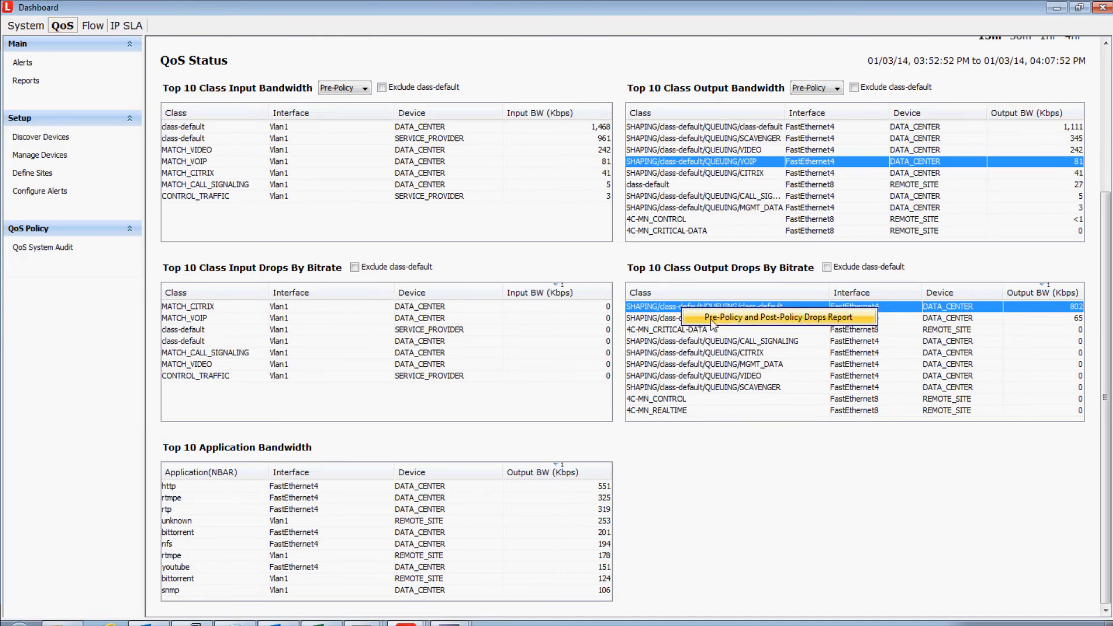
Bring up the Pre-Policy and Post-Policy Drops Report for DATA_CENTER FastEthernet4 outbound showing VOIP drops
left_click(777, 318)
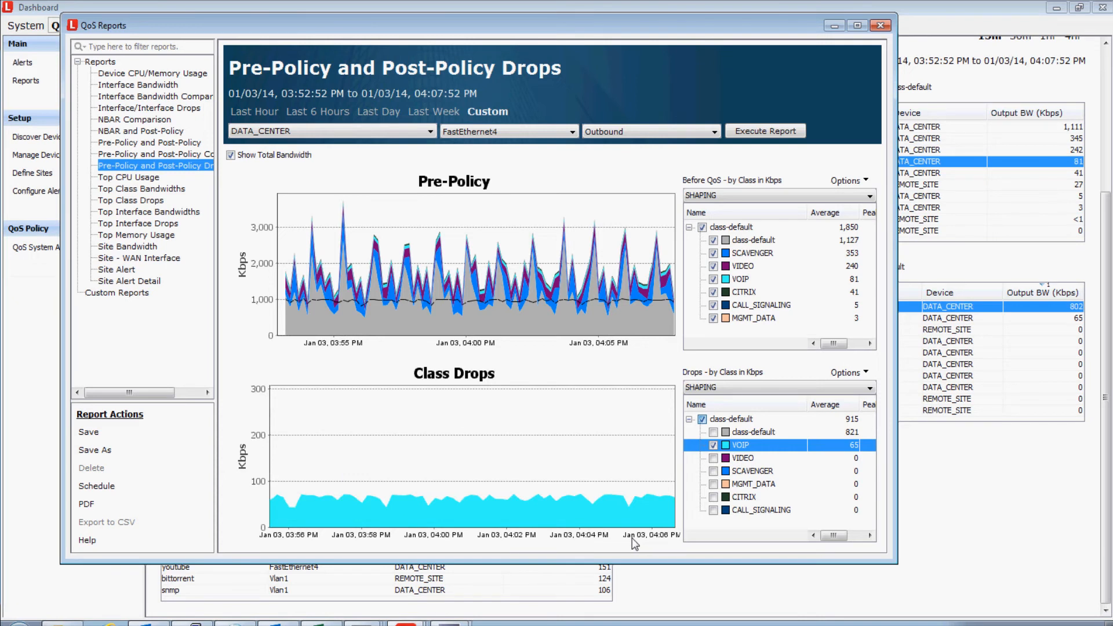
mouse_move(341, 478)
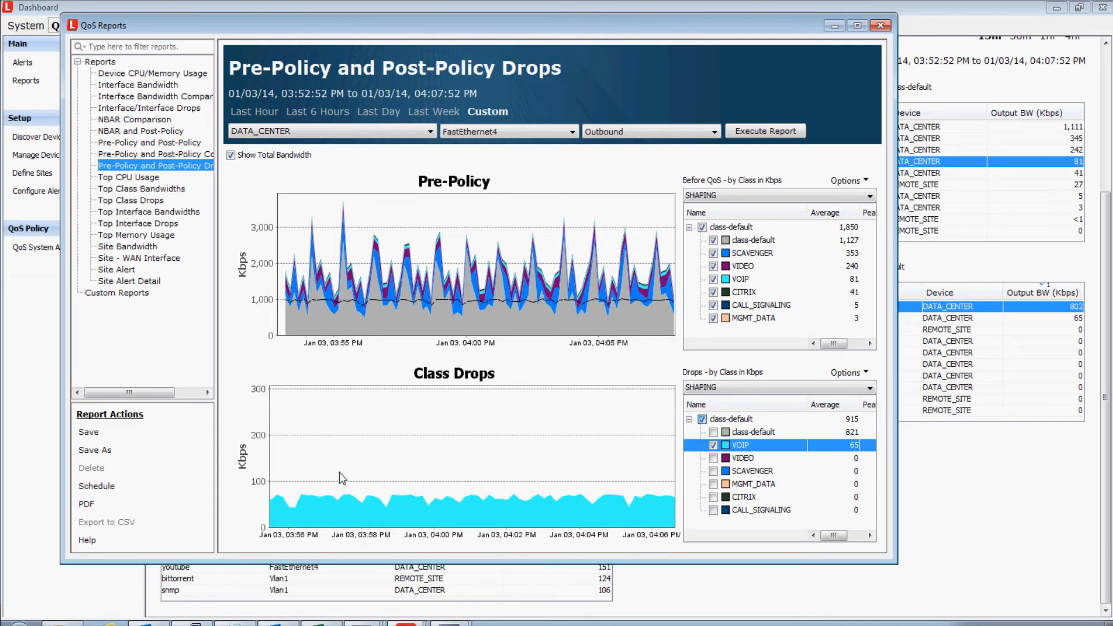
mouse_move(596, 481)
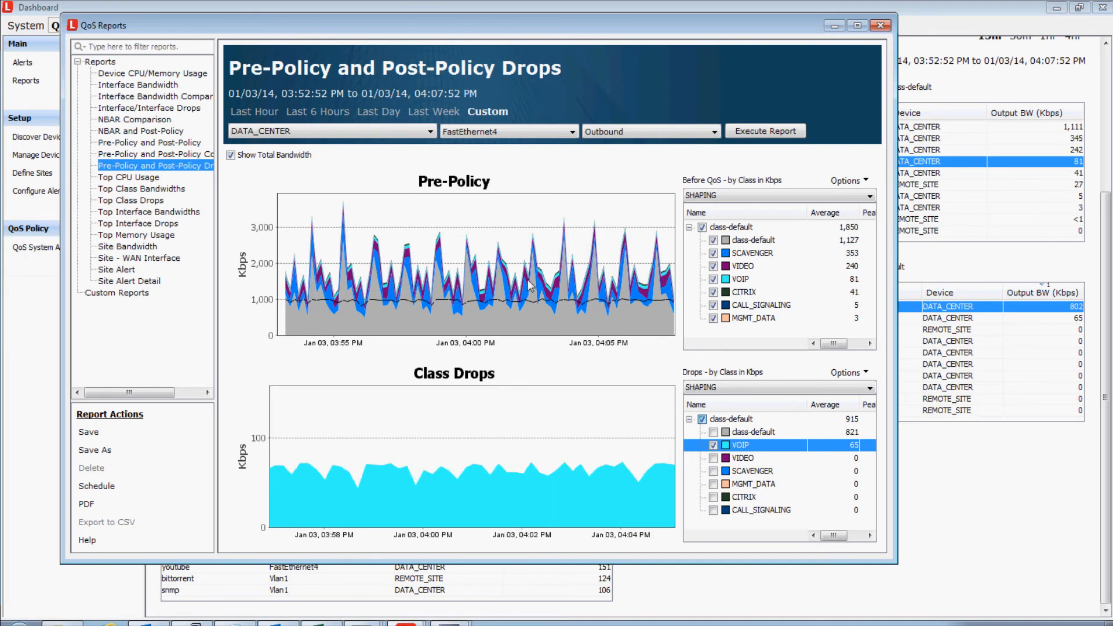
mouse_move(472, 147)
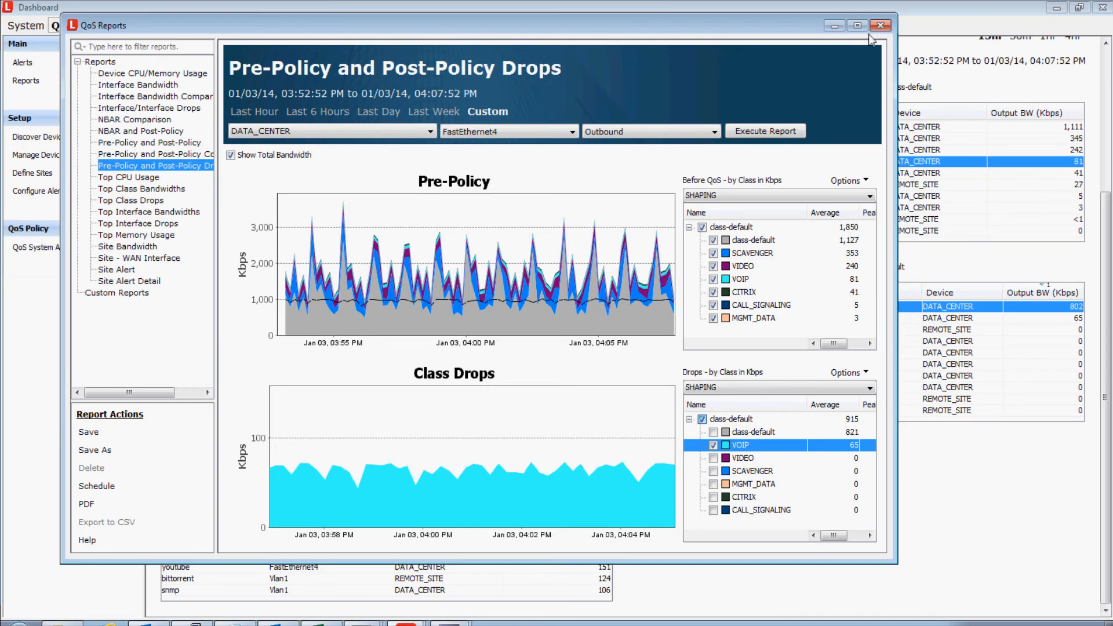
Close the QoS Reports window and scroll back up to the QoS Alerts - 24 Hours chart
left_click(880, 25)
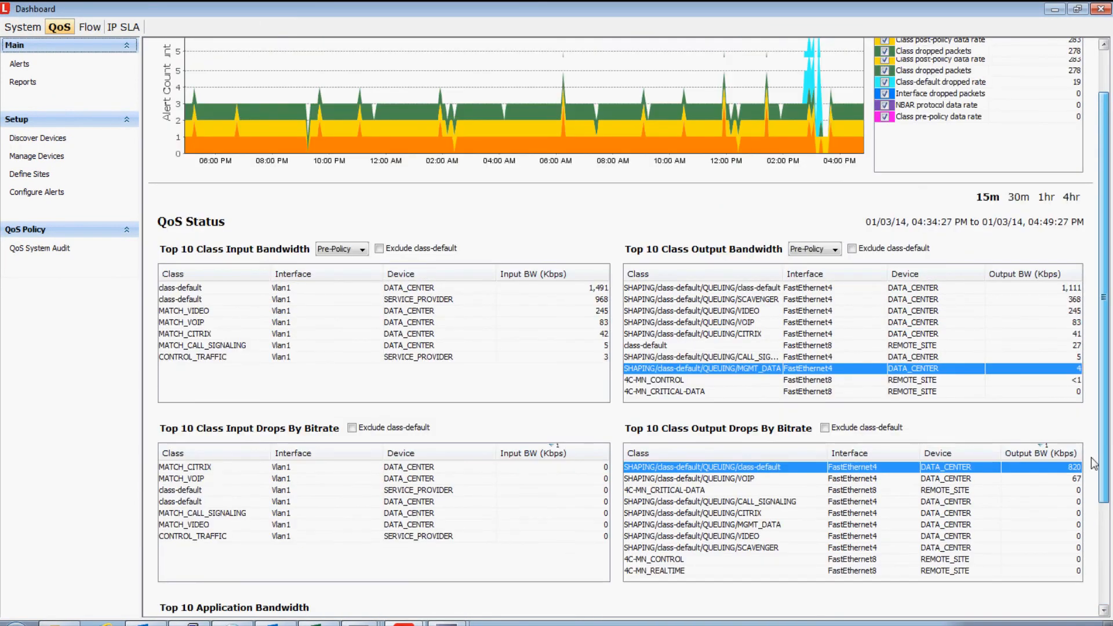
scroll("up", 3)
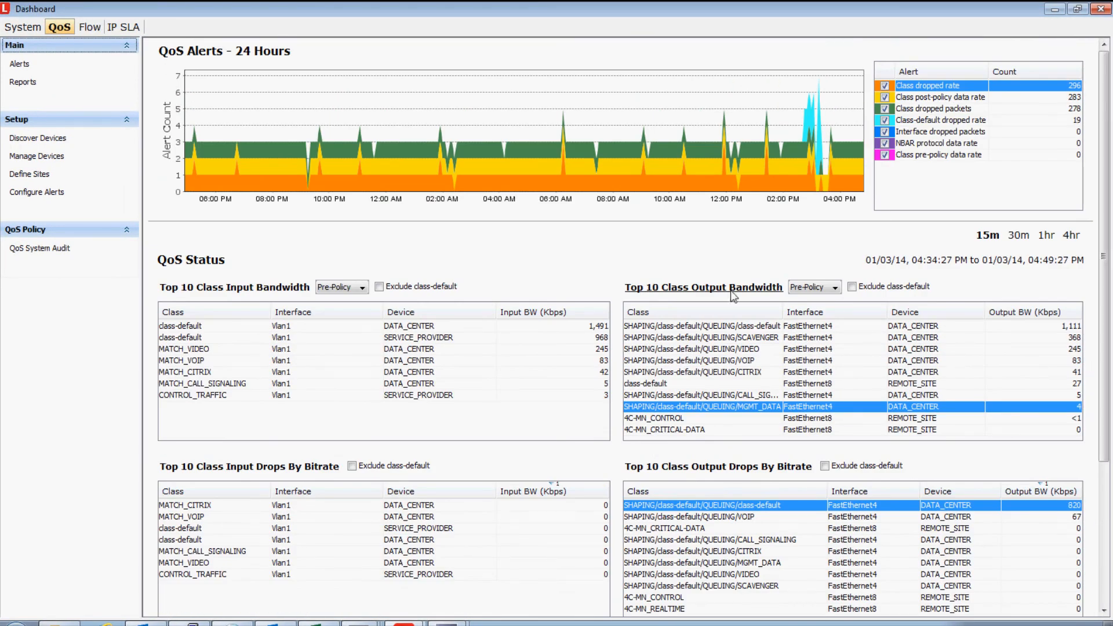
mouse_move(797, 214)
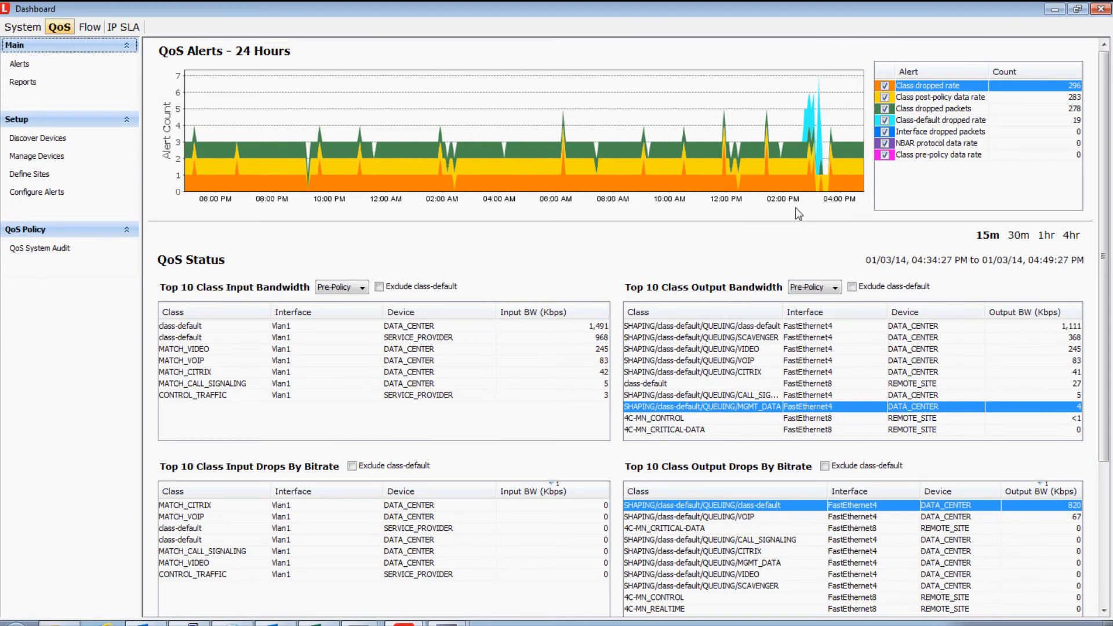
mouse_move(932, 100)
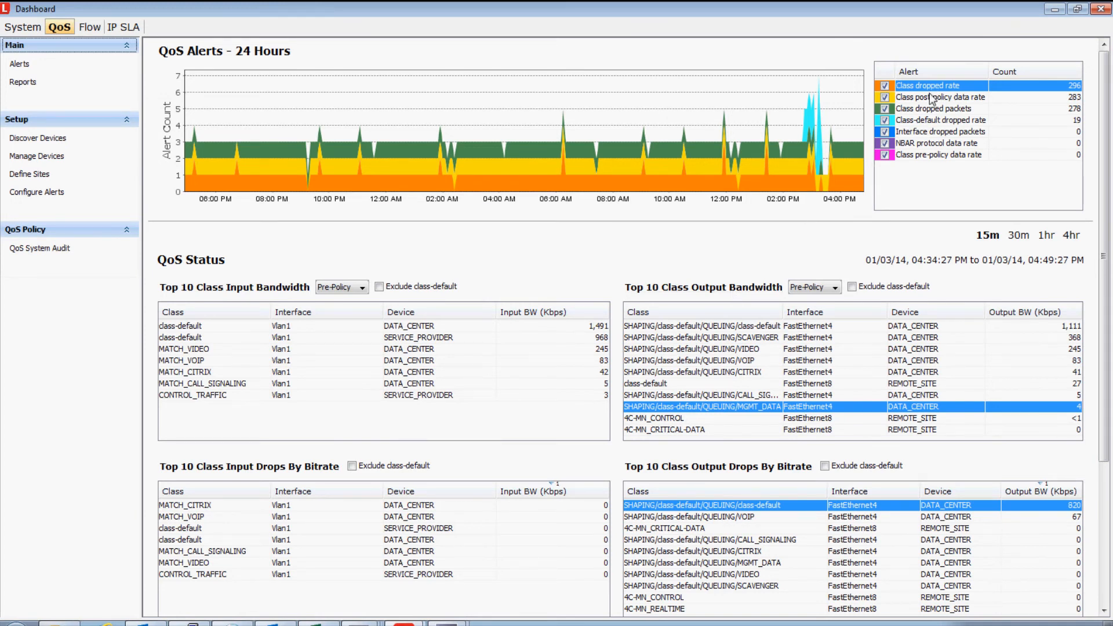
mouse_move(923, 96)
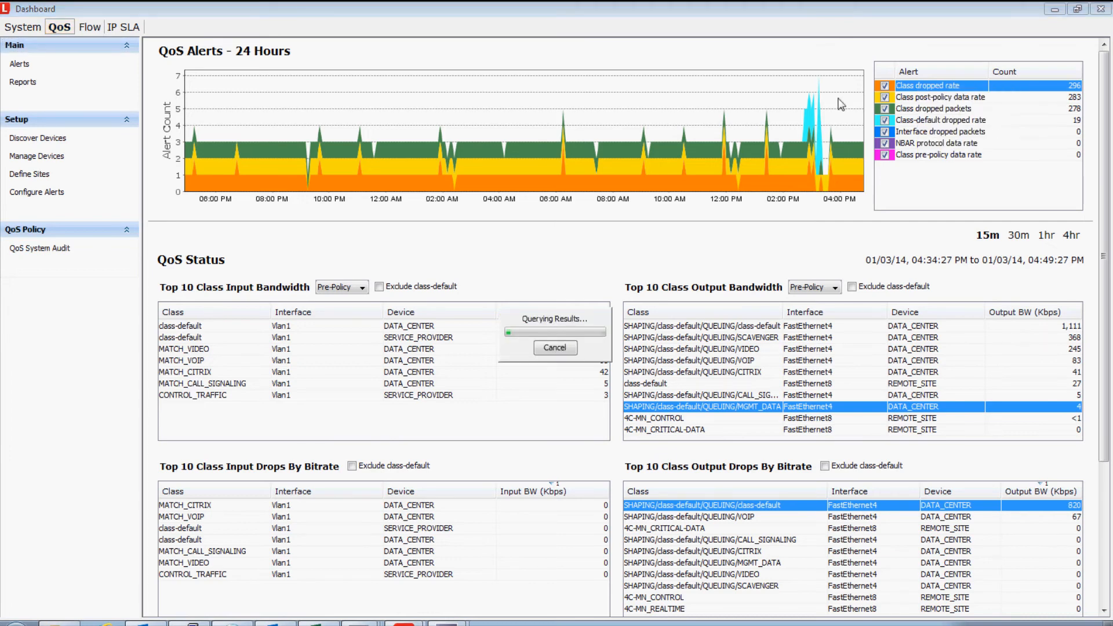
Show the Historical Alerts list of DATA_CENTER QoS warnings and select the earliest post-policy data rate alert
left_click(18, 63)
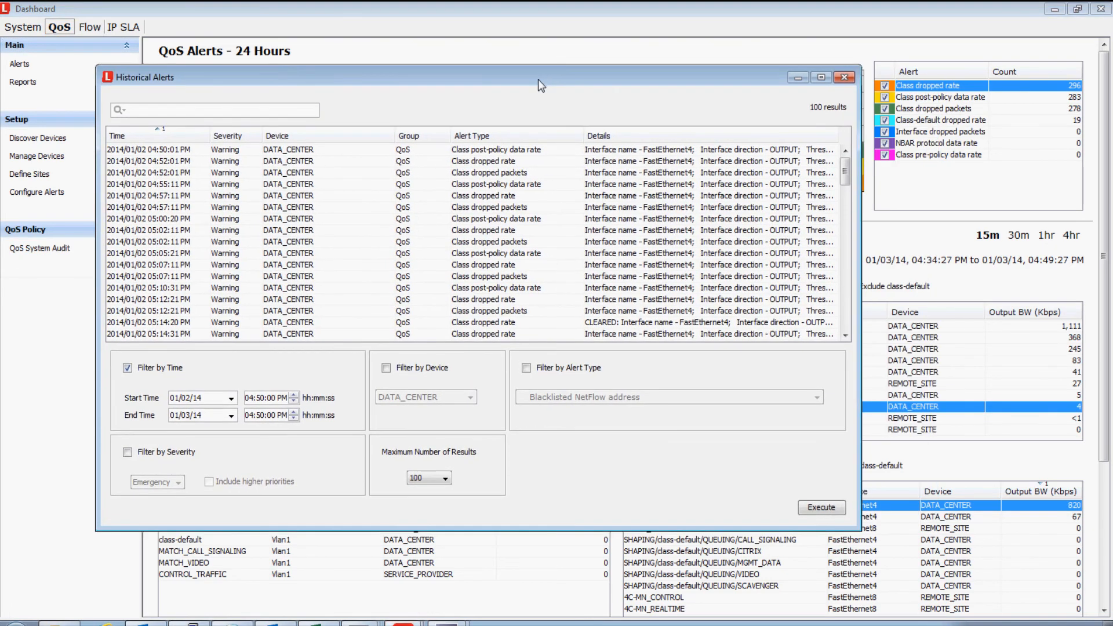
mouse_move(176, 80)
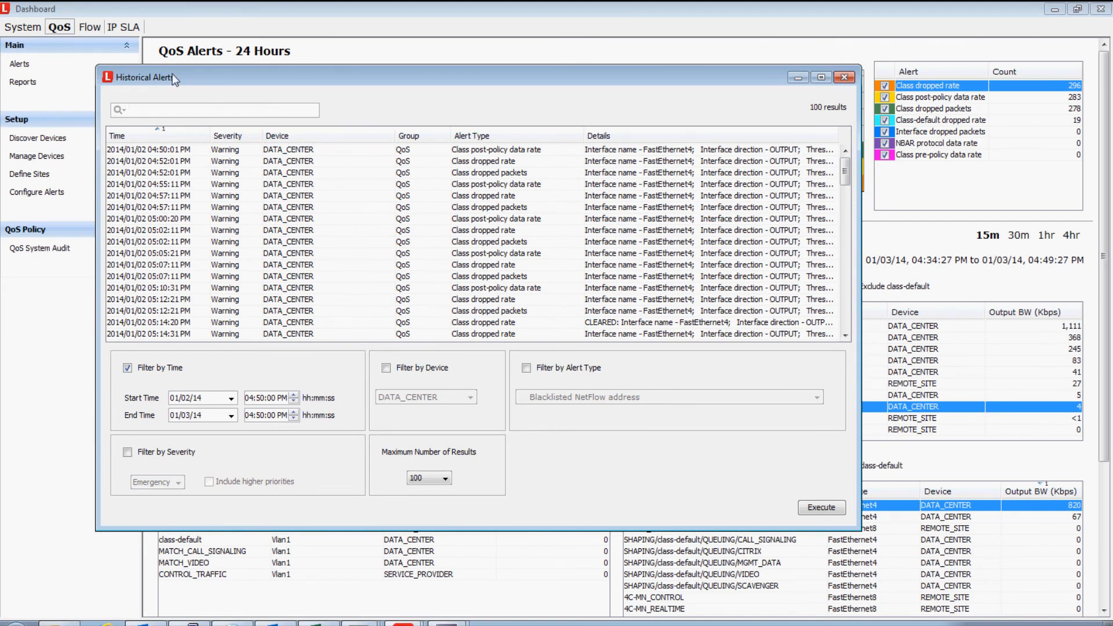
mouse_move(559, 264)
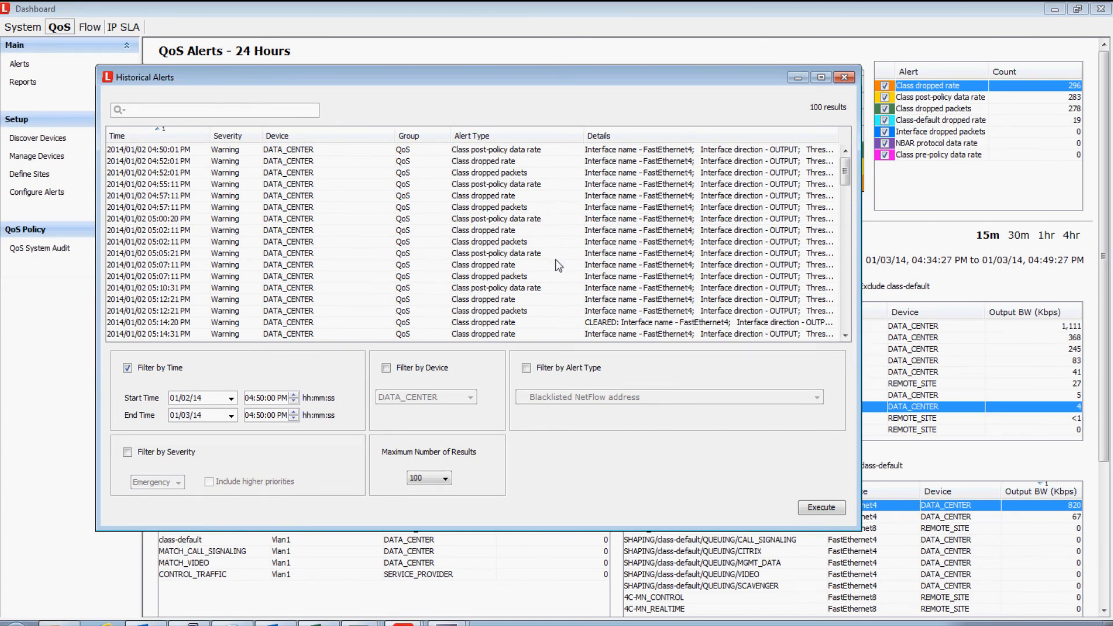
mouse_move(643, 180)
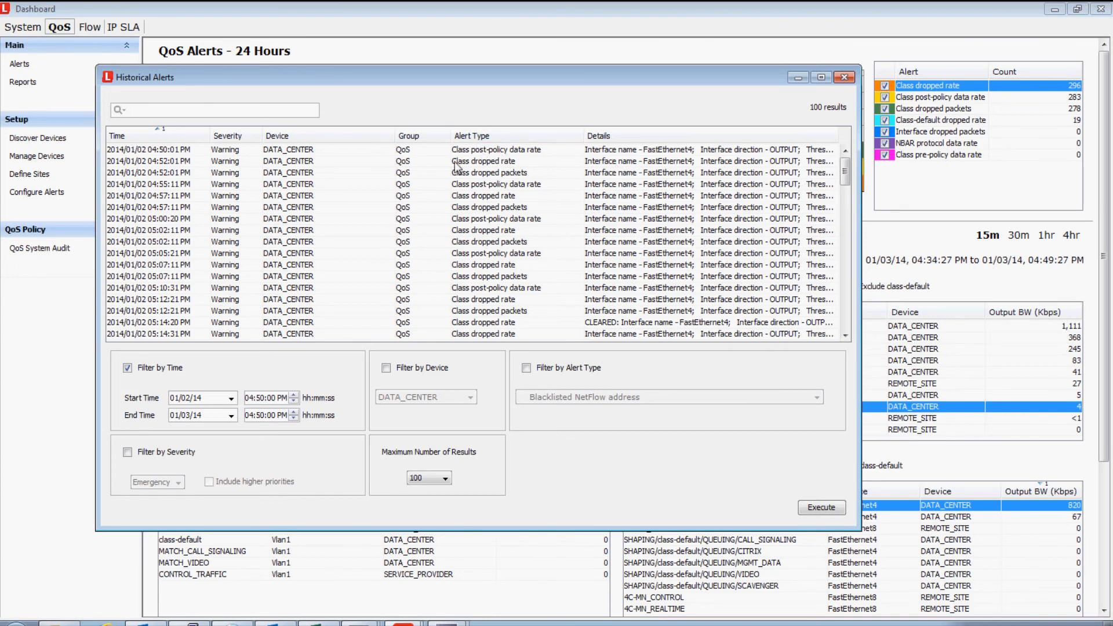
left_click(462, 150)
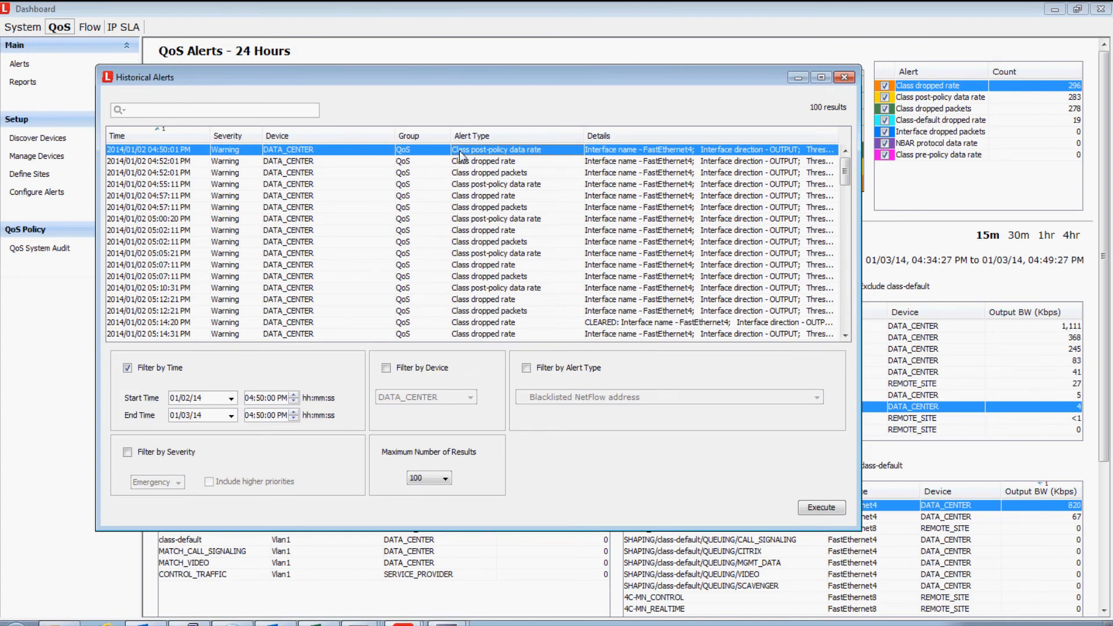
Review the alert's Pre-Policy and Post-Policy report for FastEthernet4 outbound, then close it back to the topology map
right_click(498, 149)
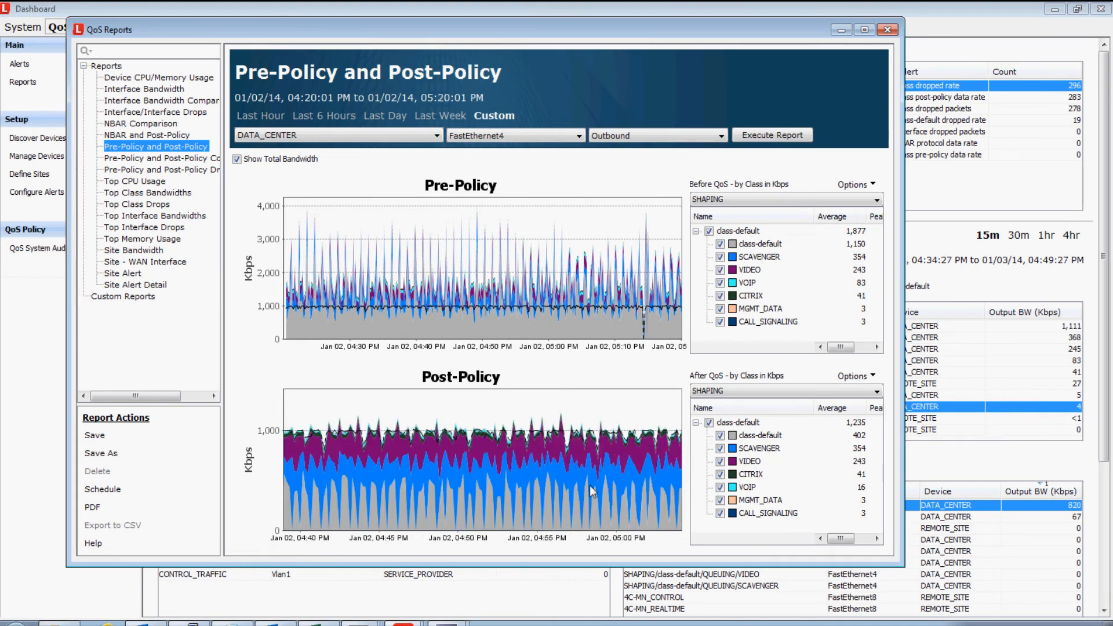
mouse_move(563, 354)
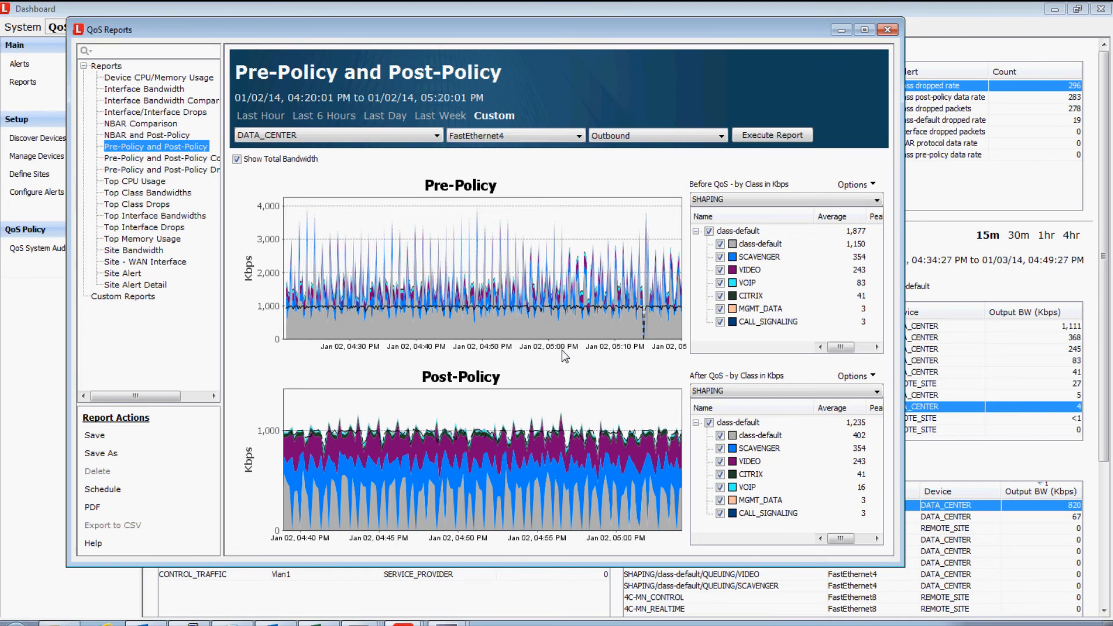
left_click(887, 29)
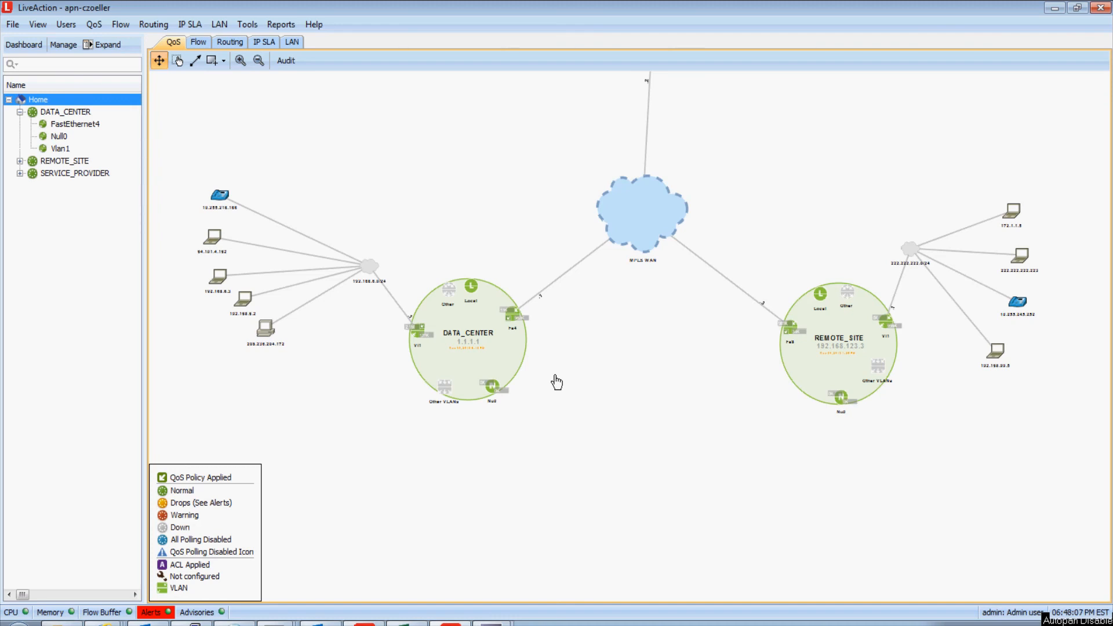
mouse_move(413, 221)
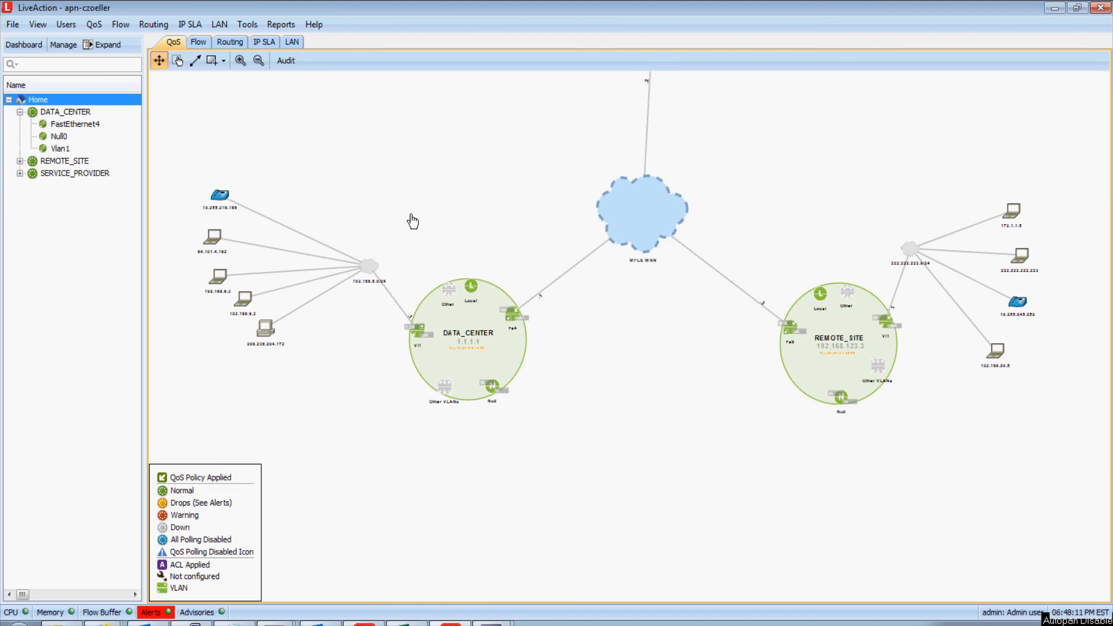
Switch the topology to the Flow view plotting DSCP-coloured flows across DATA_CENTER, MPLS WAN and REMOTE_SITE
left_click(199, 42)
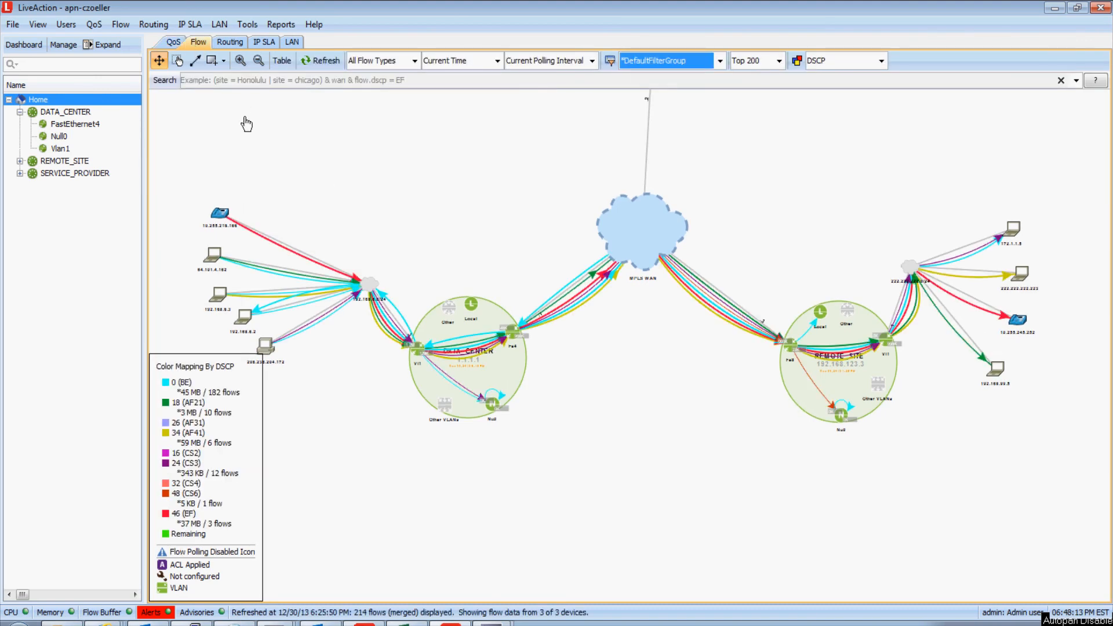
mouse_move(368, 180)
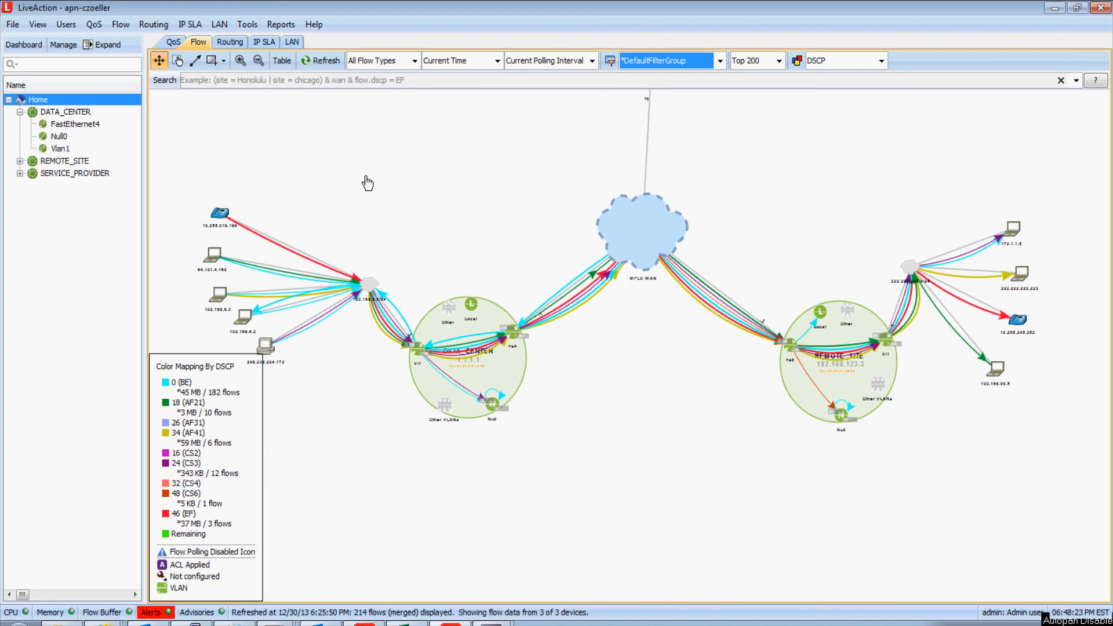
mouse_move(461, 206)
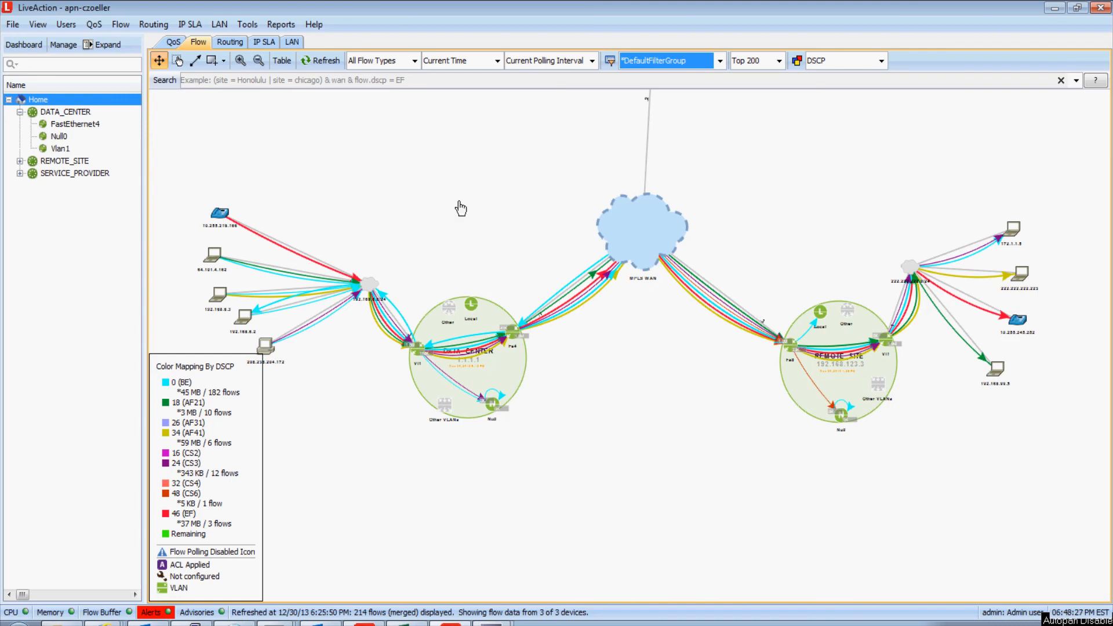
mouse_move(770, 103)
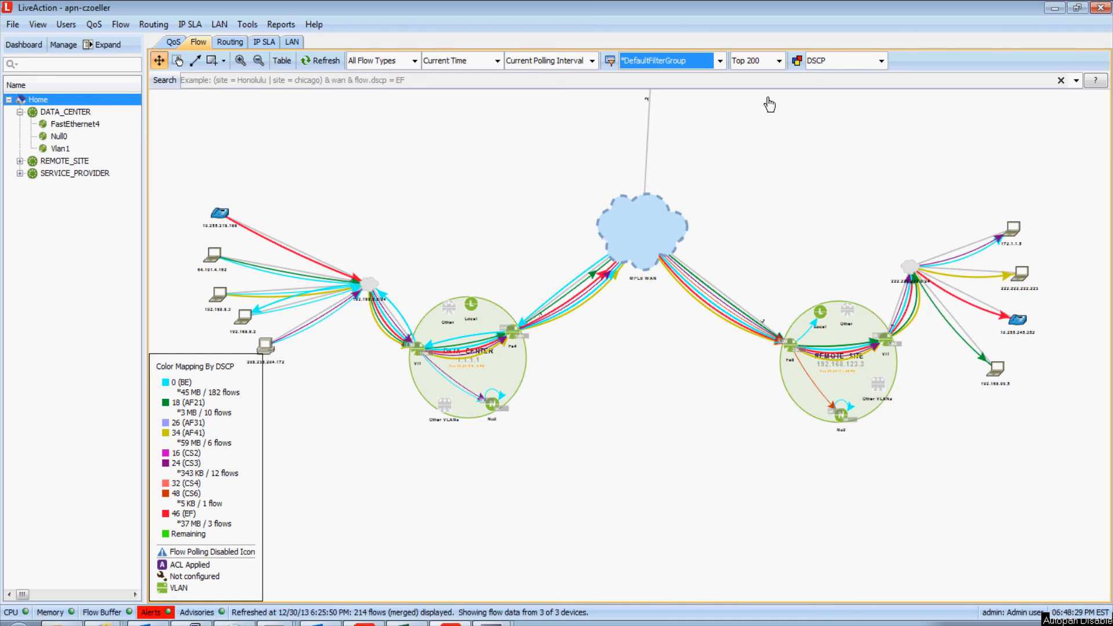
left_click(883, 61)
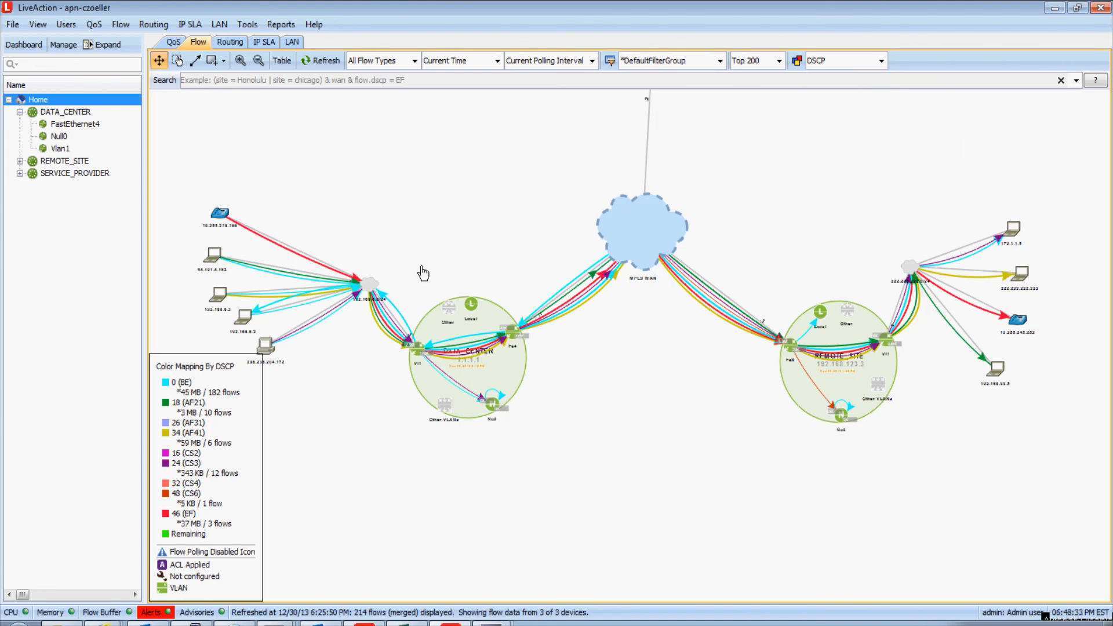
mouse_move(339, 342)
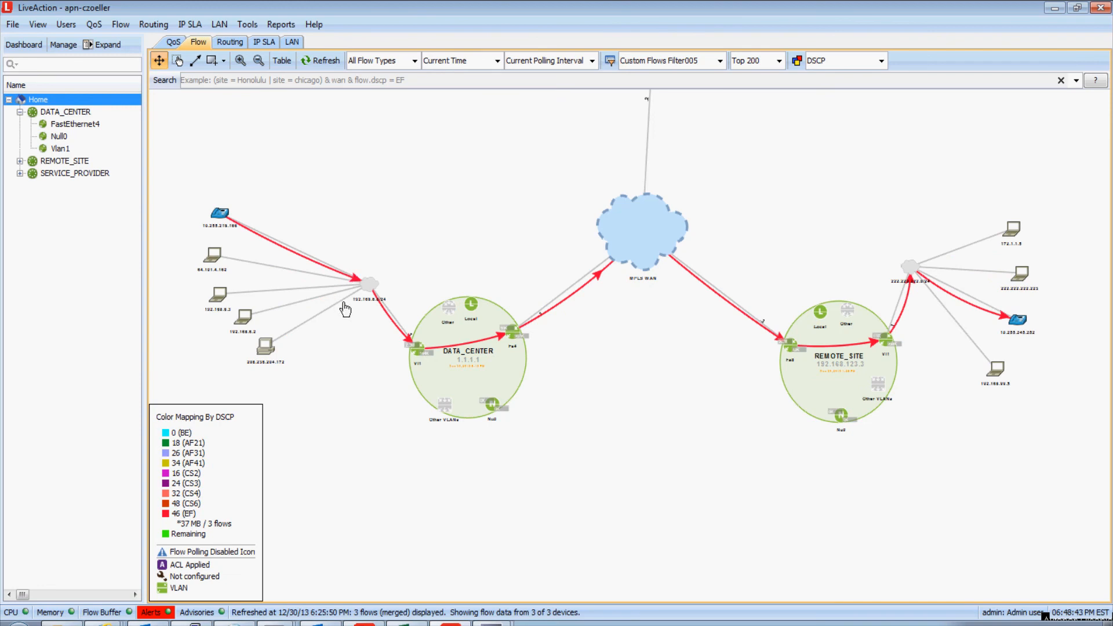
mouse_move(224, 243)
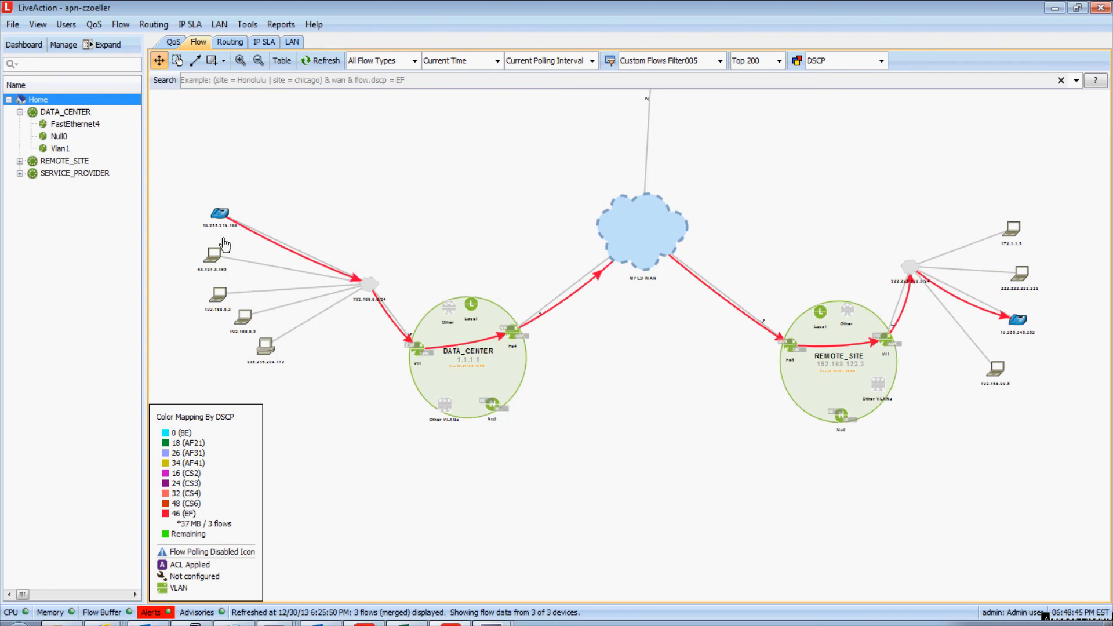
mouse_move(479, 349)
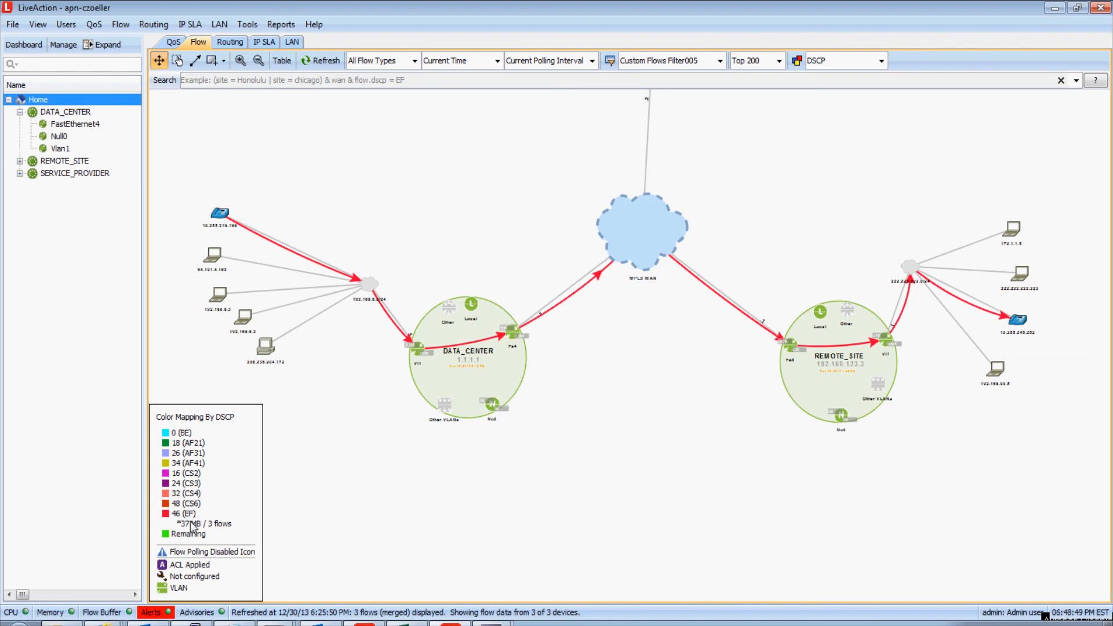
mouse_move(384, 347)
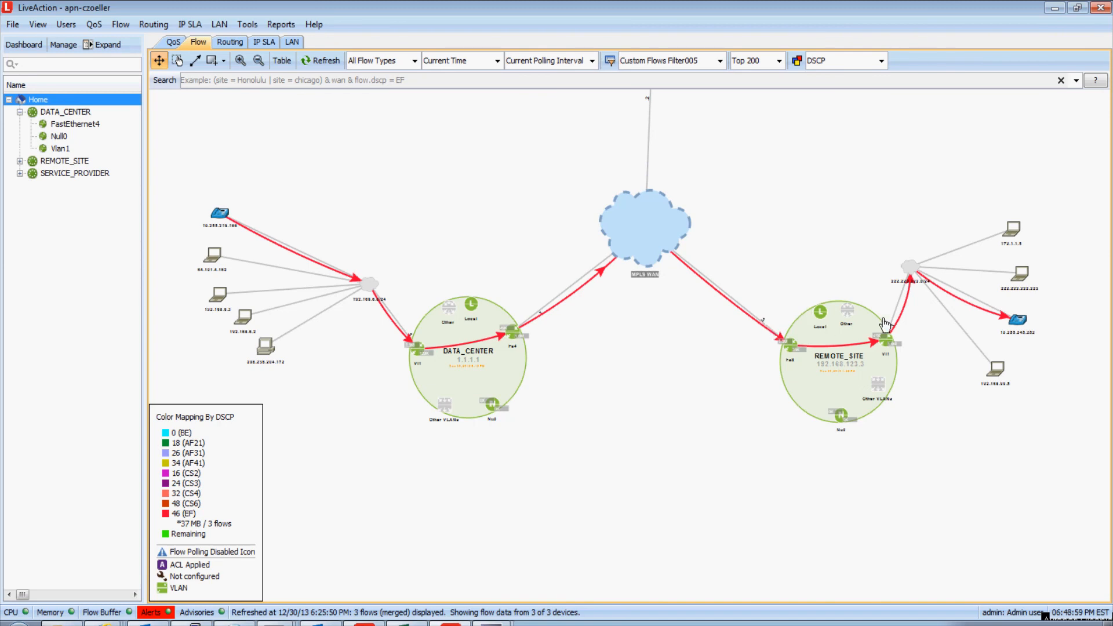
mouse_move(634, 399)
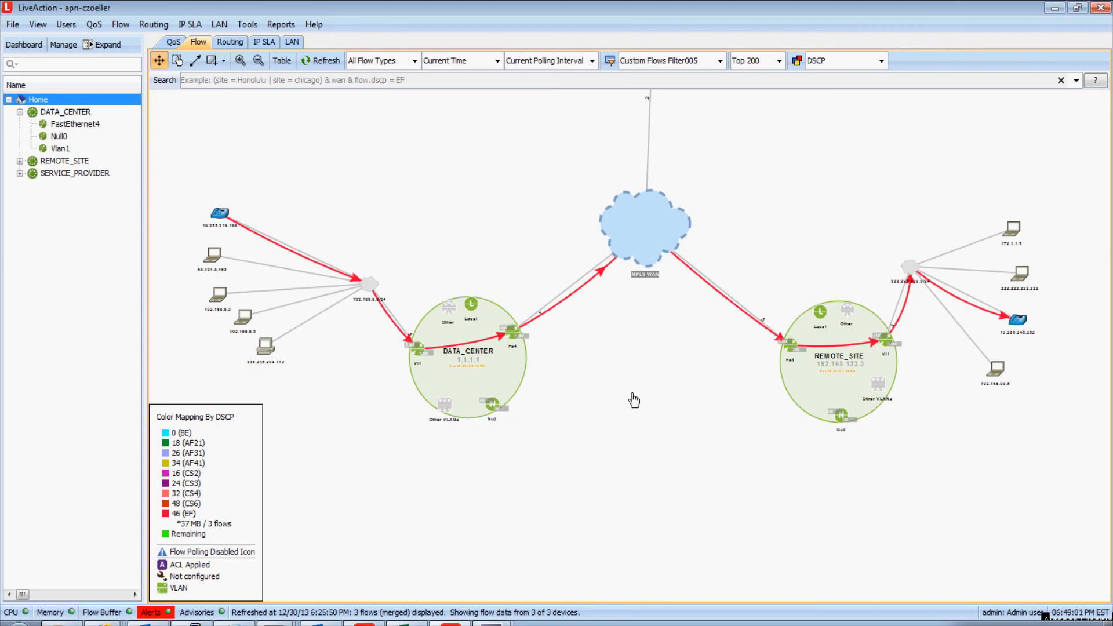